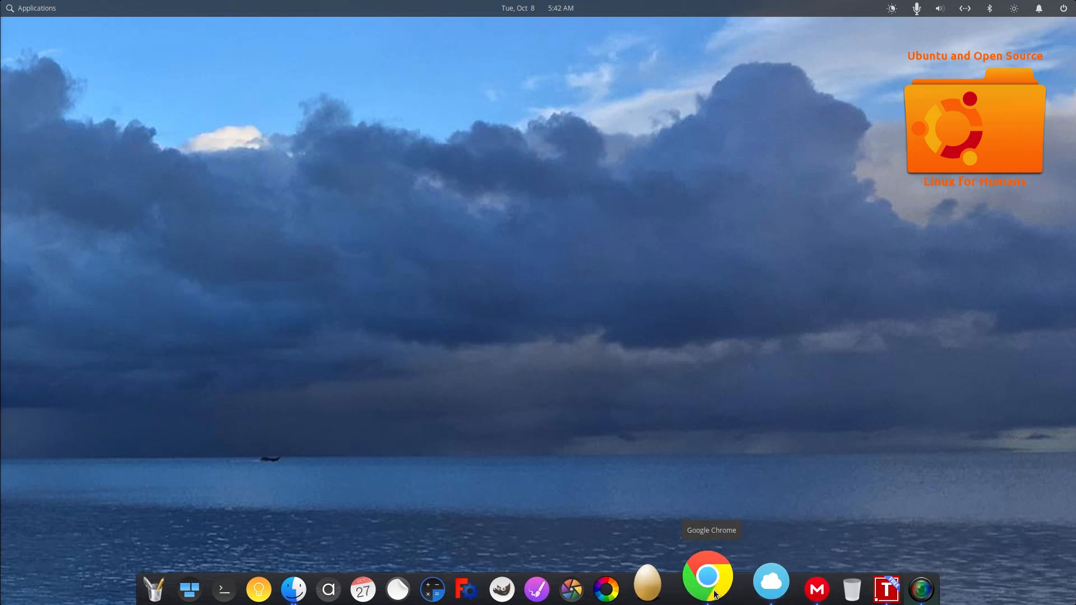
Launch Chrome from the dock, view the elementary OS Wikipedia article, then return to elementary.io.
left_click(707, 588)
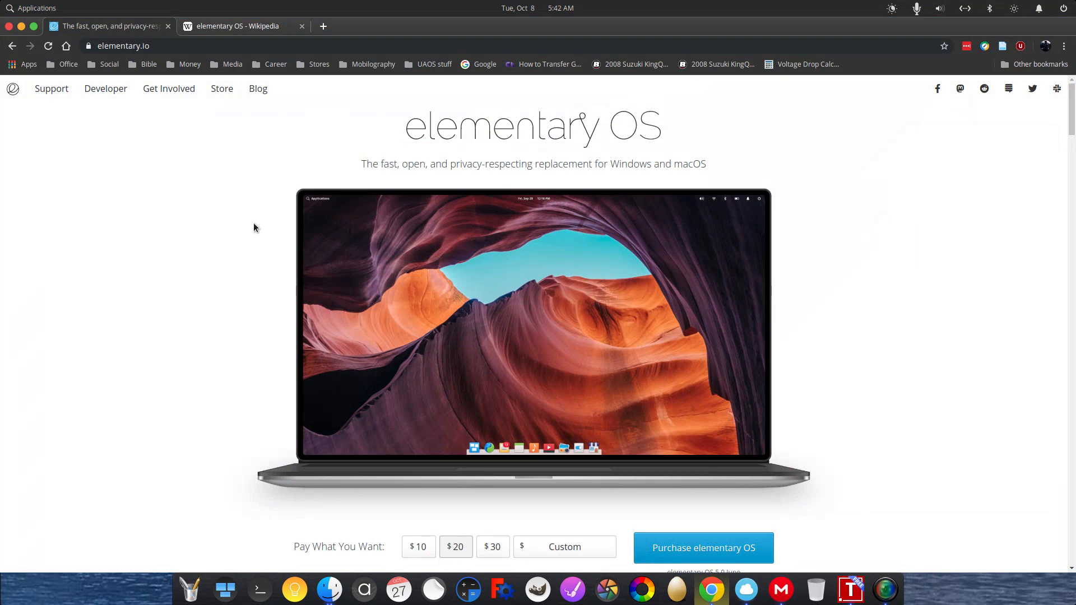
mouse_move(349, 180)
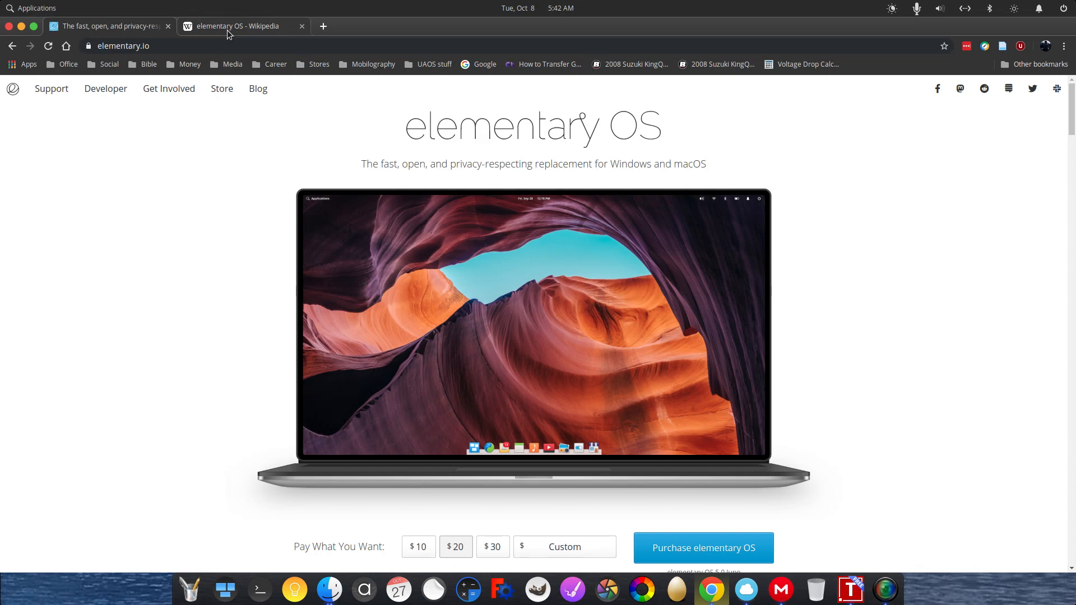
left_click(240, 26)
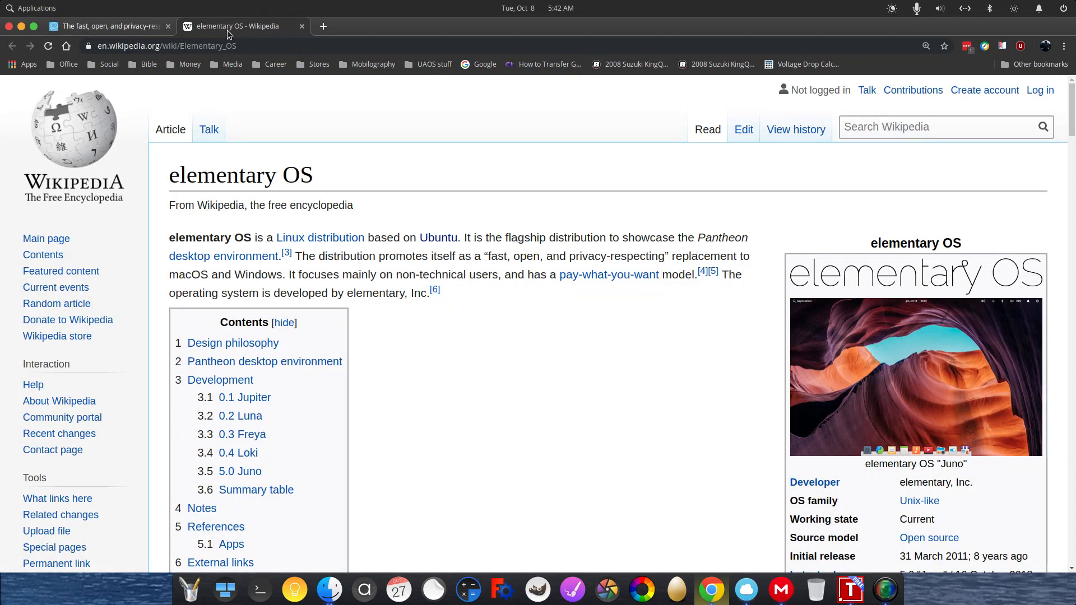
mouse_move(436, 215)
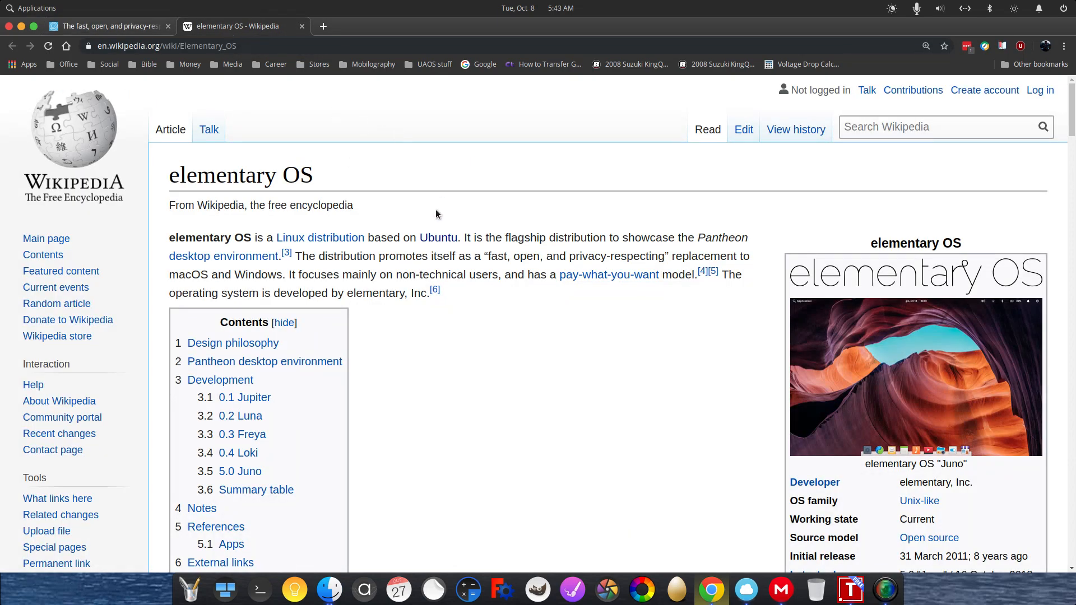
mouse_move(489, 256)
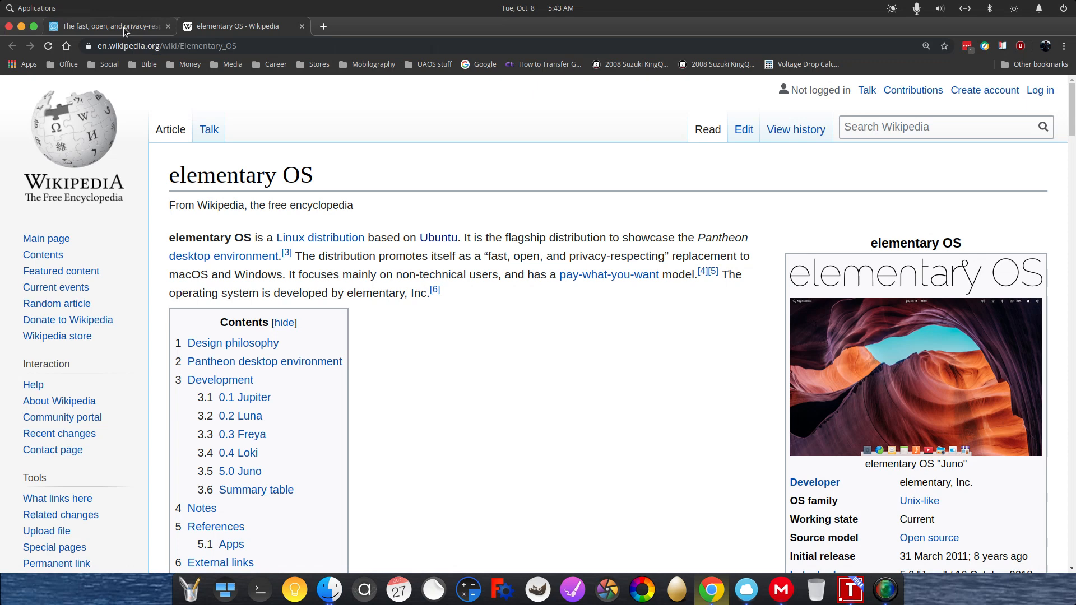
left_click(103, 25)
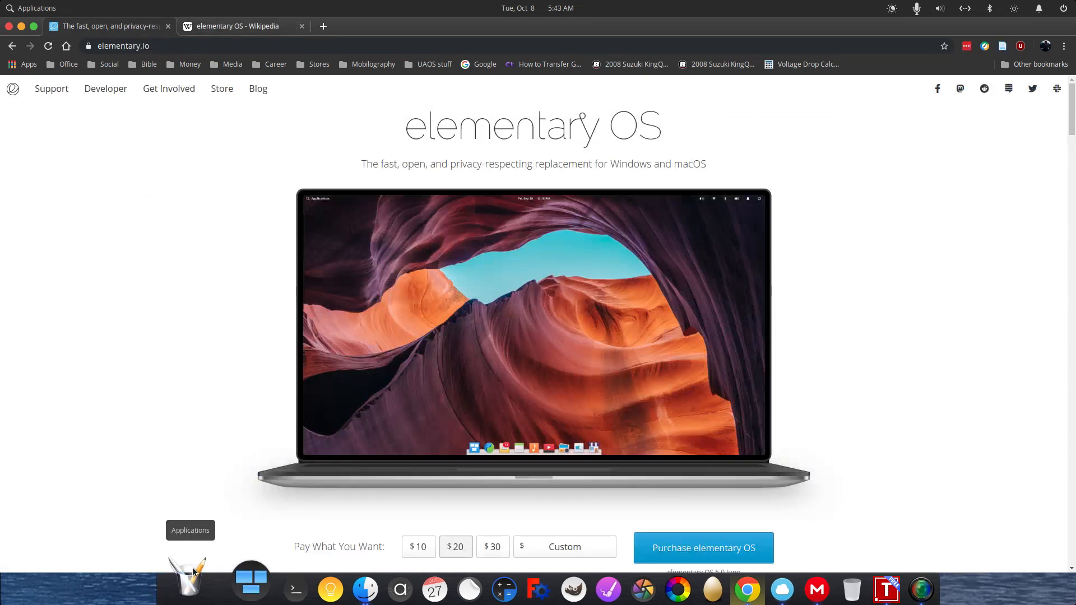
Launch AppCenter from the Applications menu and maximize it to show its home page.
left_click(32, 8)
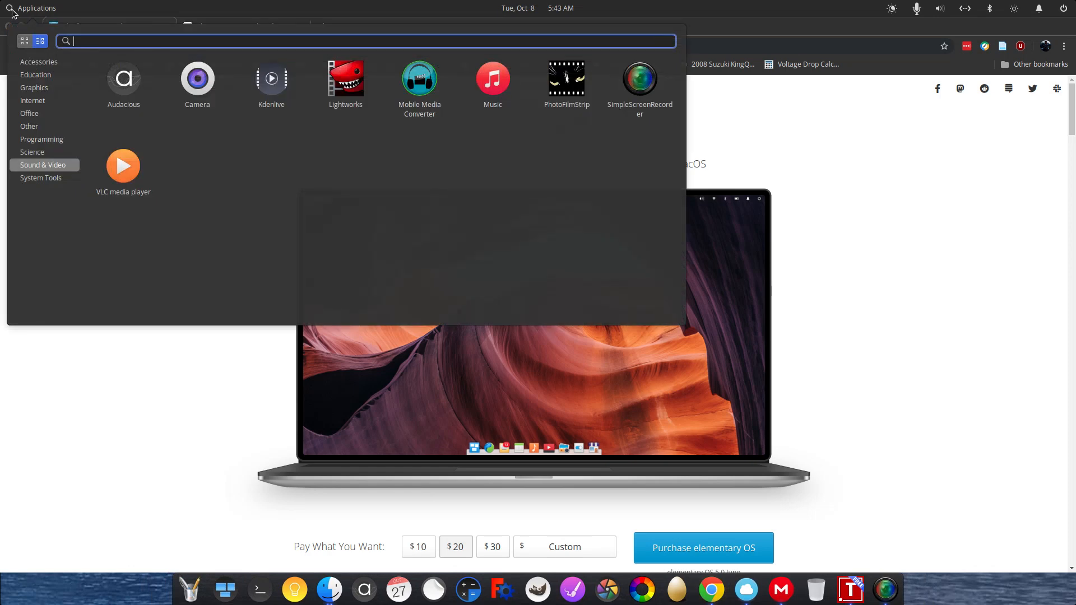
left_click(42, 178)
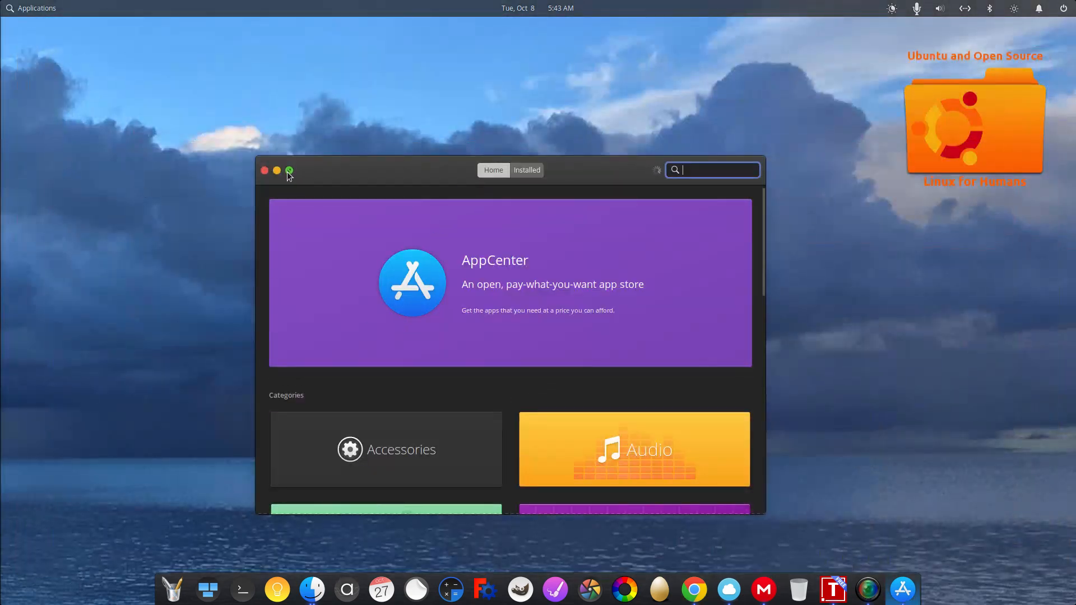
left_click(290, 170)
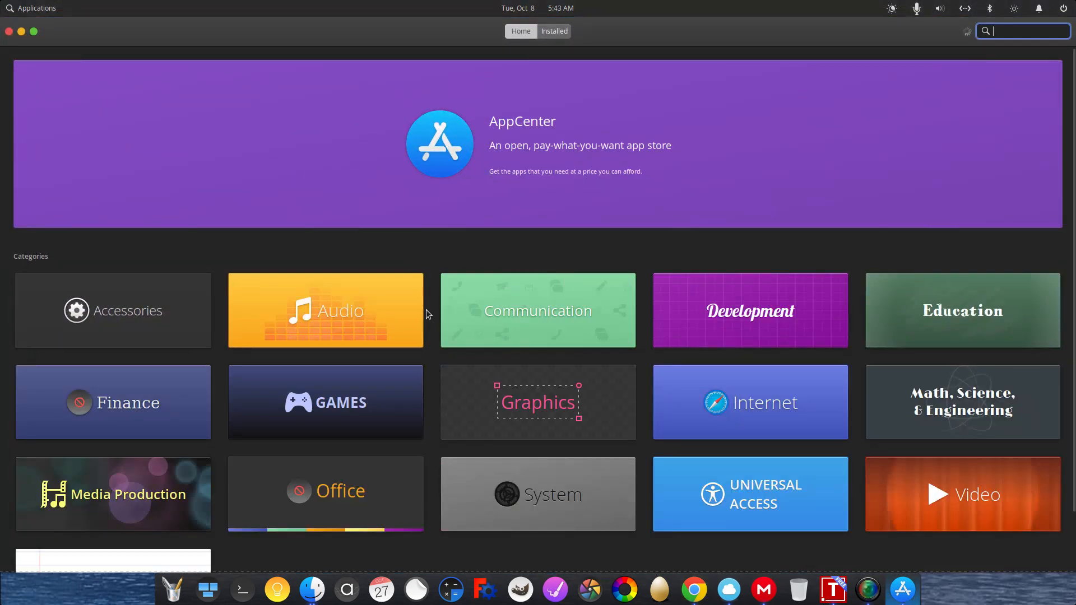
mouse_move(867, 472)
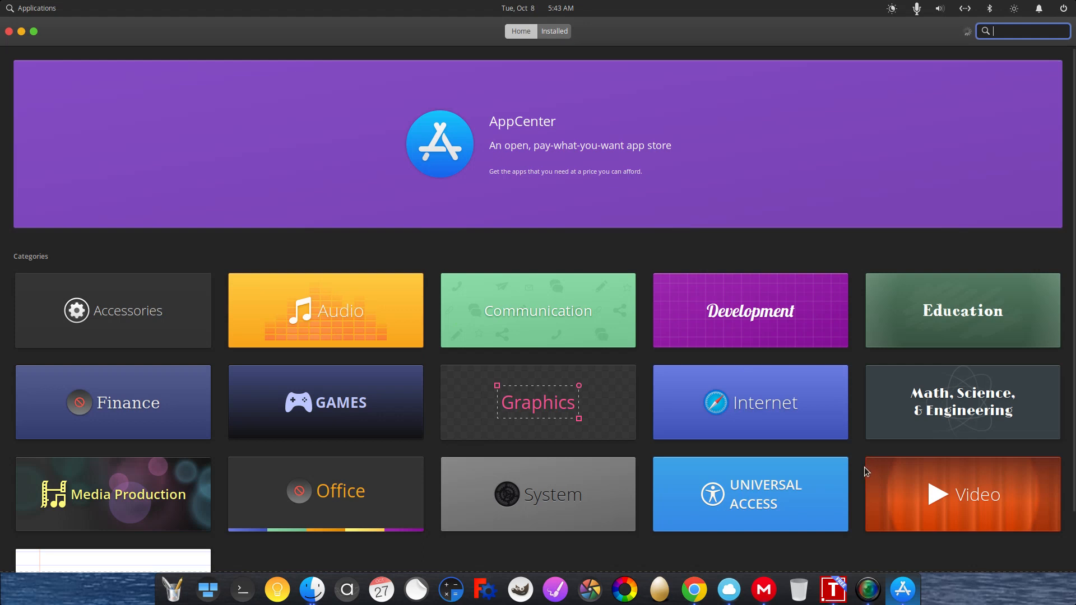
mouse_move(866, 469)
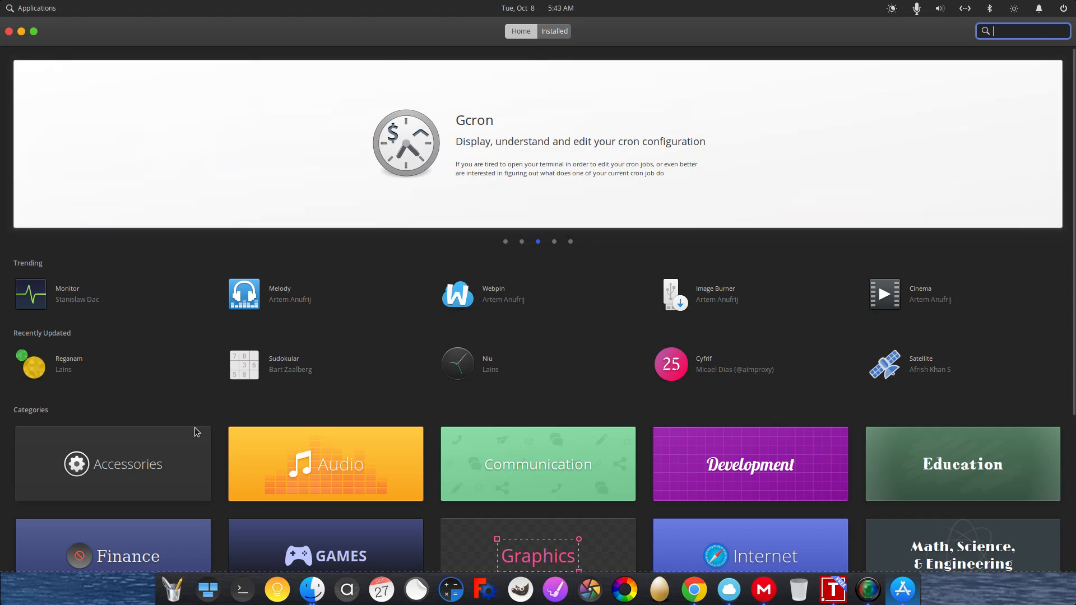
Scroll through the Audio category's app list and ignore the 'Failed to Fetch Updates' warning.
scroll("down", 3)
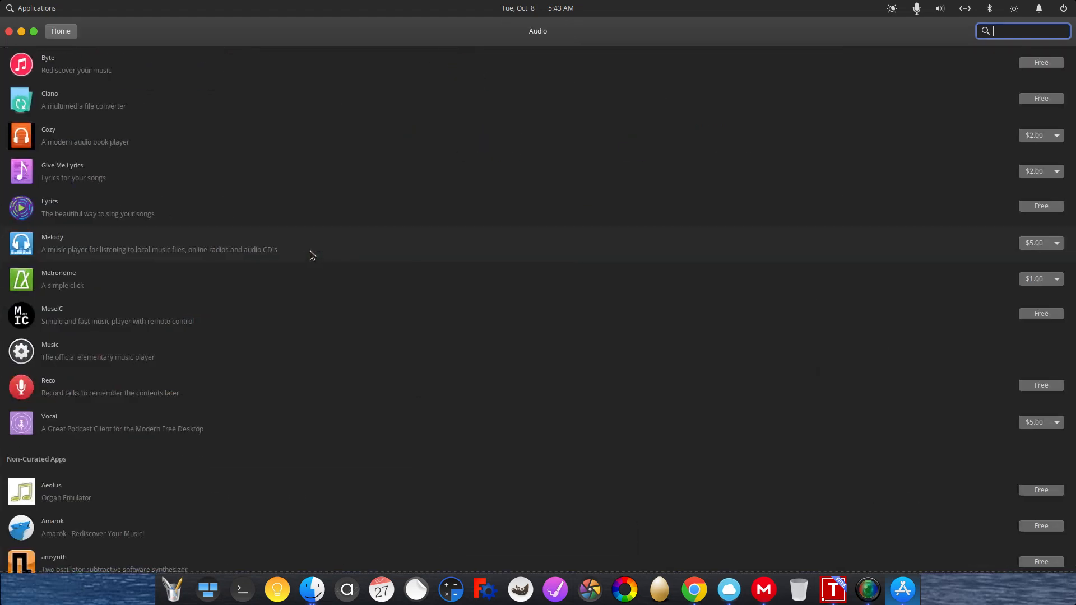
mouse_move(299, 238)
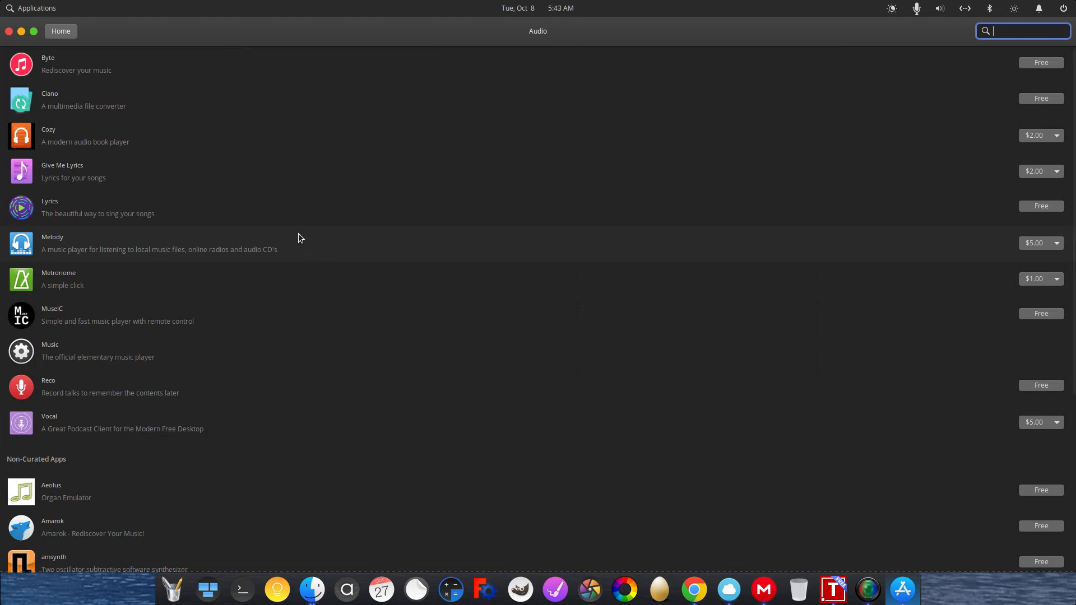
mouse_move(191, 142)
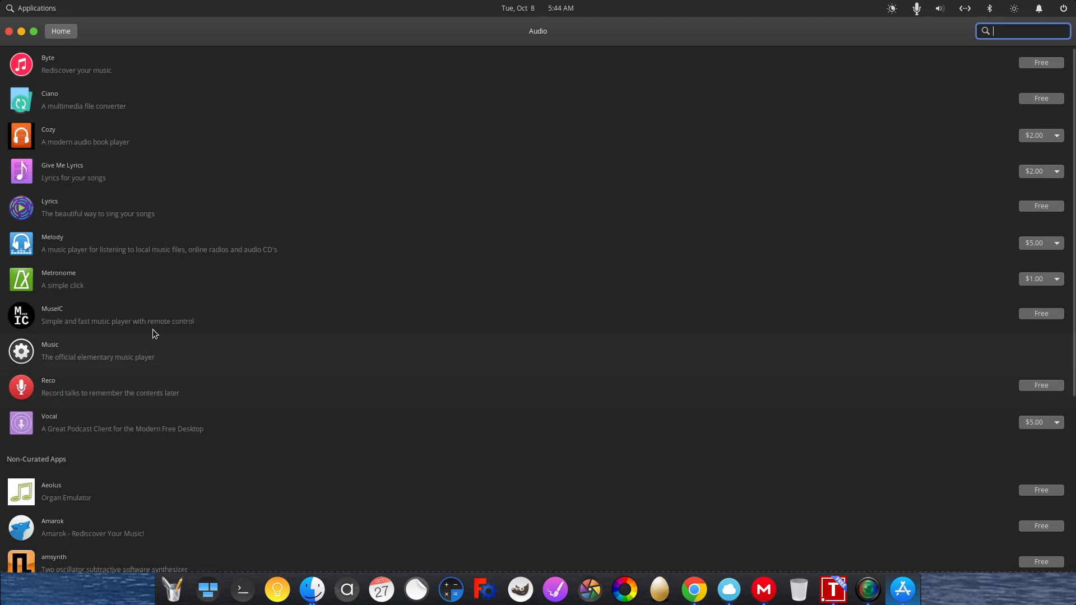
mouse_move(122, 94)
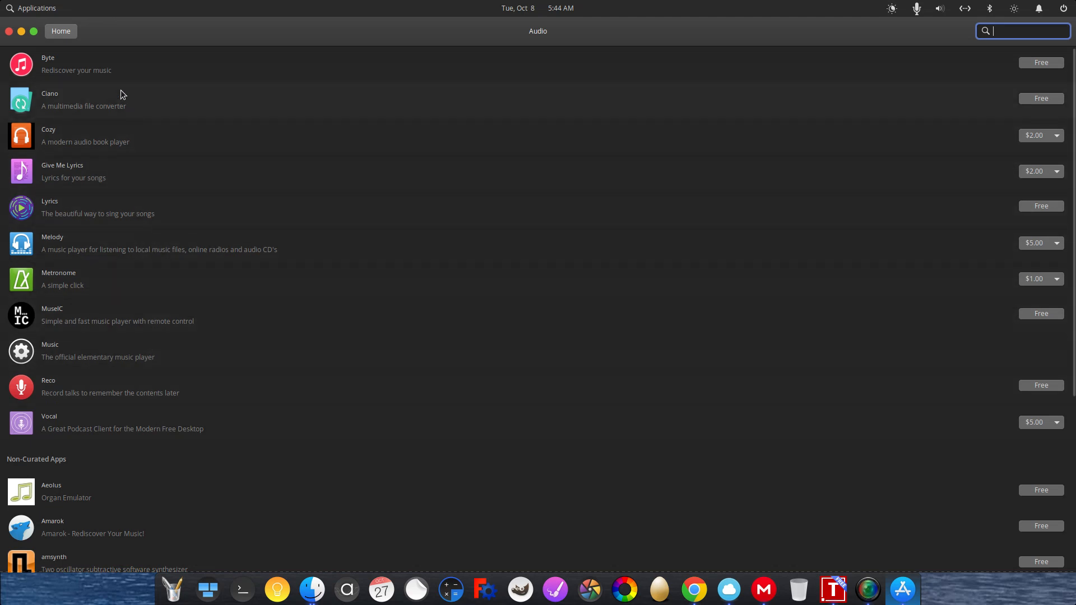
mouse_move(98, 65)
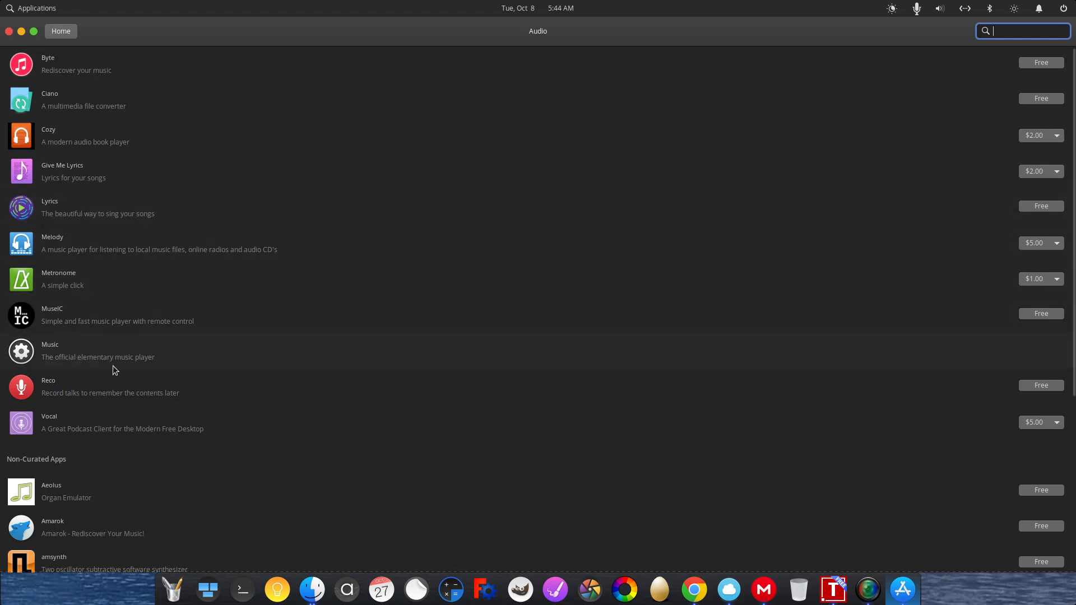
scroll("down", 3)
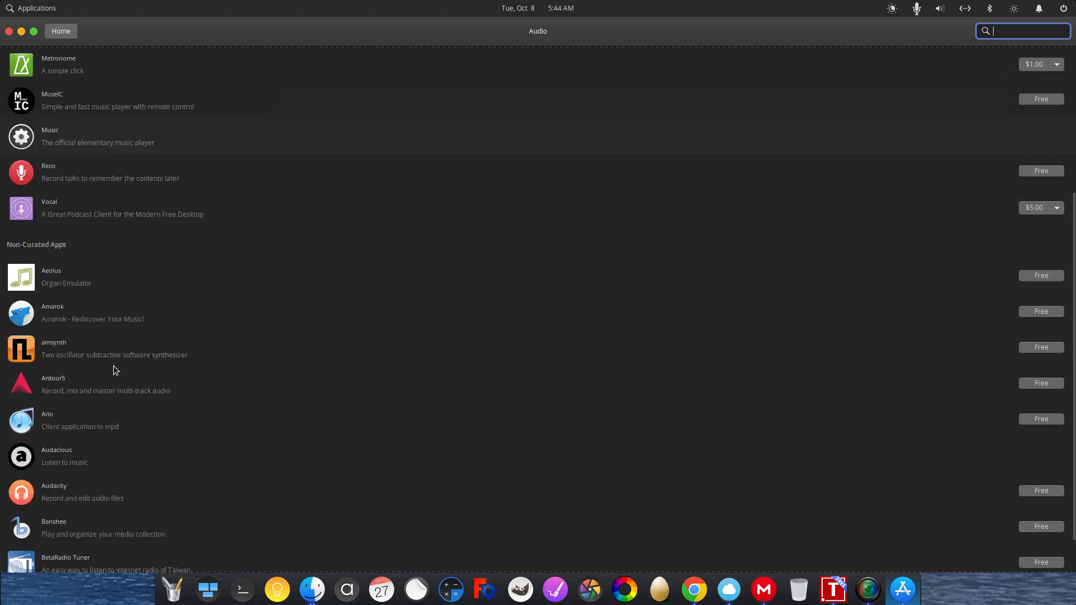
mouse_move(38, 261)
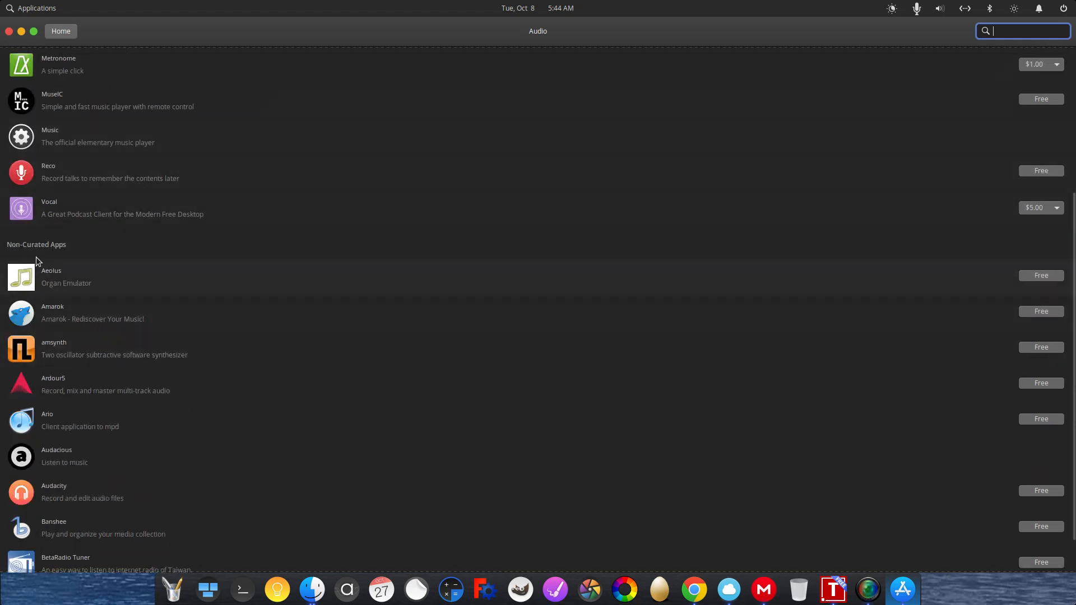
scroll("down", 3)
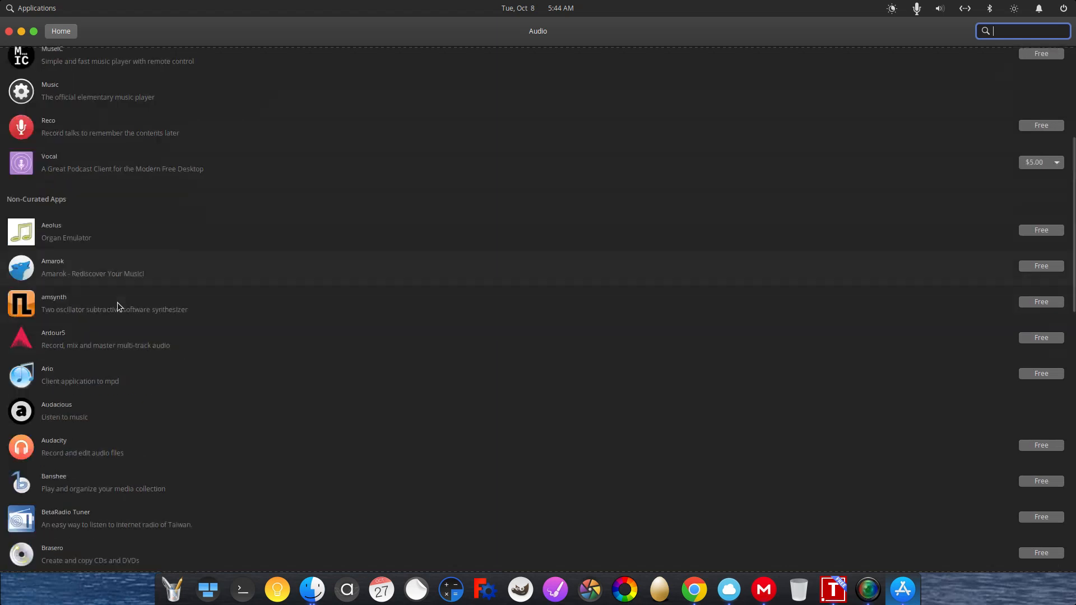
scroll("down", 3)
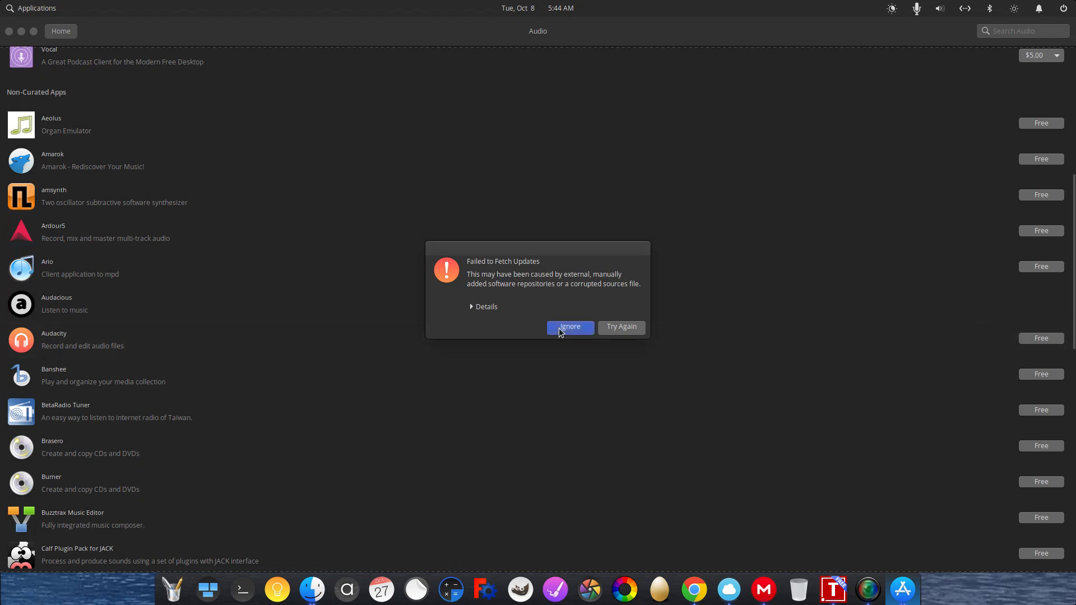
left_click(569, 327)
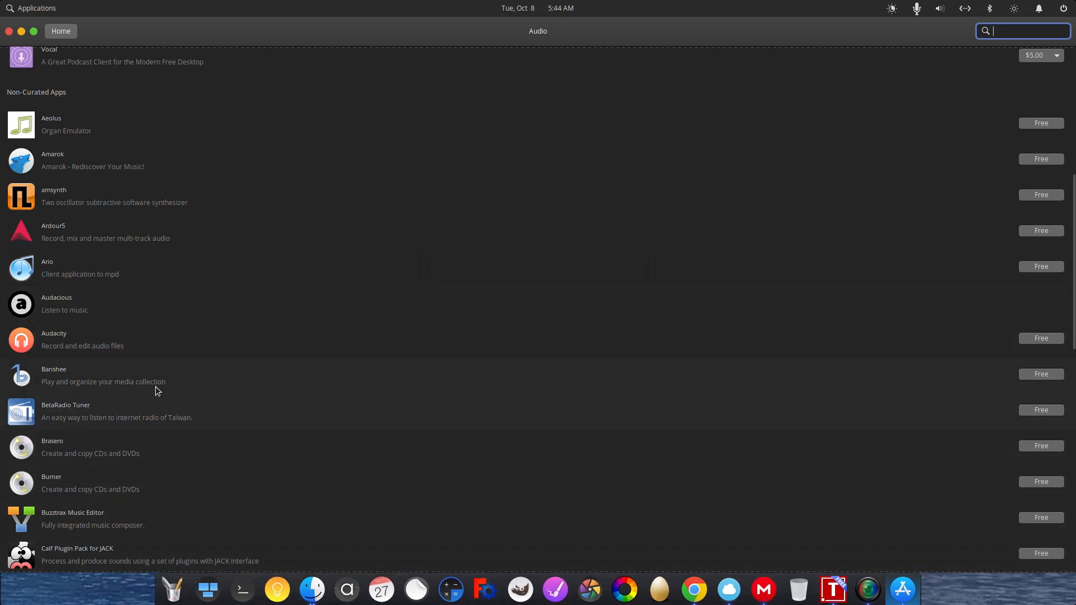
mouse_move(111, 343)
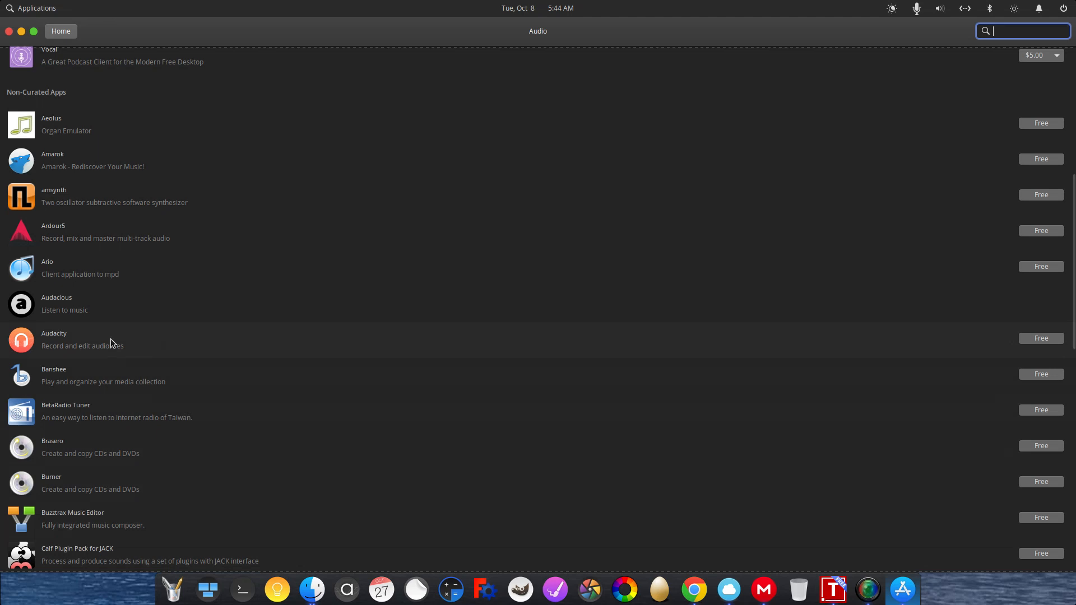
mouse_move(1025, 346)
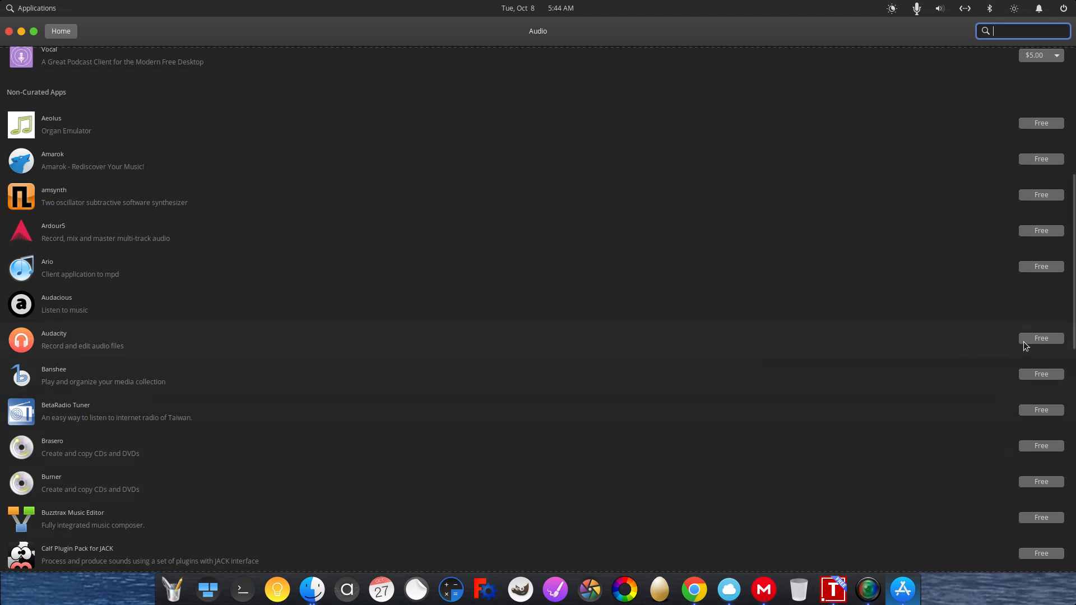
mouse_move(735, 385)
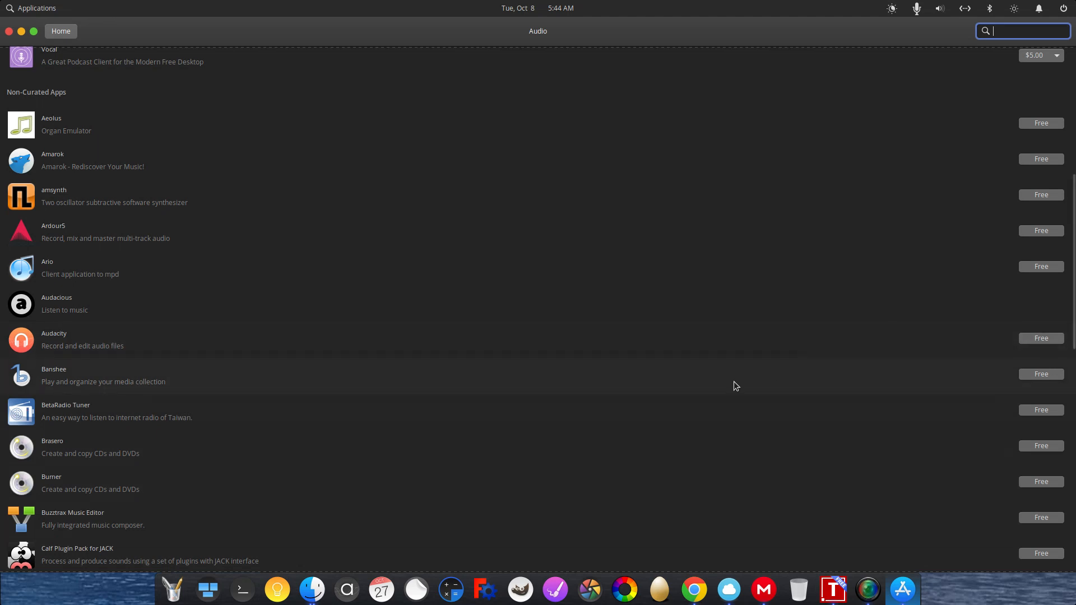
scroll("down", 3)
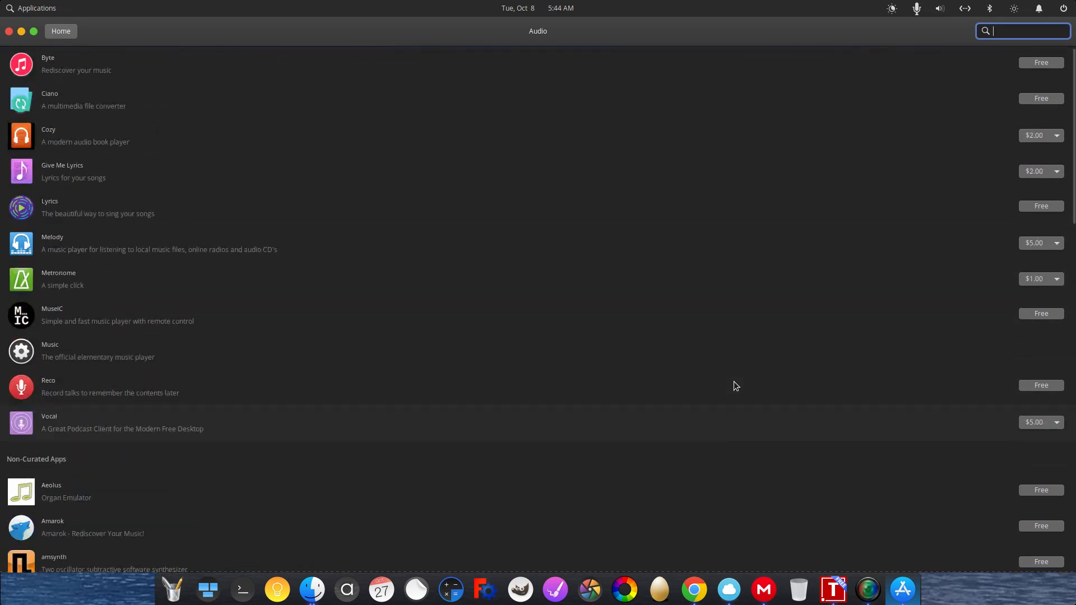
Return to the AppCenter home page and scroll the Office category's app list.
left_click(61, 32)
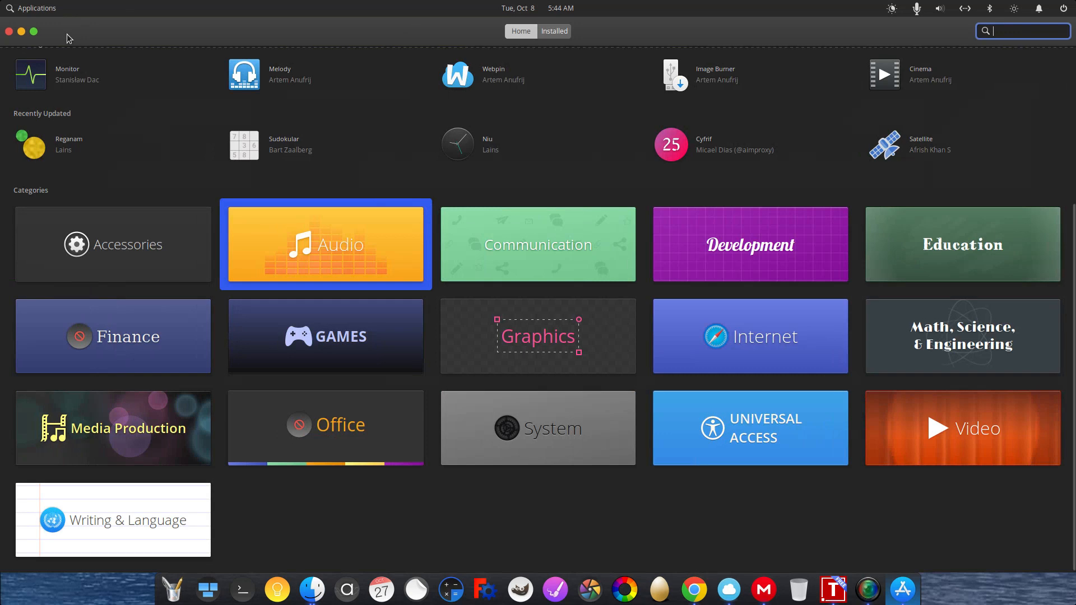
mouse_move(387, 447)
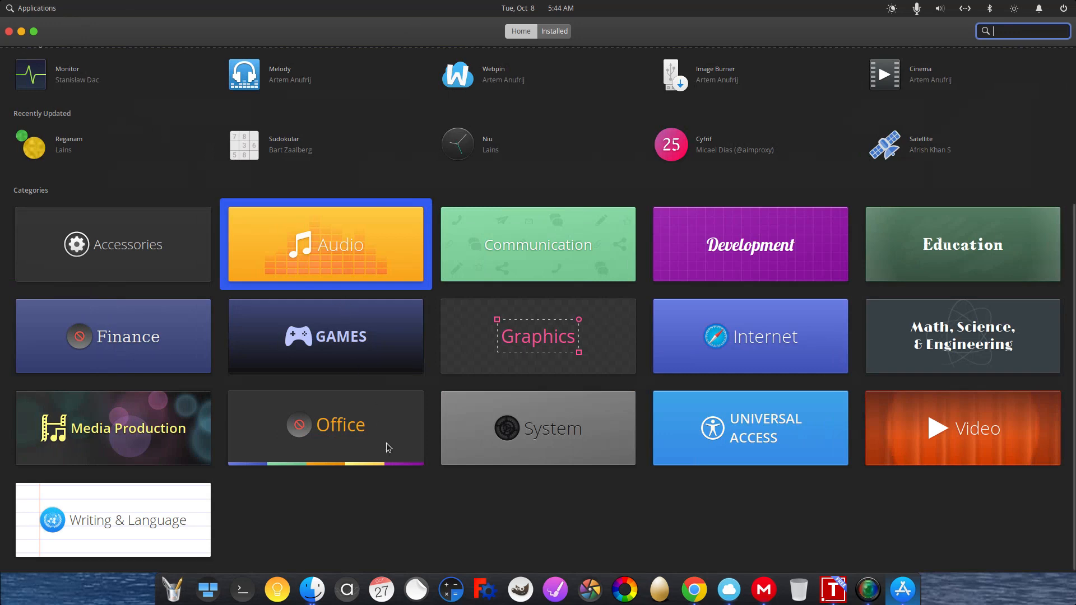
left_click(325, 427)
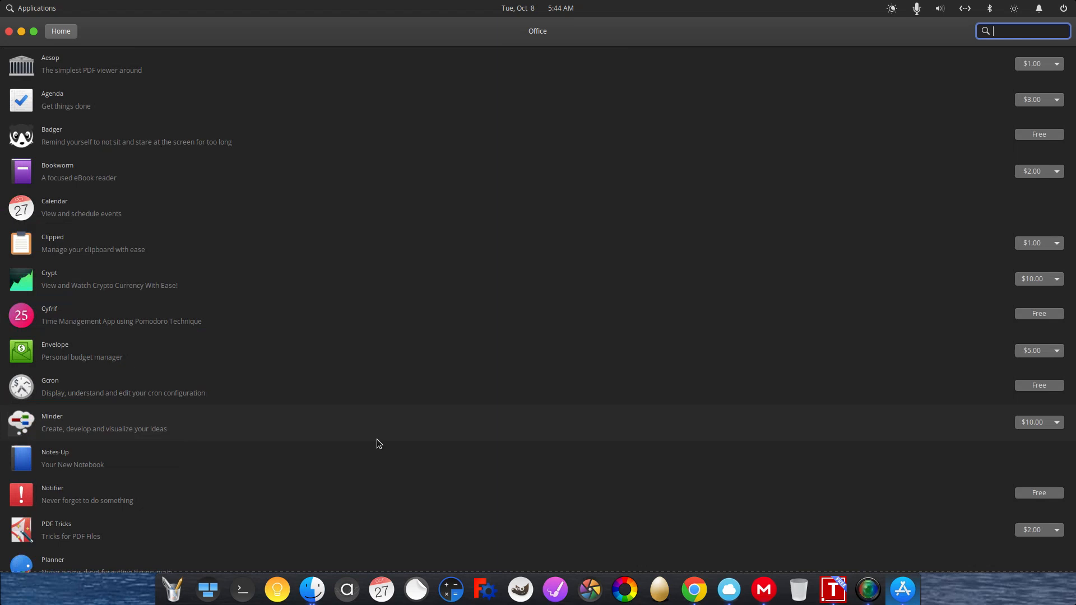
mouse_move(343, 299)
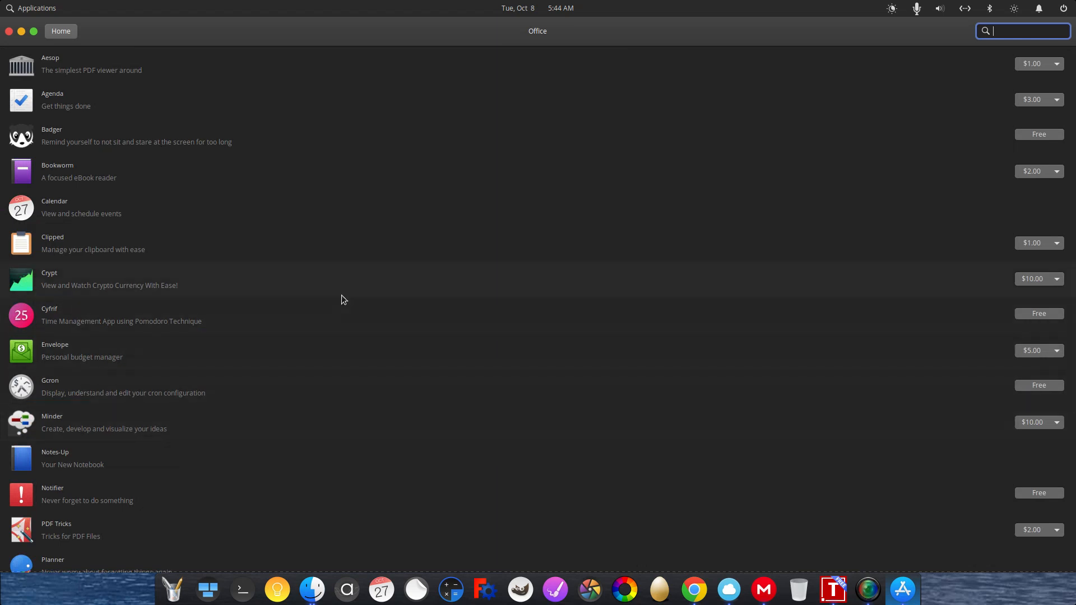
mouse_move(309, 402)
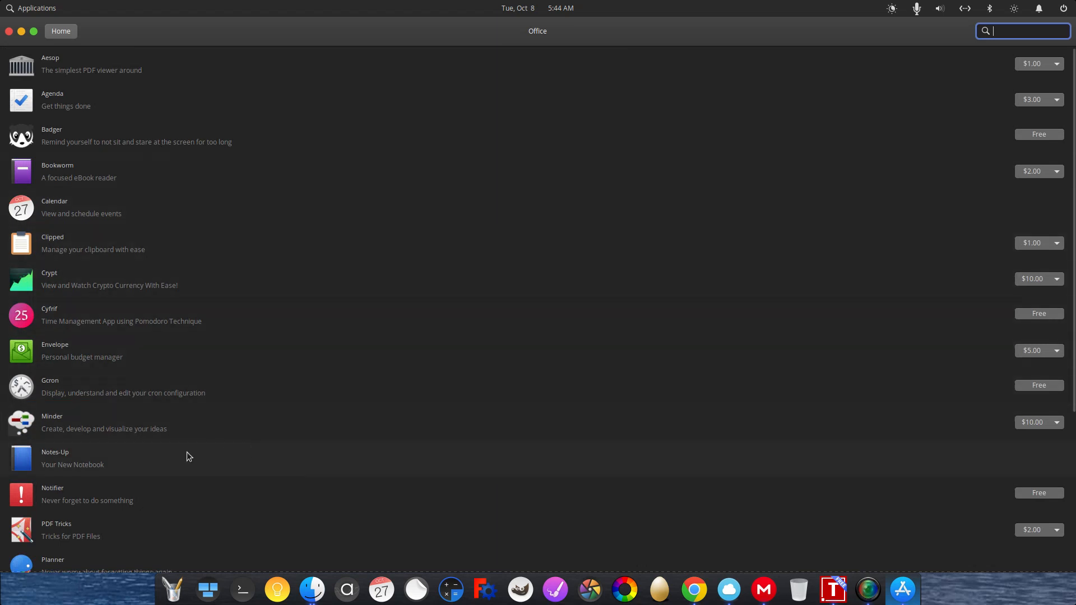
scroll("down", 3)
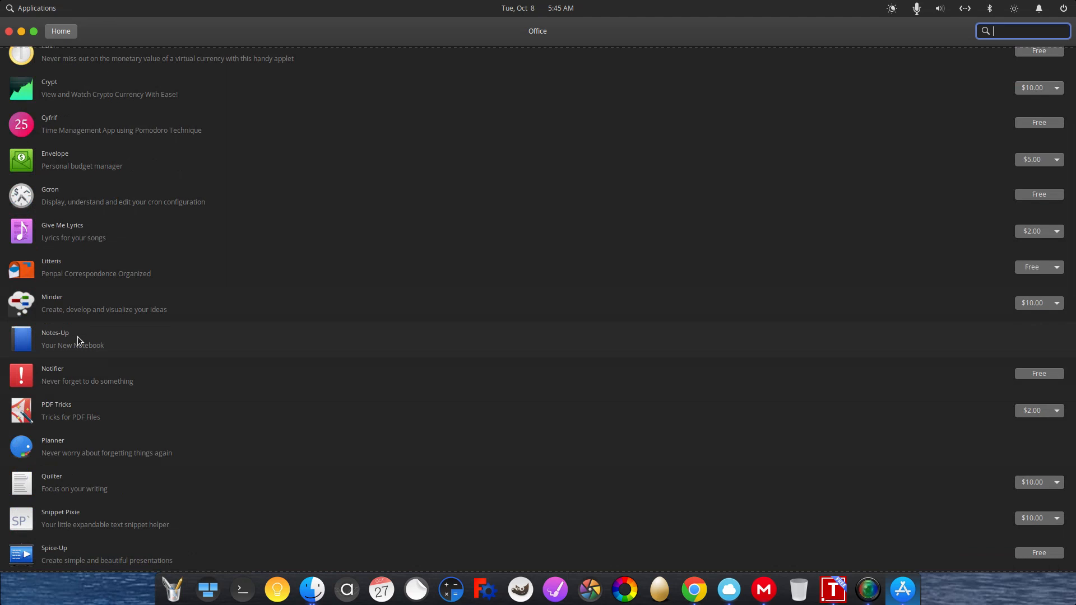
mouse_move(74, 353)
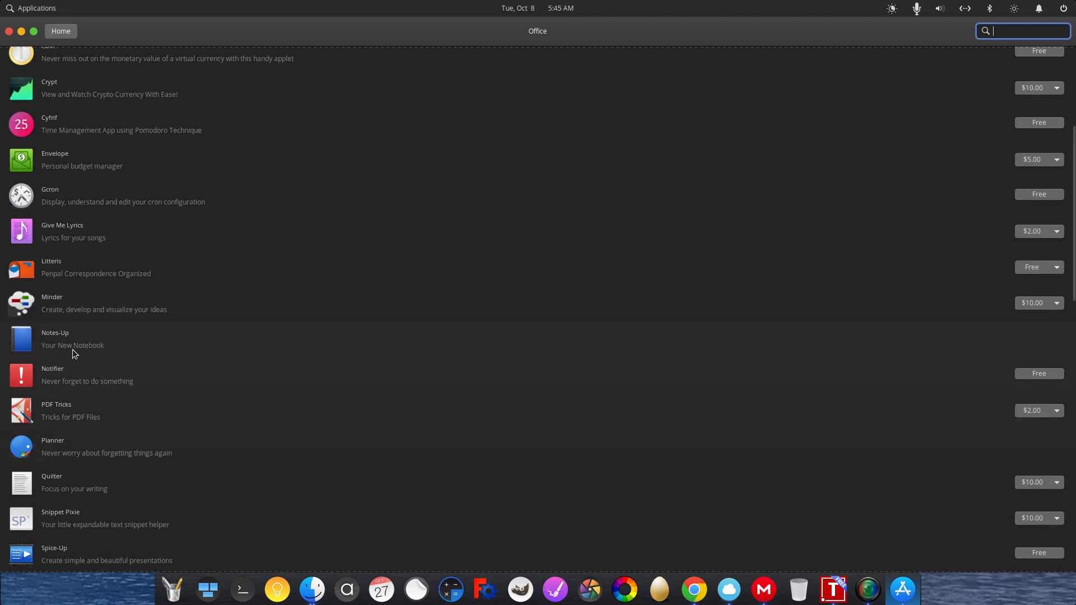
mouse_move(62, 453)
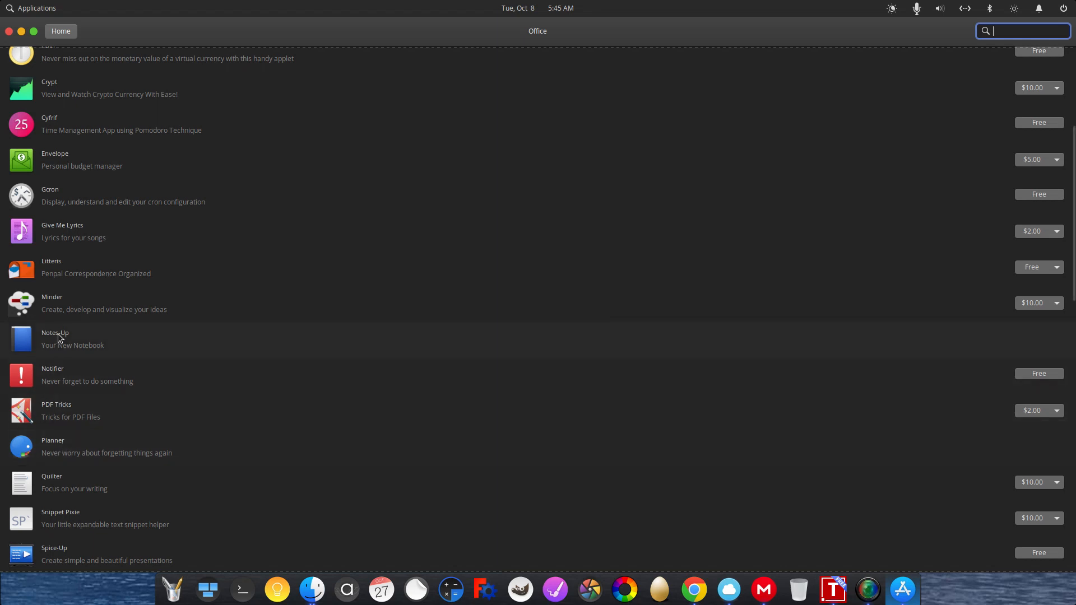
View the Notes-Up and Planner app pages, then go back to the Office list.
left_click(55, 338)
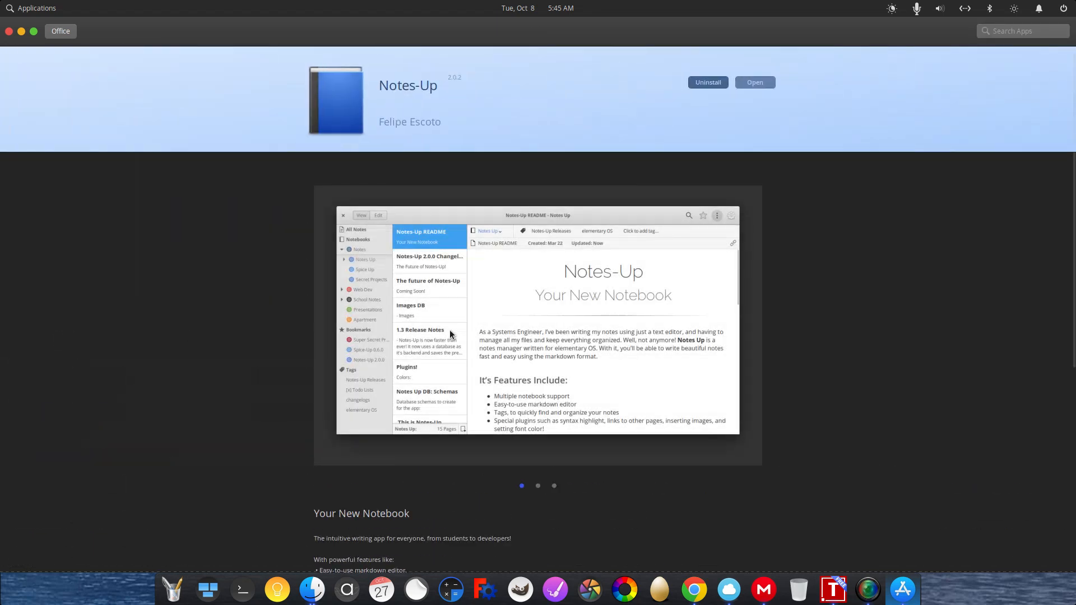
mouse_move(425, 133)
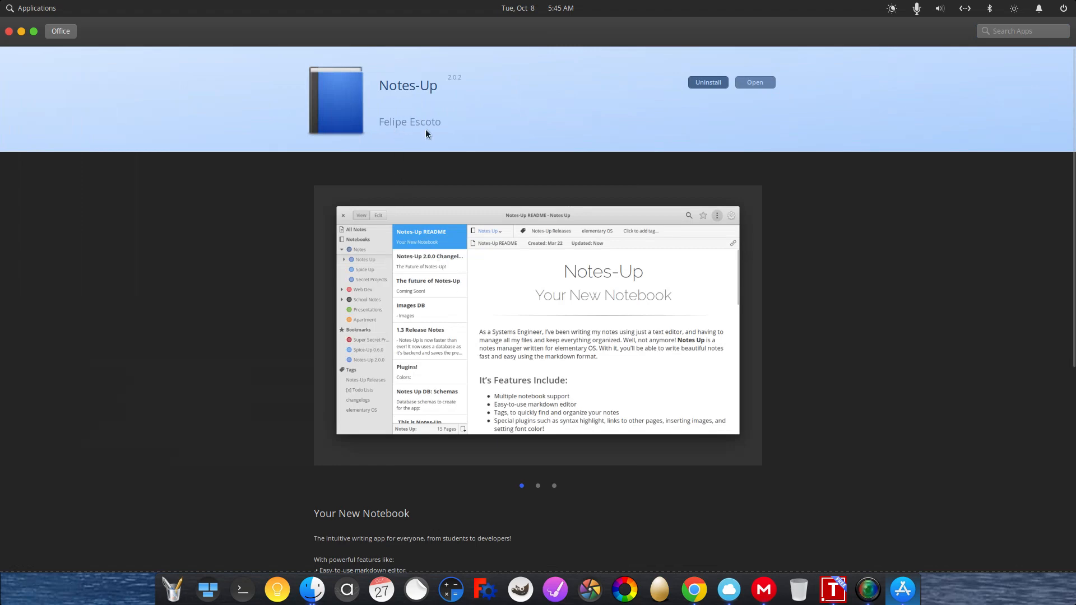
mouse_move(415, 137)
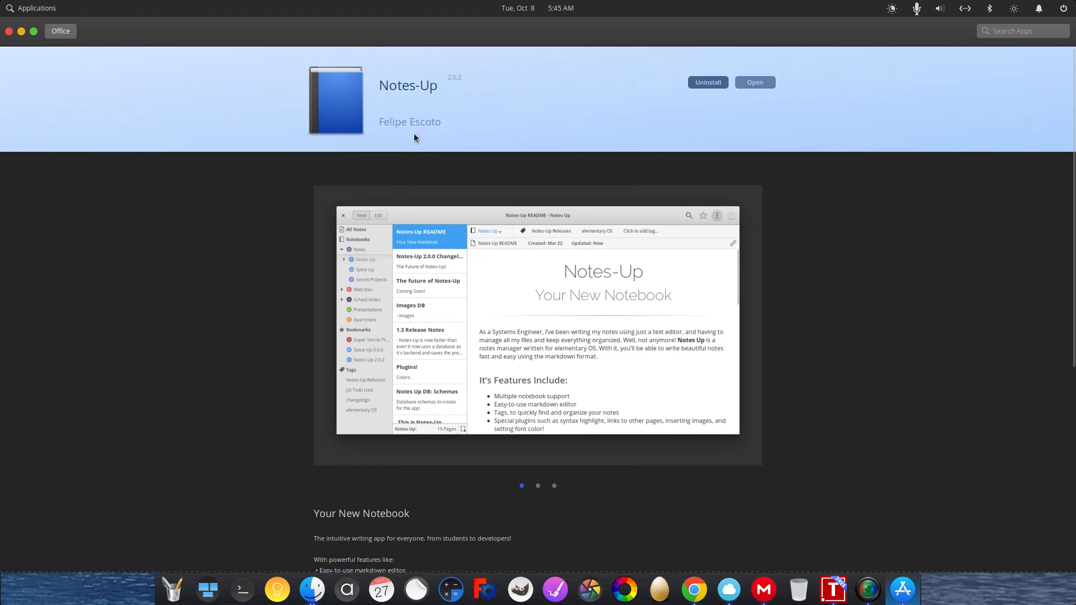
scroll("down", 3)
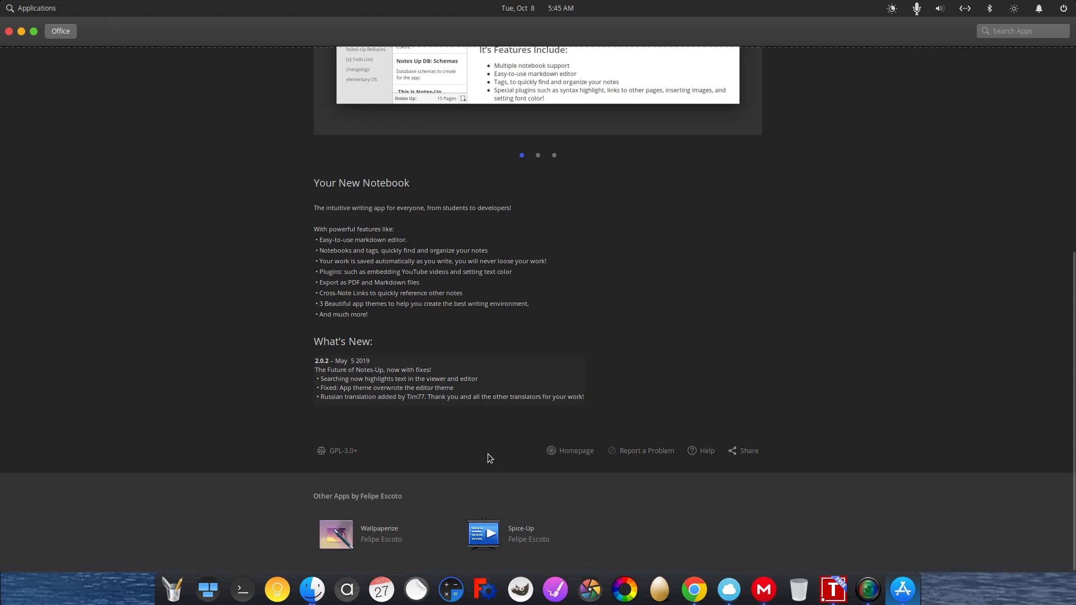
mouse_move(4, 151)
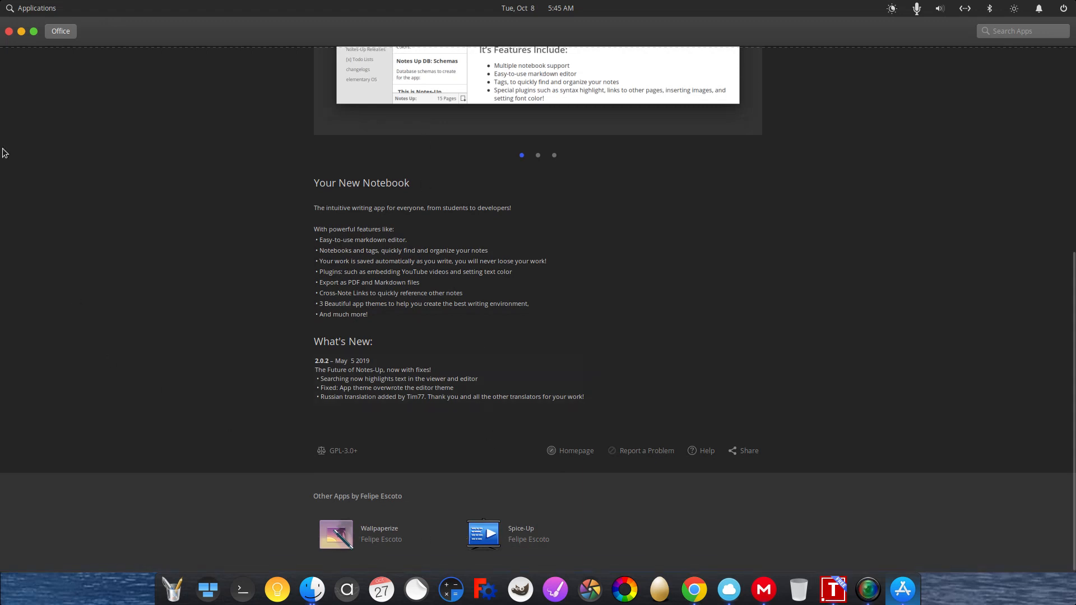
left_click(61, 31)
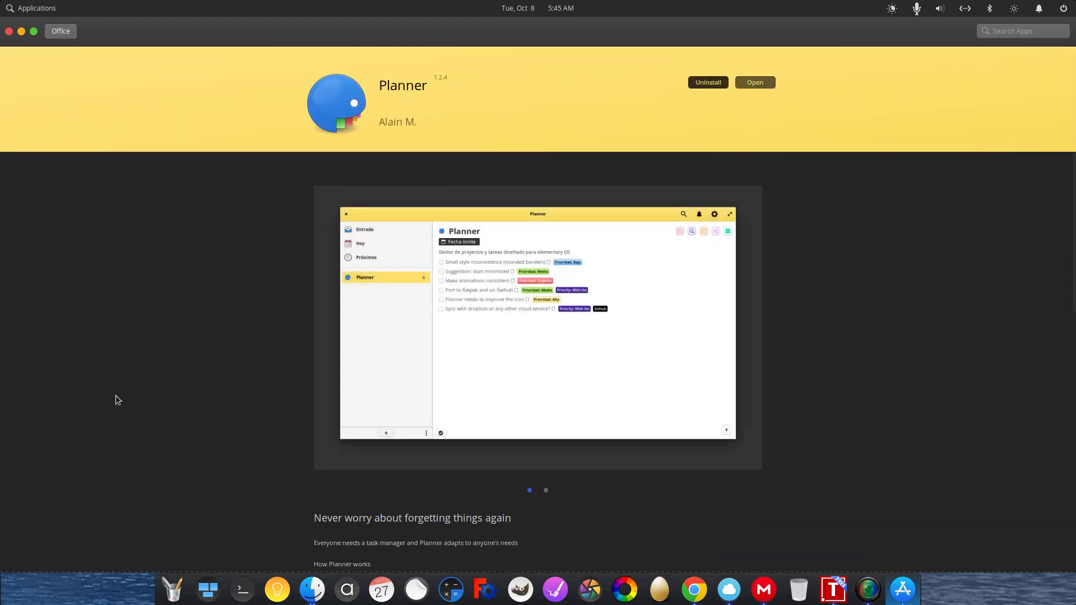
scroll("down", 3)
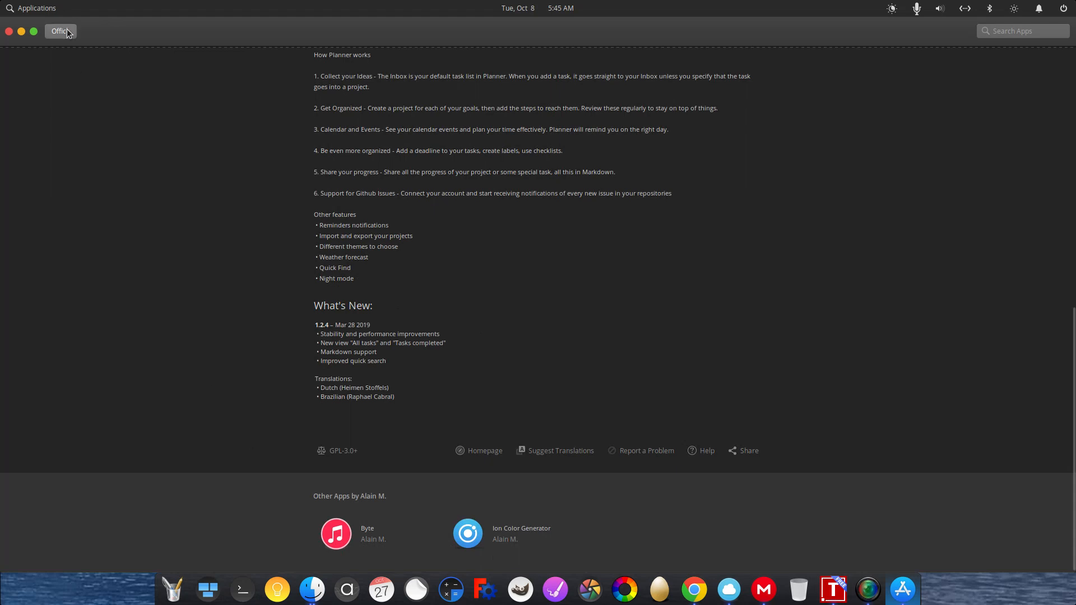
left_click(59, 32)
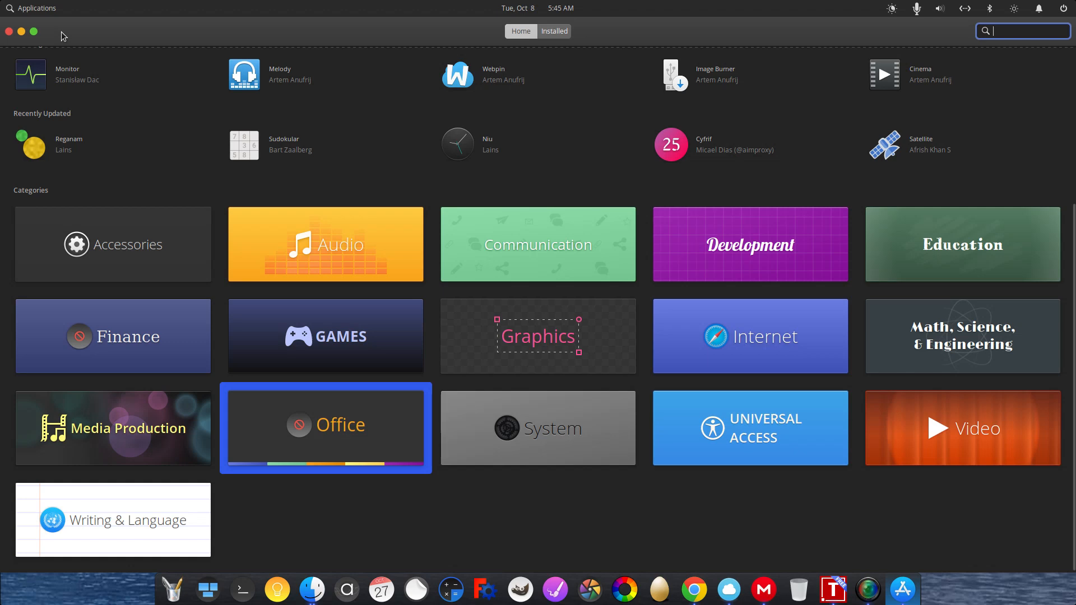
mouse_move(606, 46)
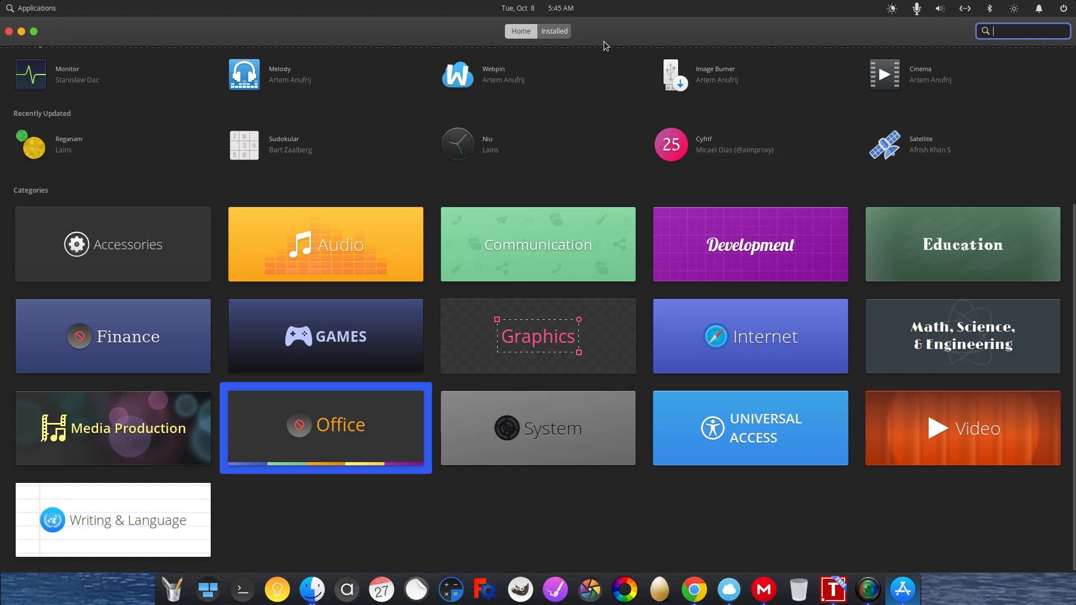
mouse_move(634, 176)
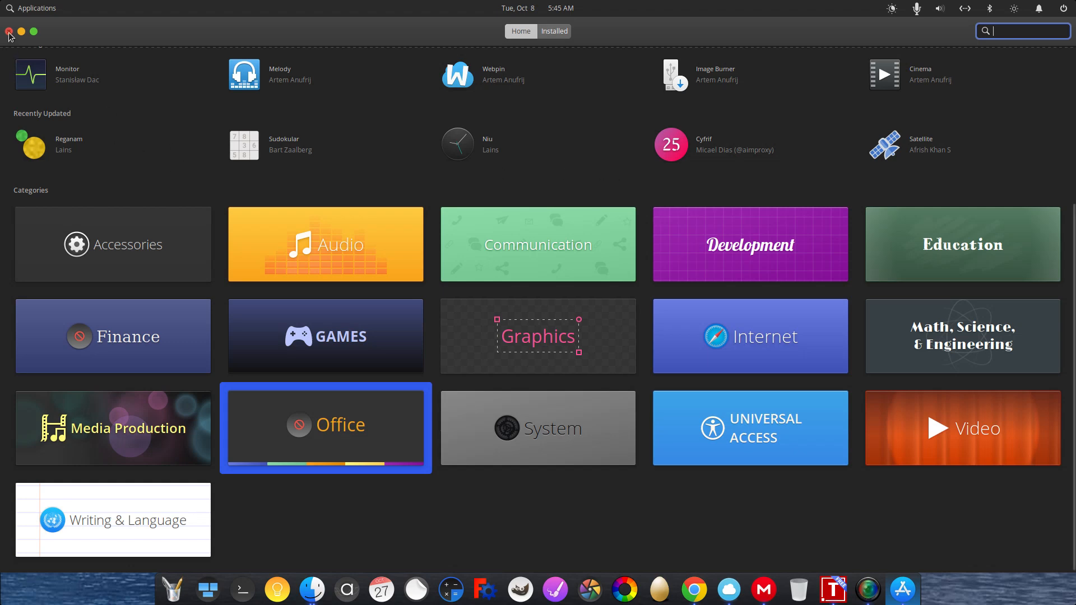
Close the AppCenter window, leaving the empty desktop.
left_click(8, 32)
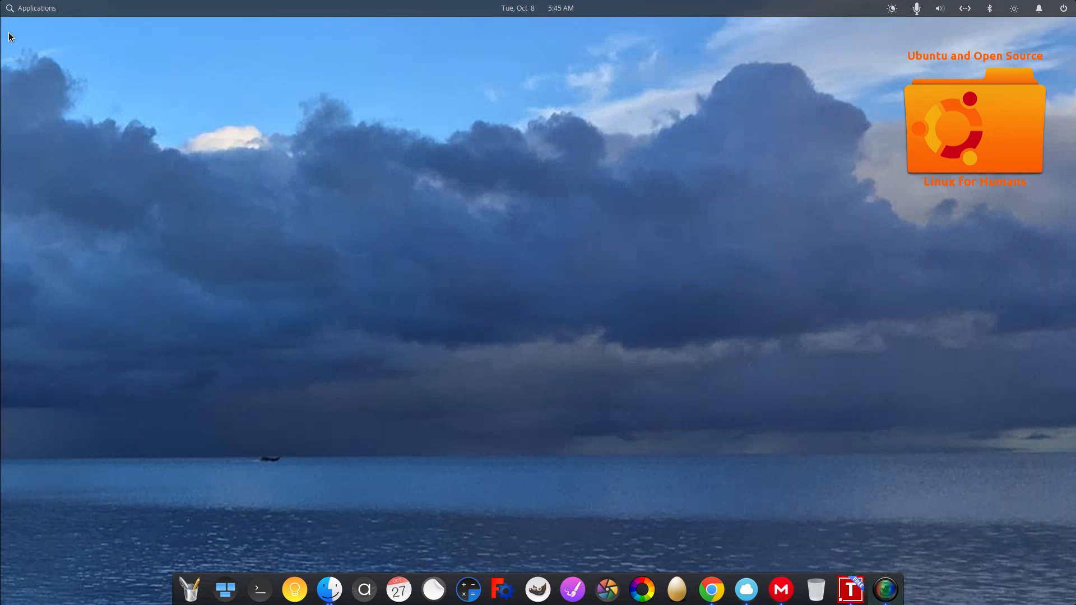
mouse_move(200, 249)
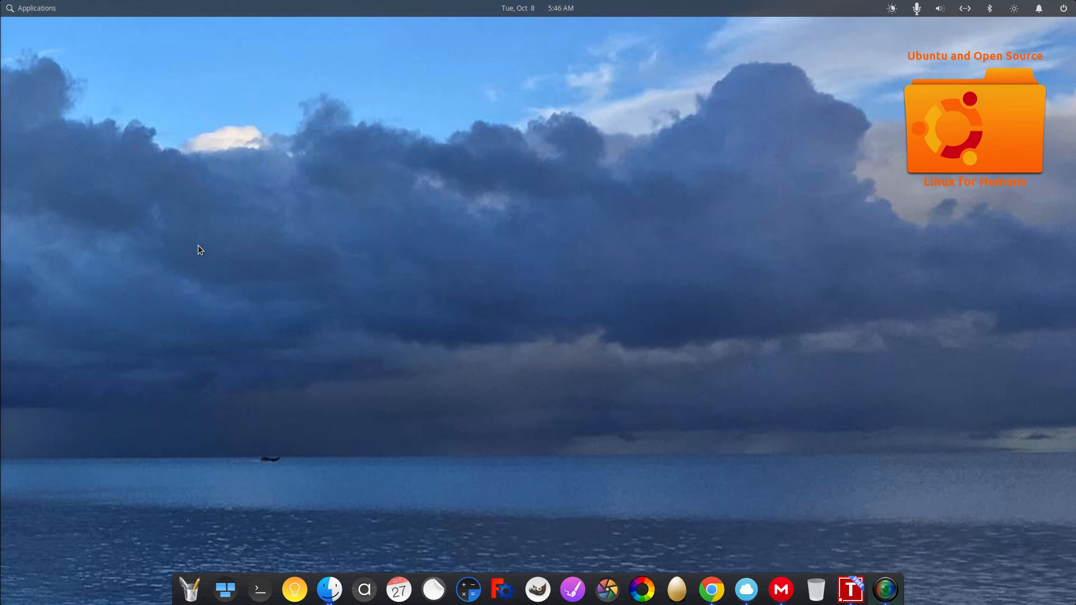
mouse_move(93, 87)
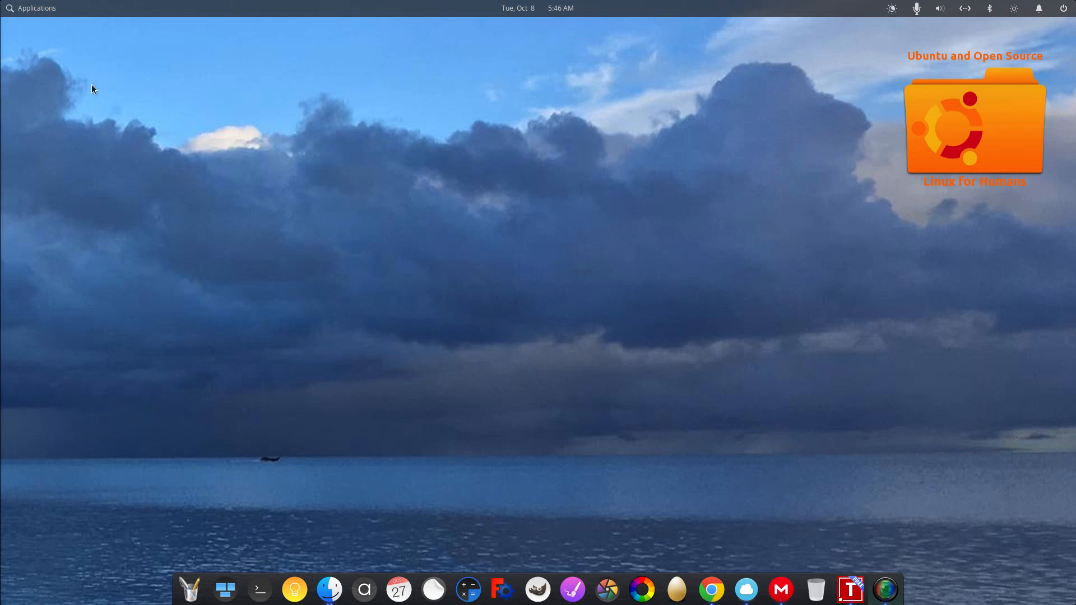
mouse_move(94, 112)
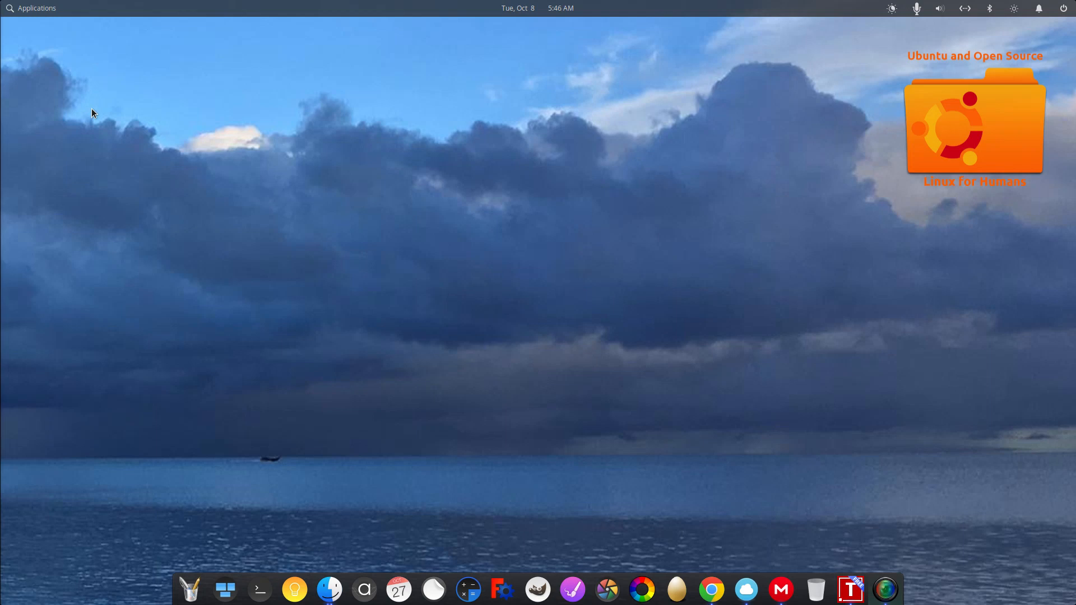
mouse_move(24, 6)
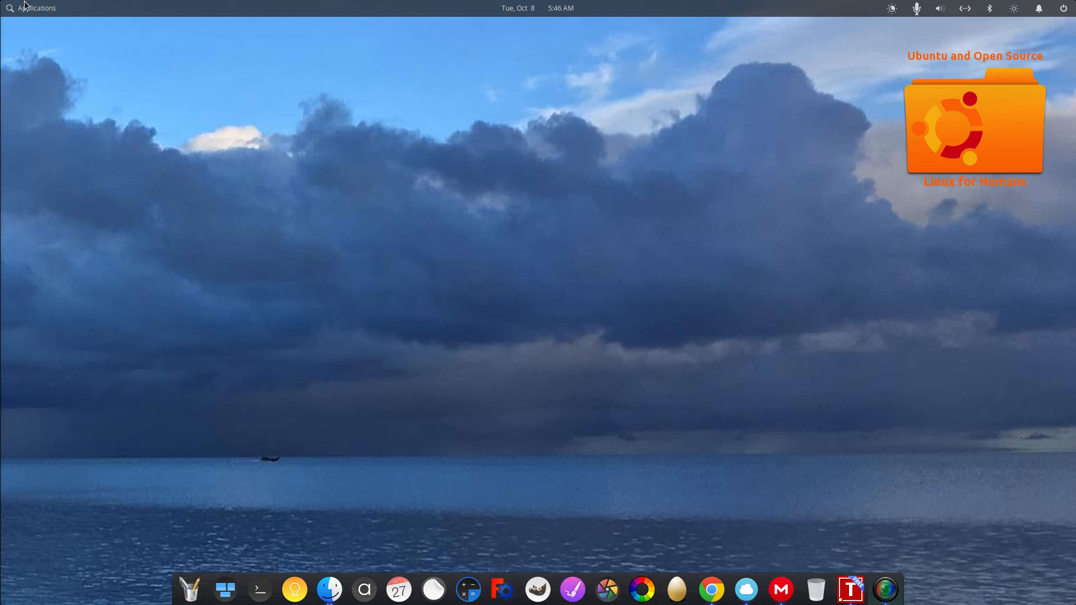
left_click(32, 8)
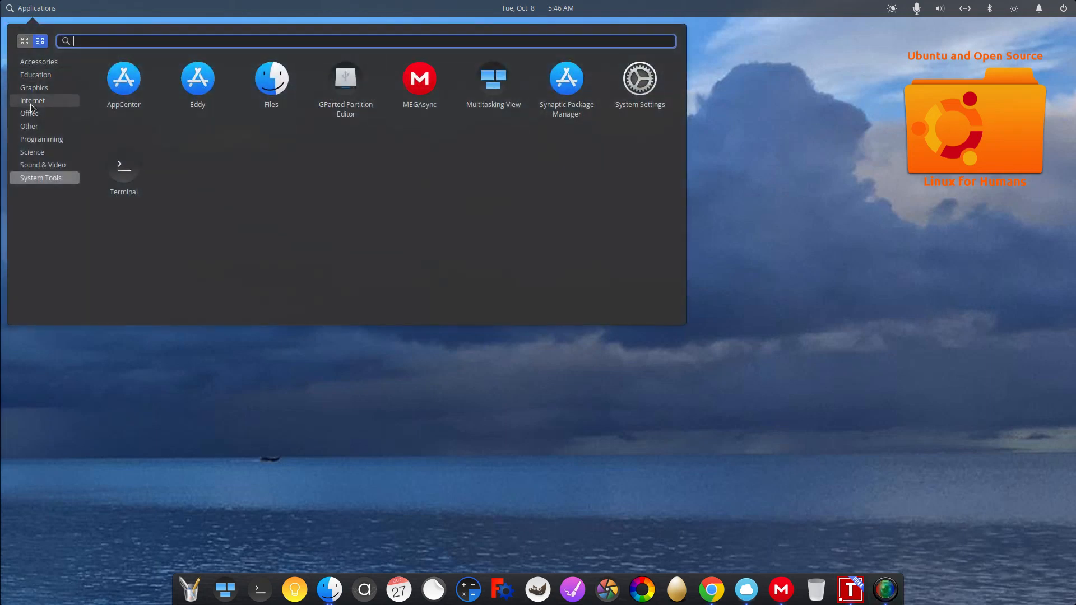
left_click(29, 114)
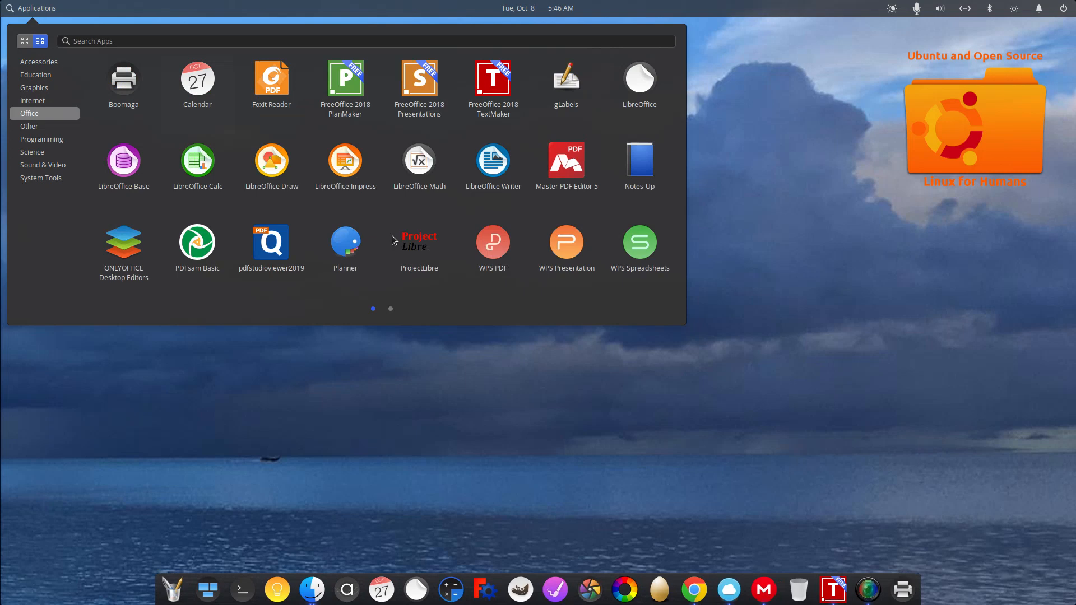
mouse_move(904, 595)
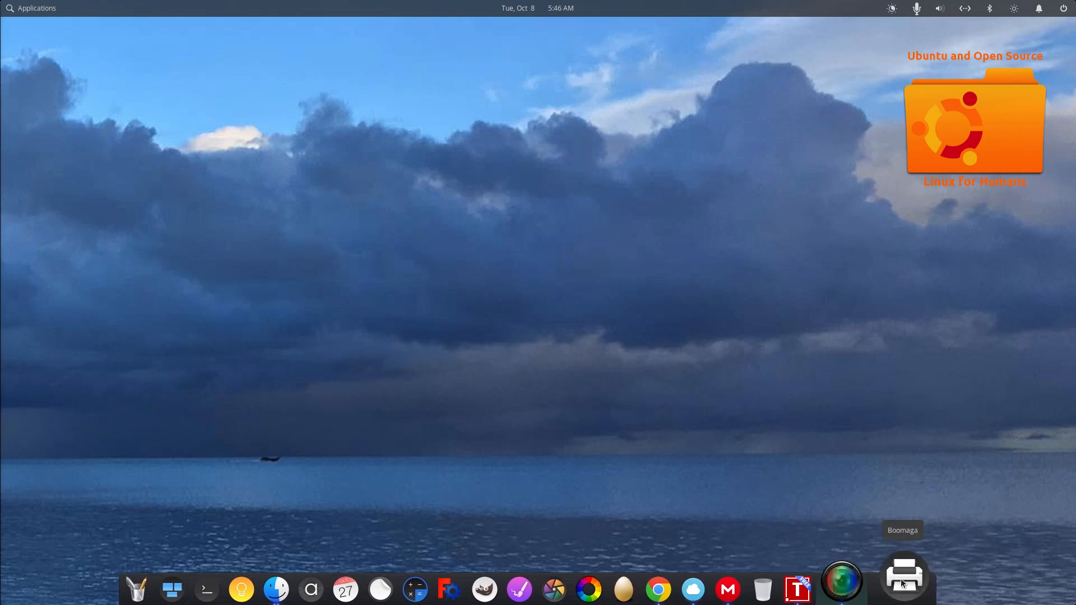
left_click(903, 572)
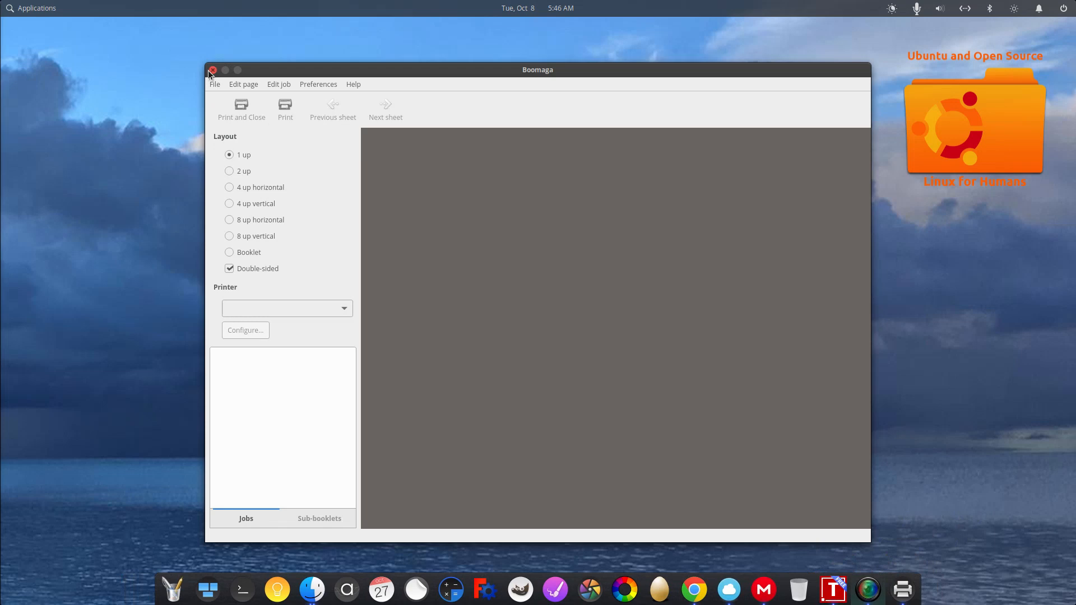
left_click(32, 8)
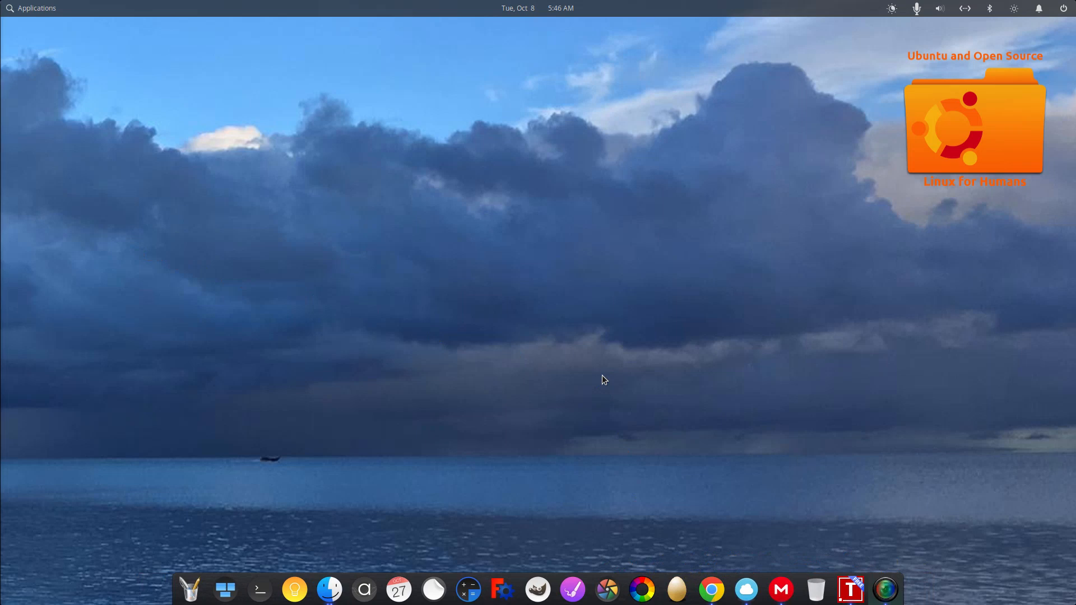
left_click(33, 8)
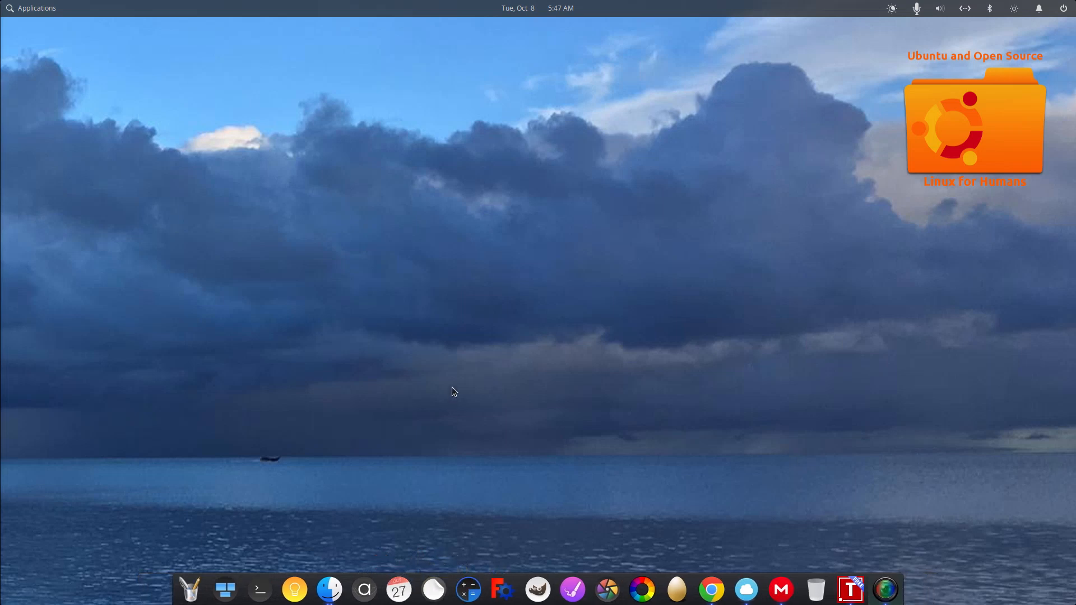
mouse_move(14, 36)
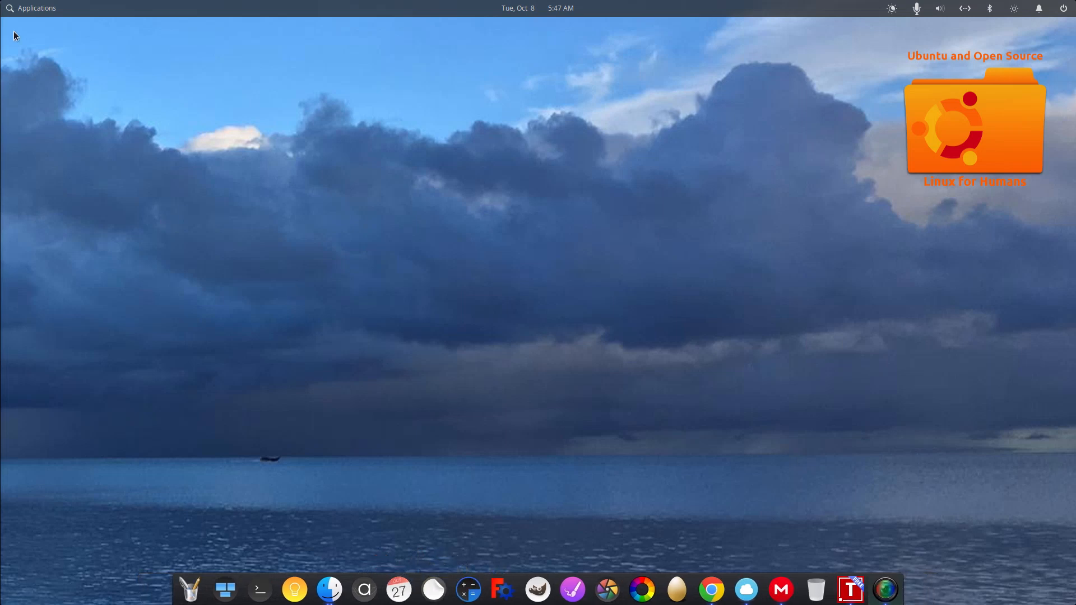
left_click(33, 8)
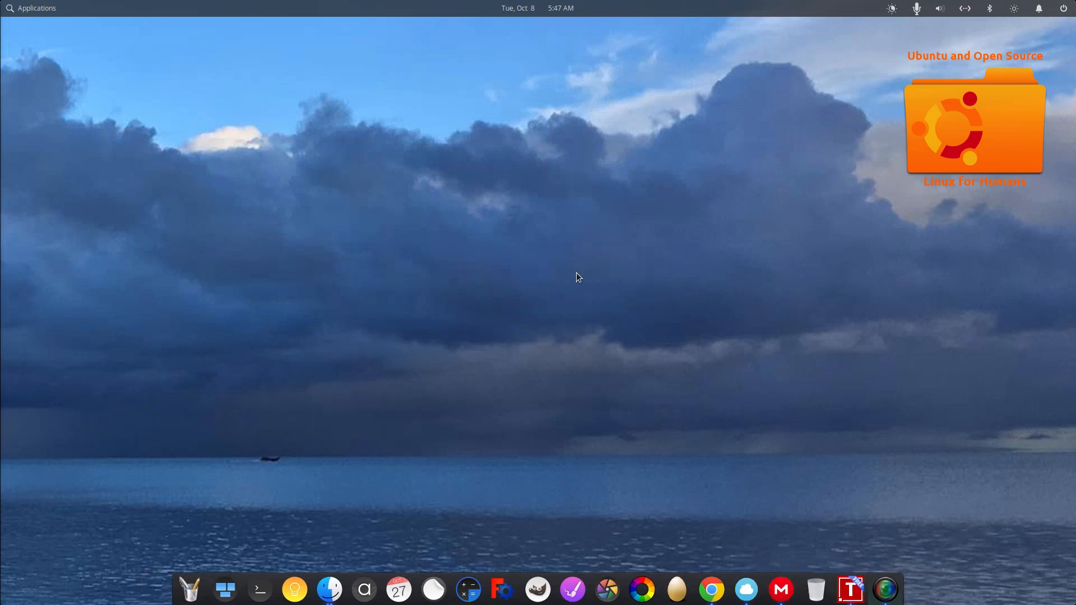
mouse_move(339, 392)
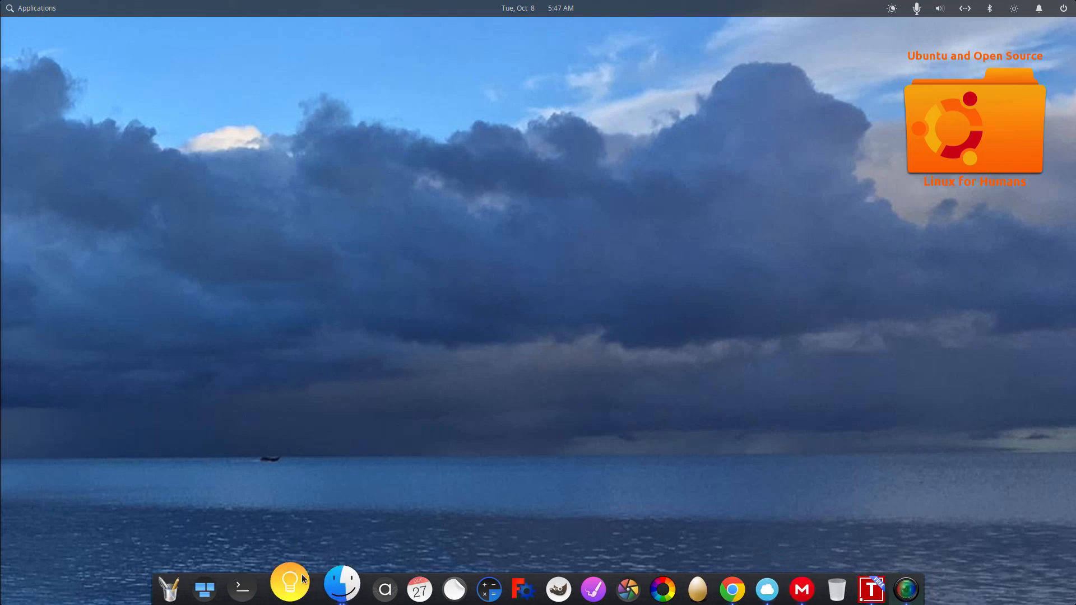
right_click(289, 580)
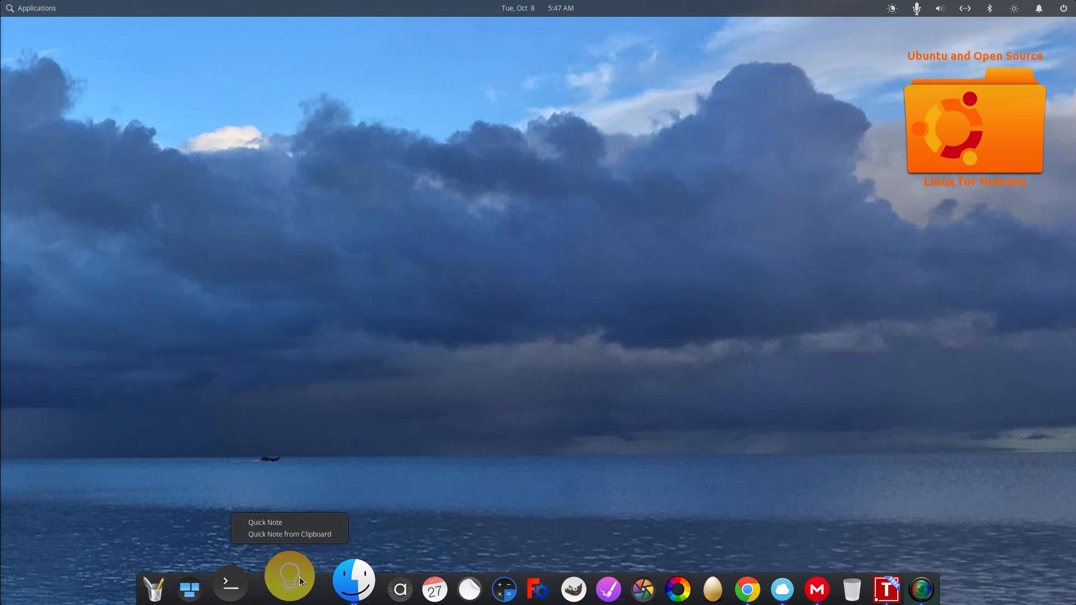
mouse_move(281, 420)
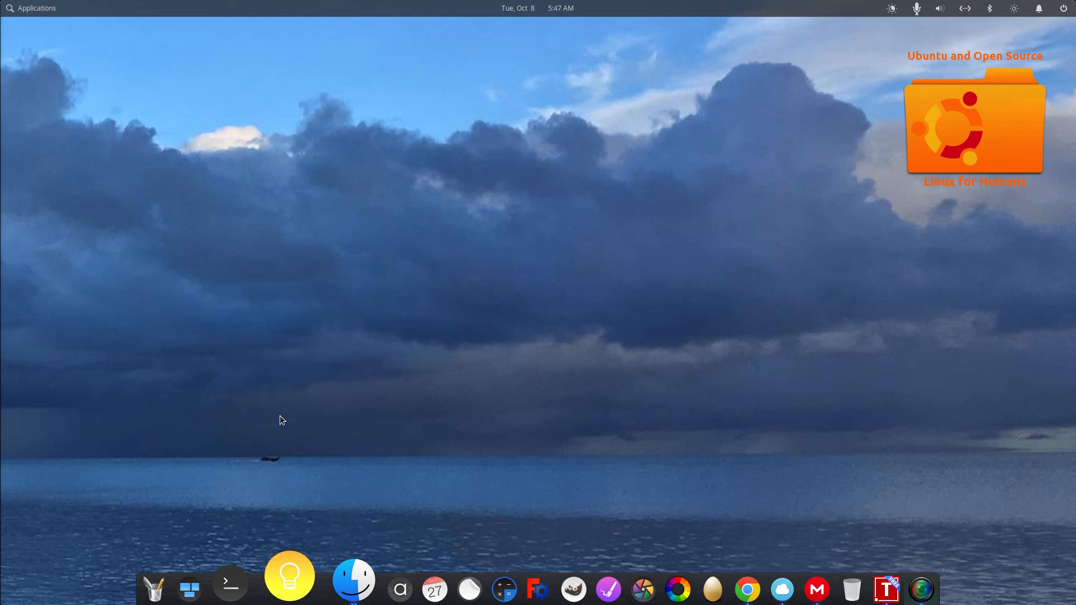
left_click(32, 8)
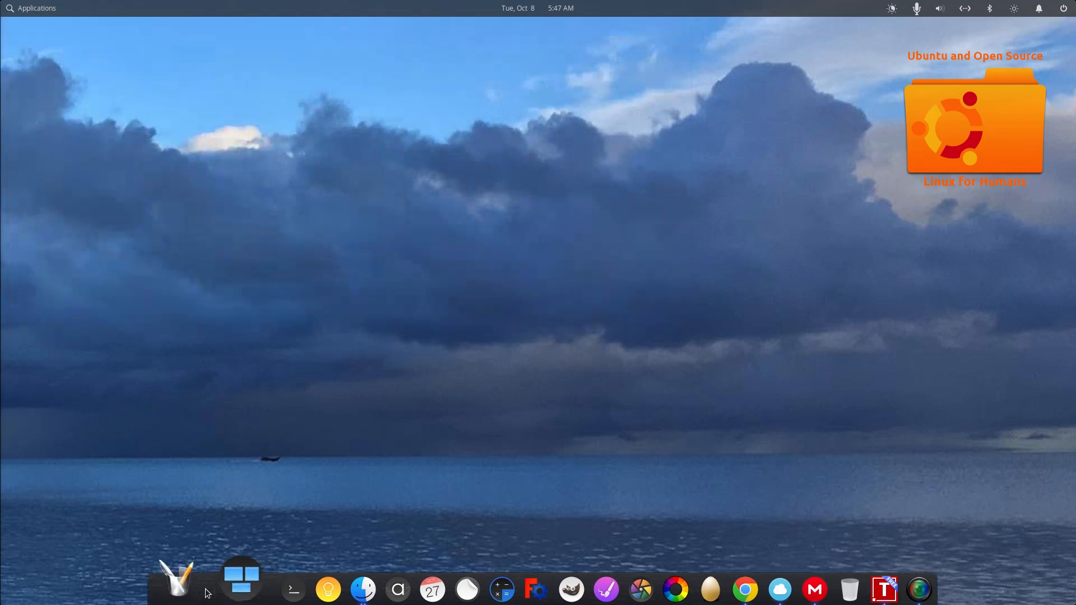
In Plank Preferences from the dock's menu, set the theme to Gtk+ and keep position Bottom.
right_click(241, 580)
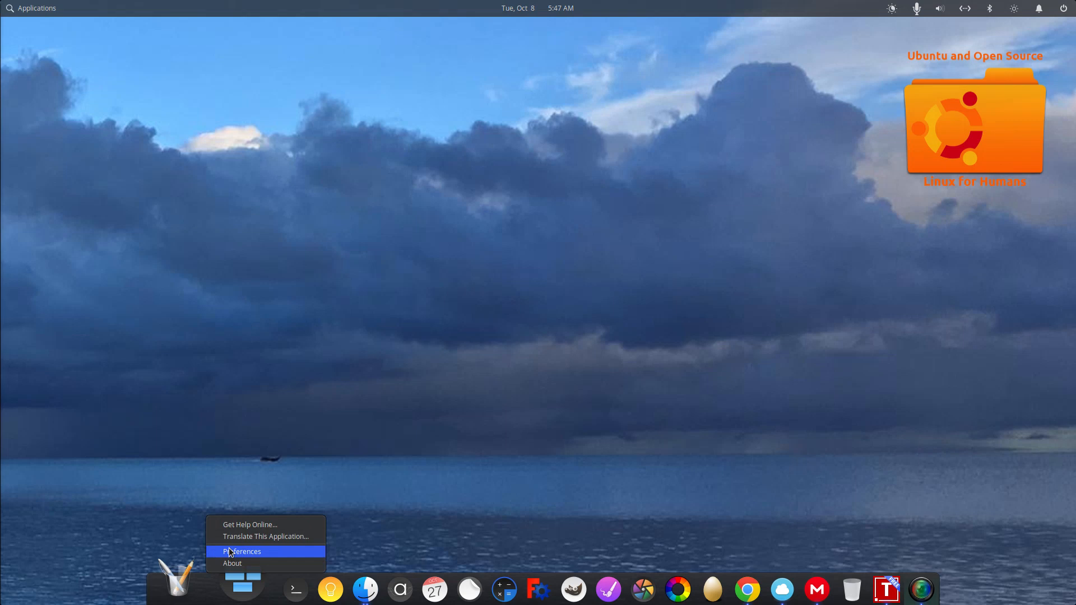
left_click(240, 551)
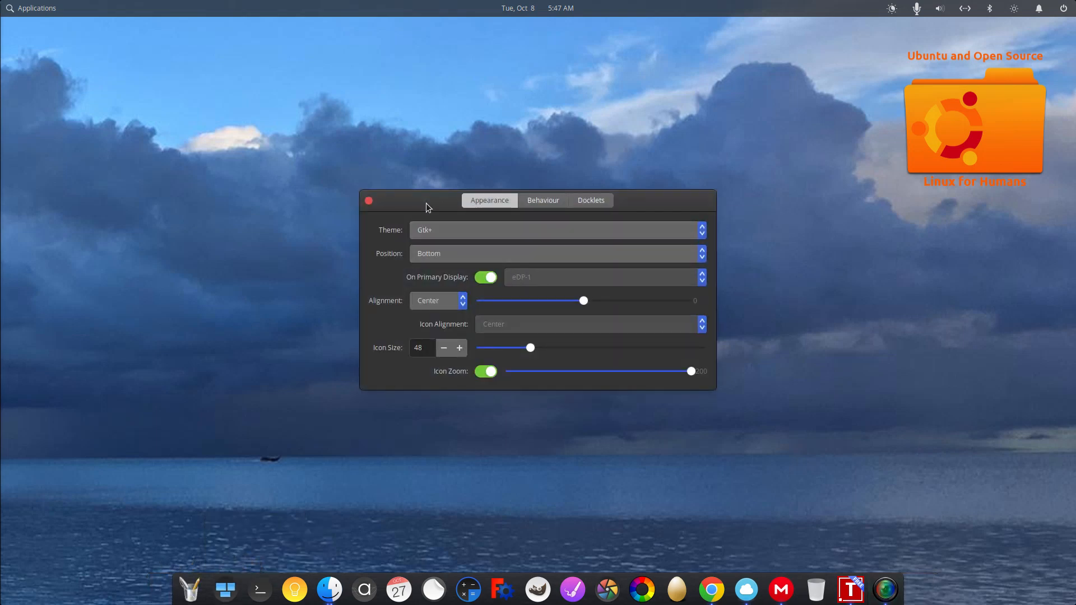
left_click_drag(426, 200, 394, 137)
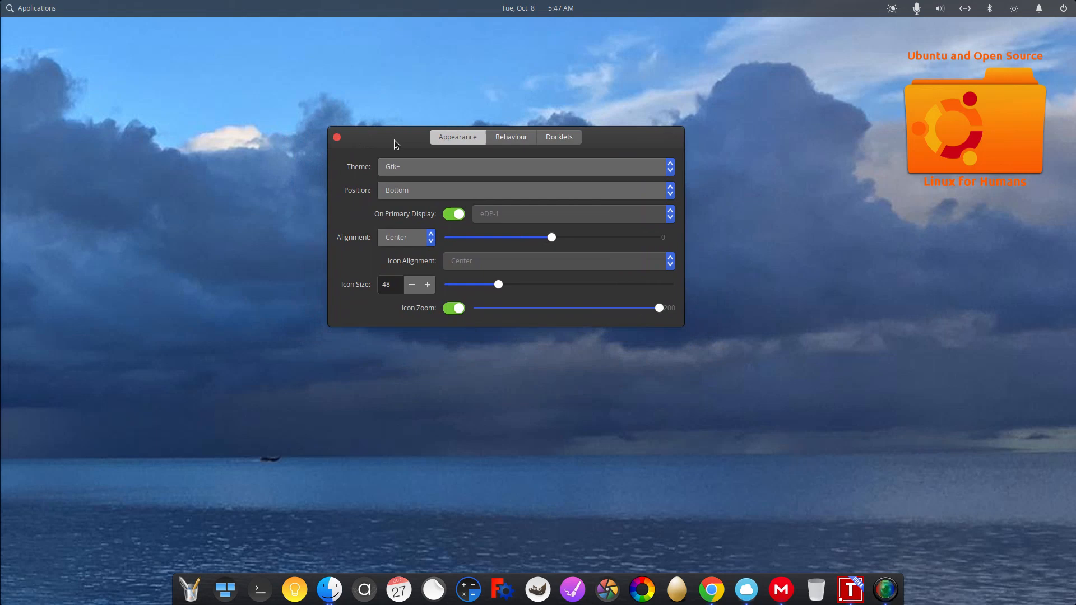
left_click(524, 165)
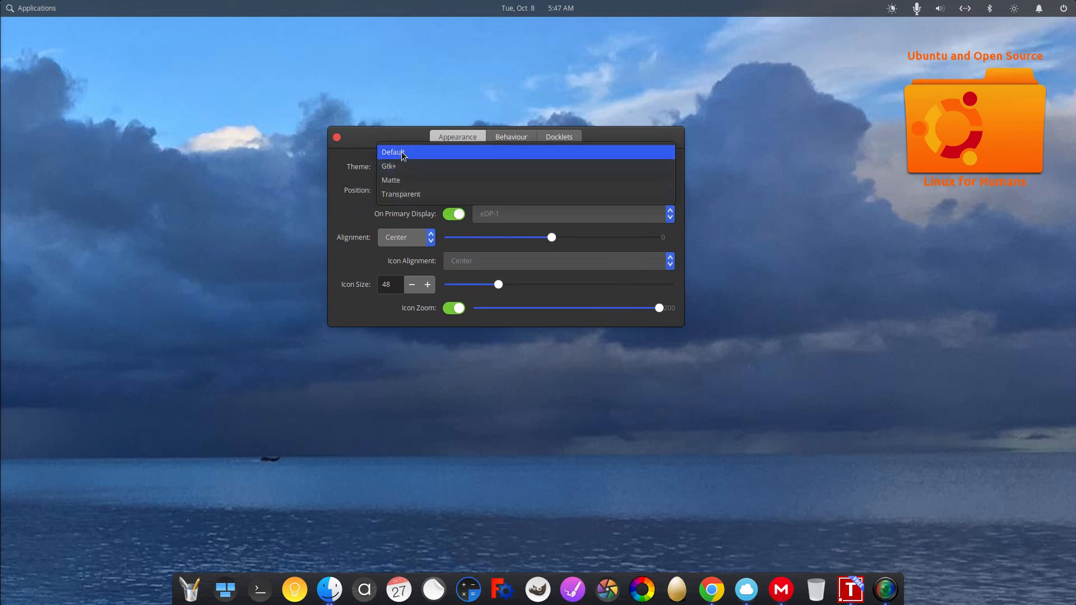
left_click(393, 151)
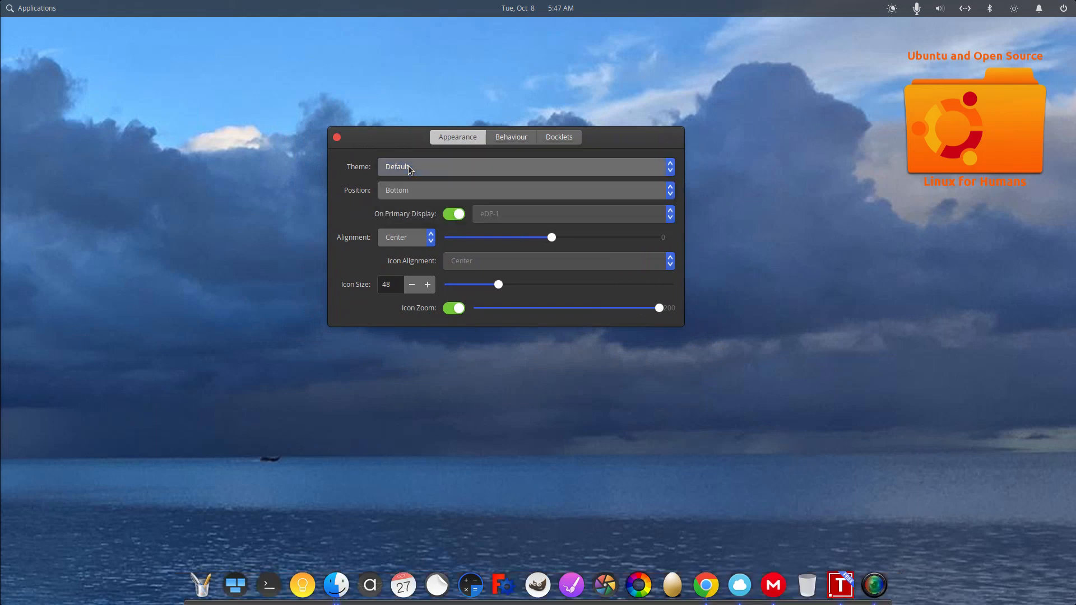
left_click(525, 165)
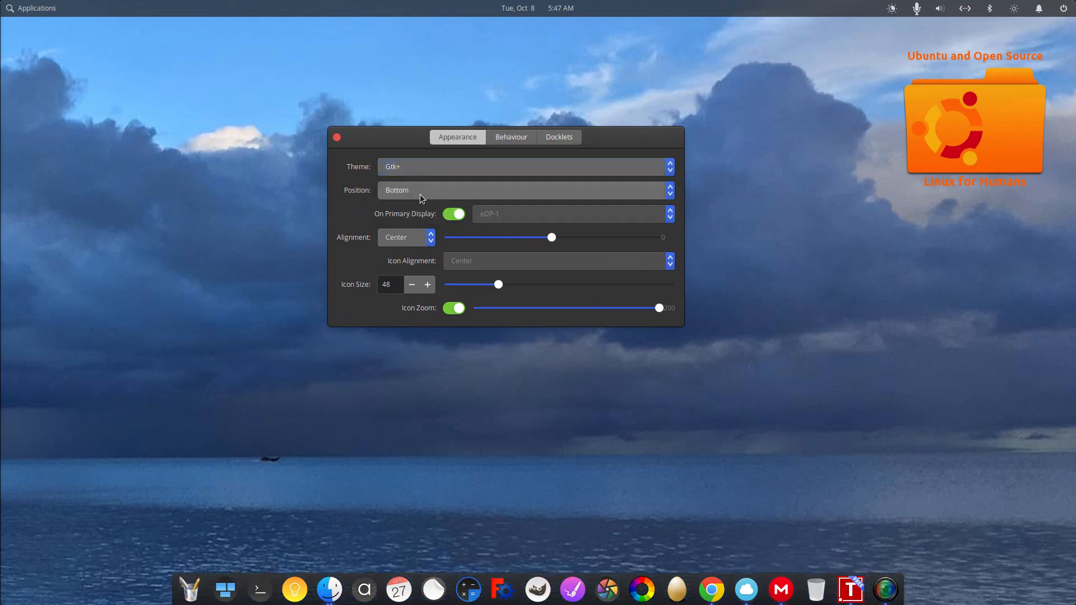
left_click(525, 190)
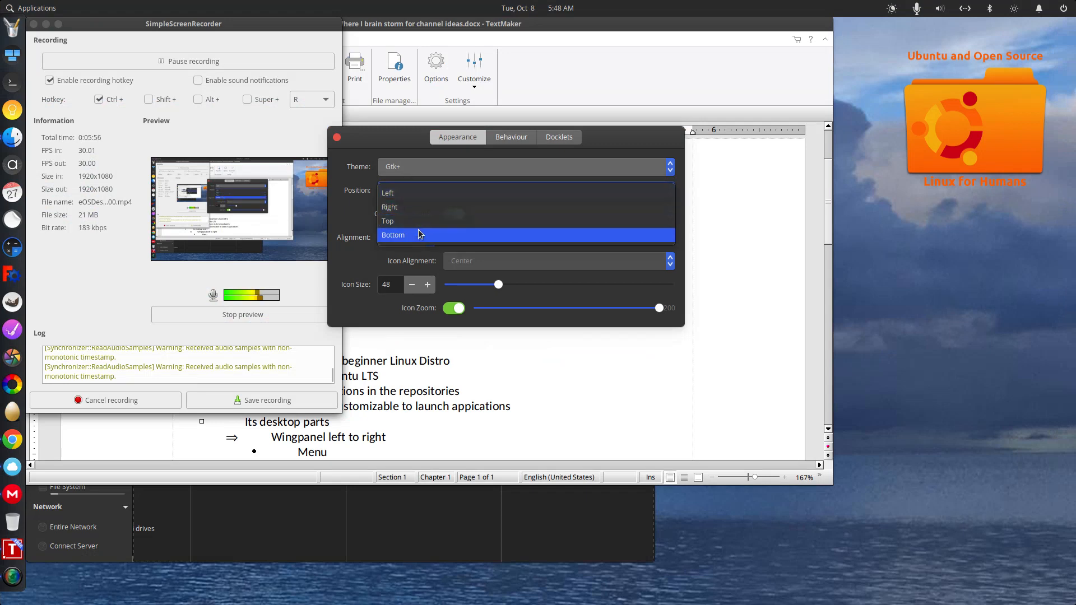
left_click(393, 234)
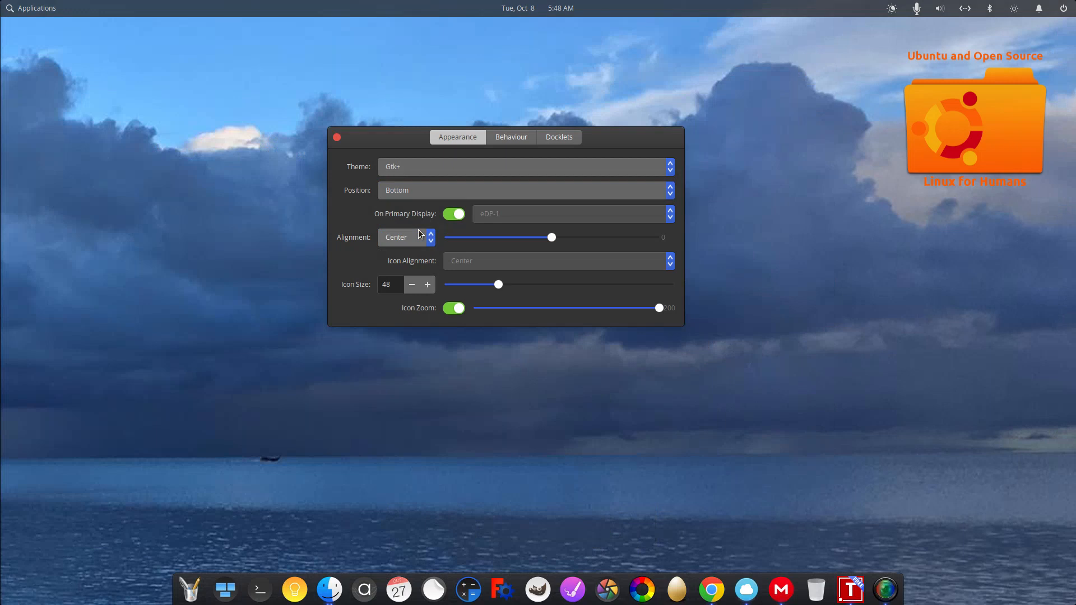
mouse_move(555, 238)
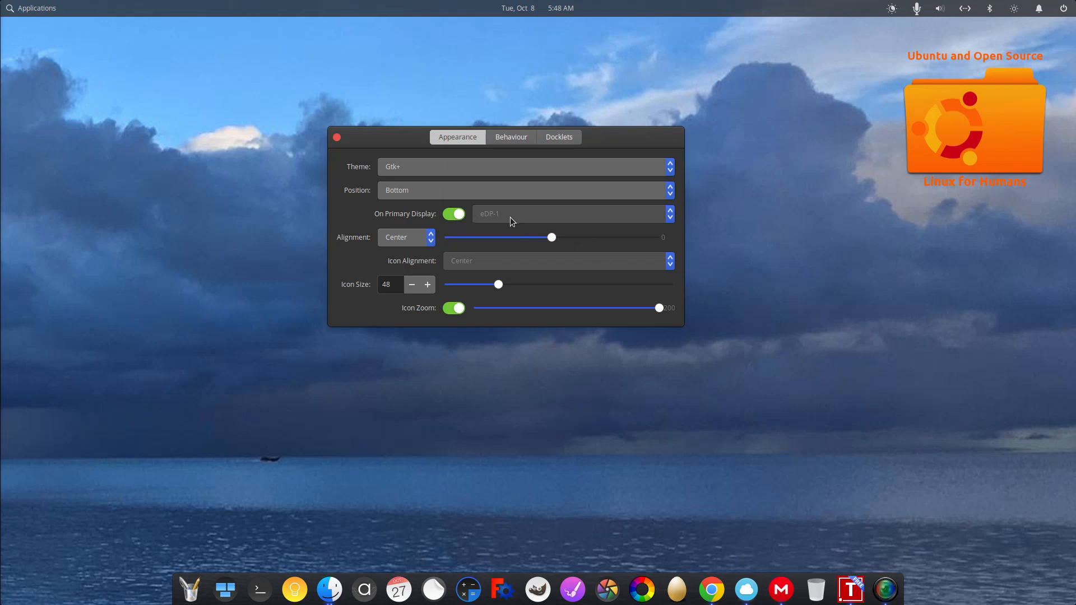
left_click(454, 213)
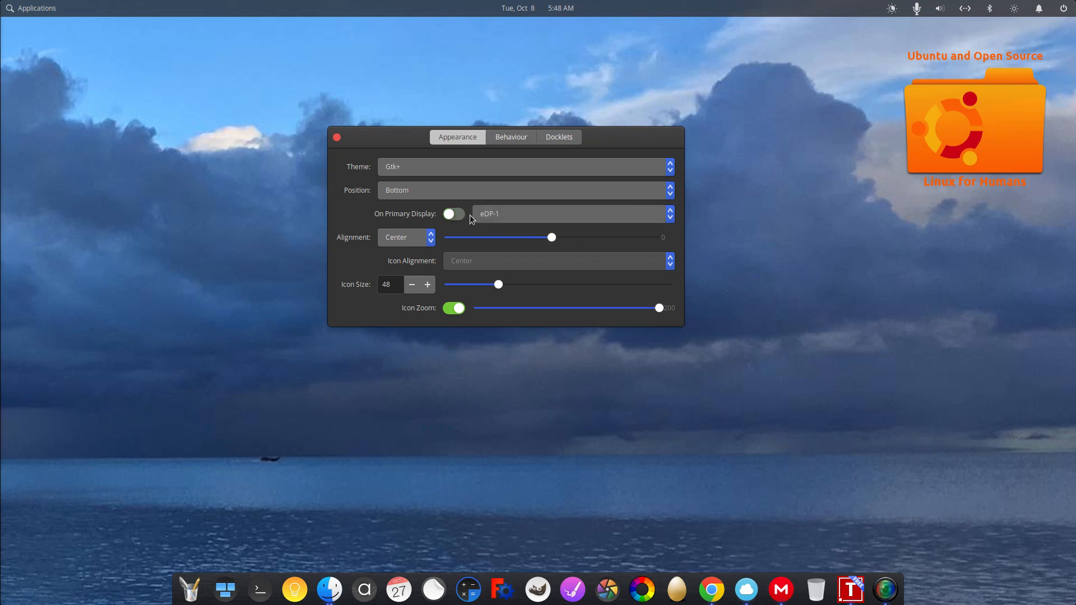
left_click(571, 213)
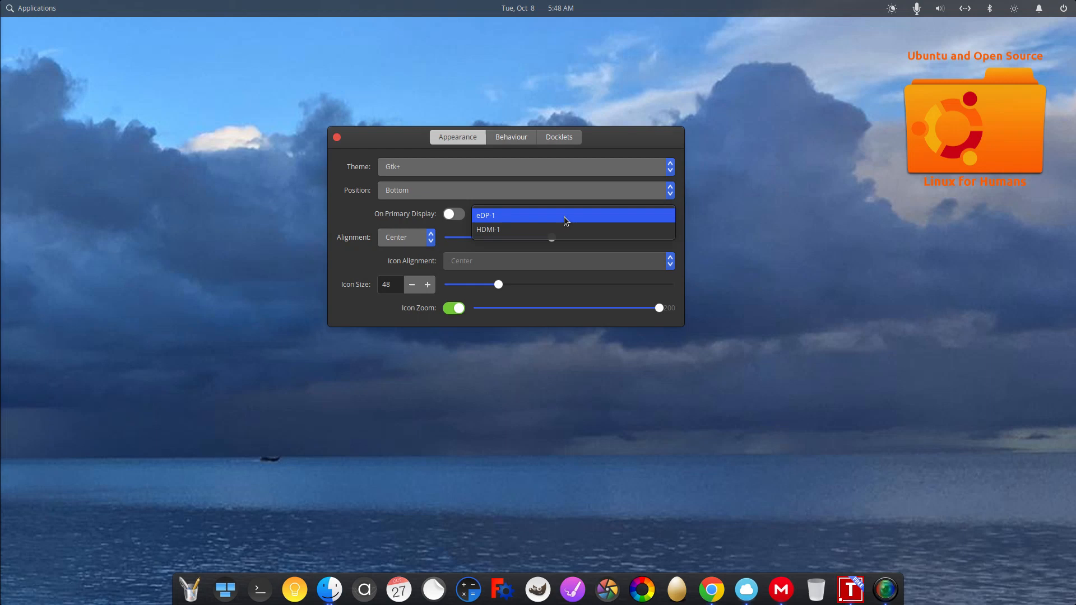
left_click(488, 215)
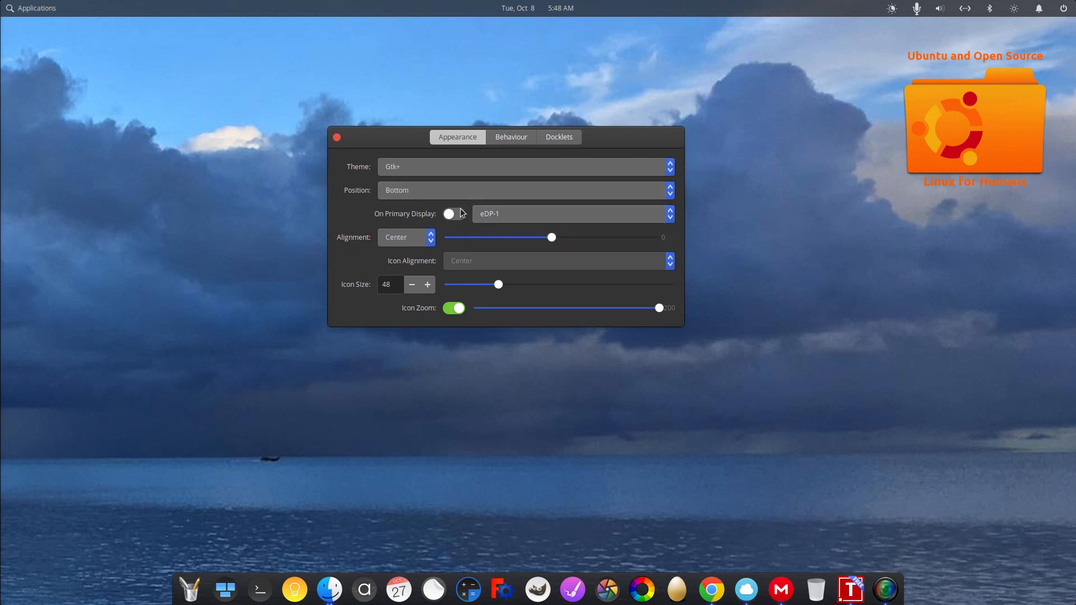
left_click(454, 213)
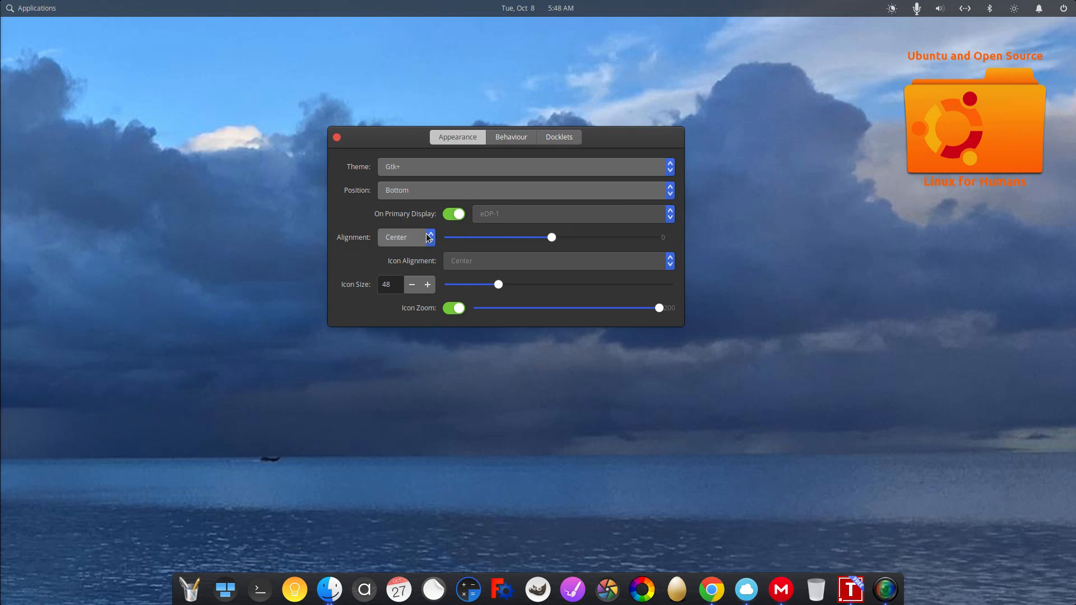
left_click(406, 237)
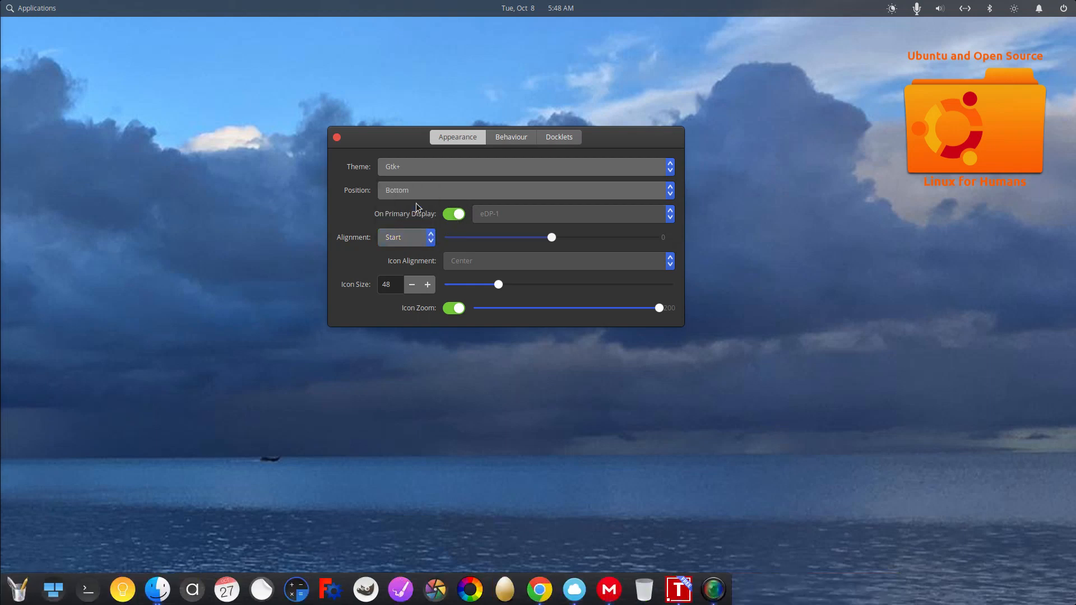
left_click(405, 236)
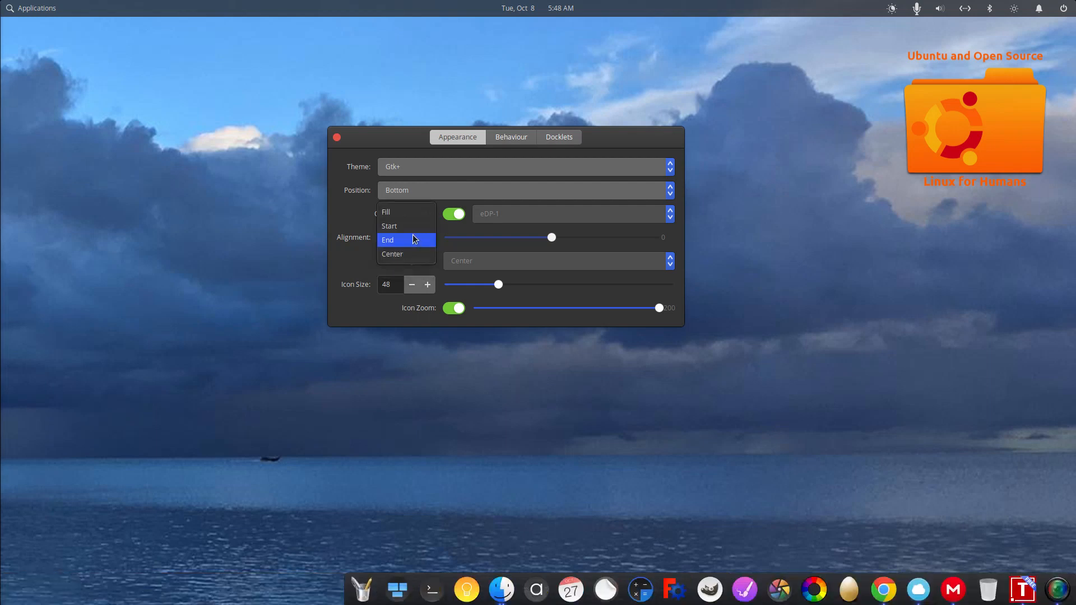
left_click(386, 212)
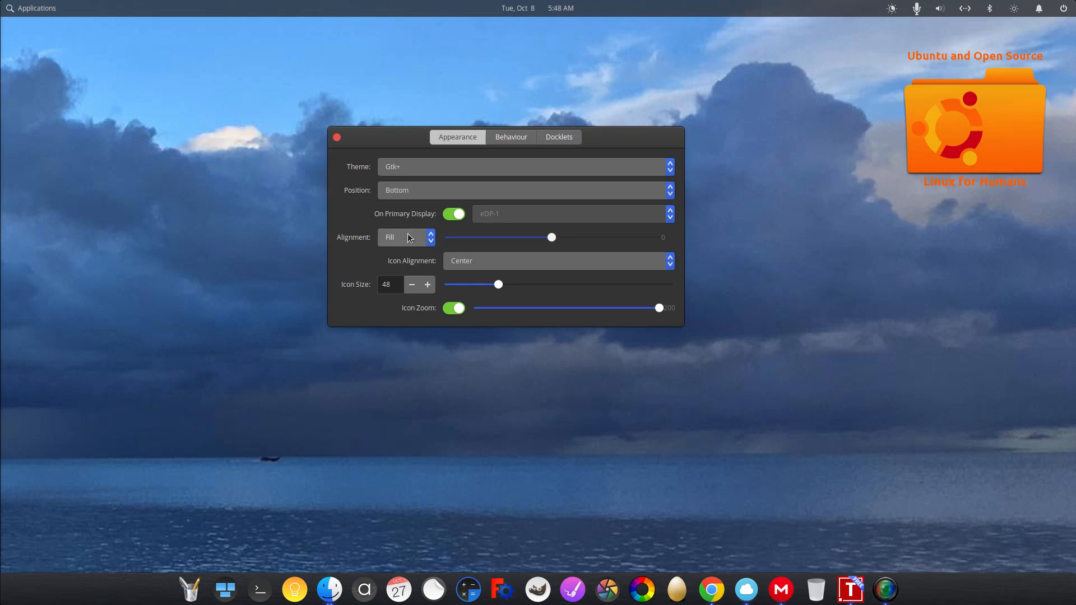
left_click(405, 237)
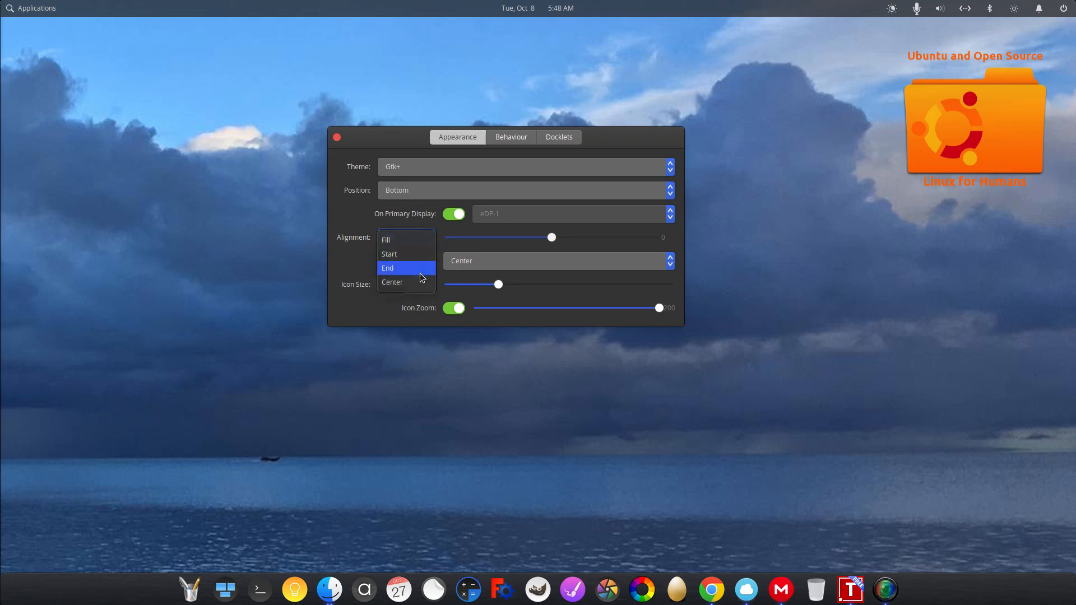
left_click(392, 282)
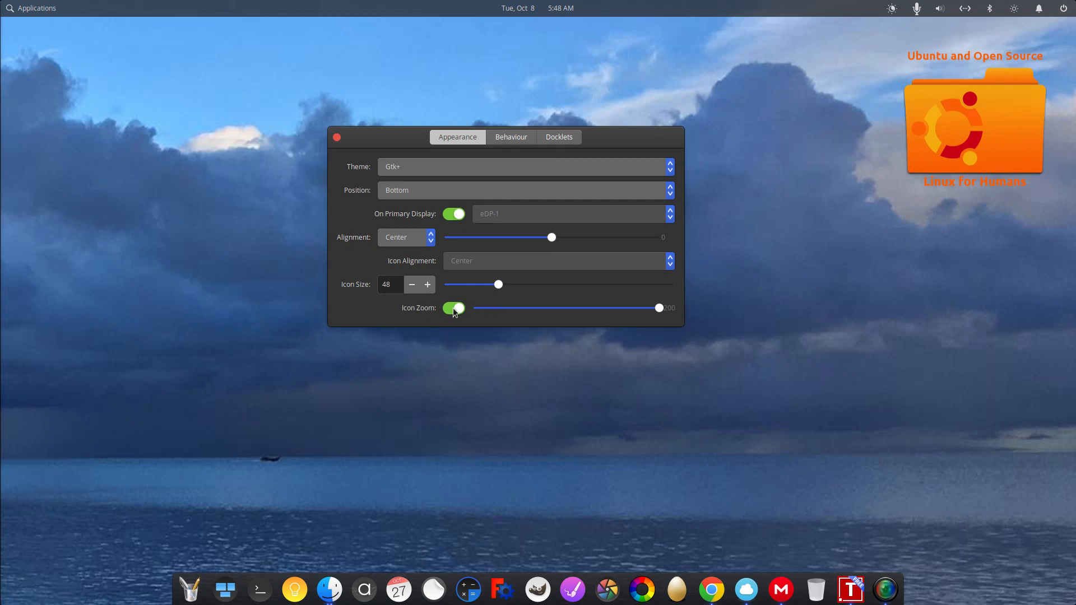
mouse_move(438, 318)
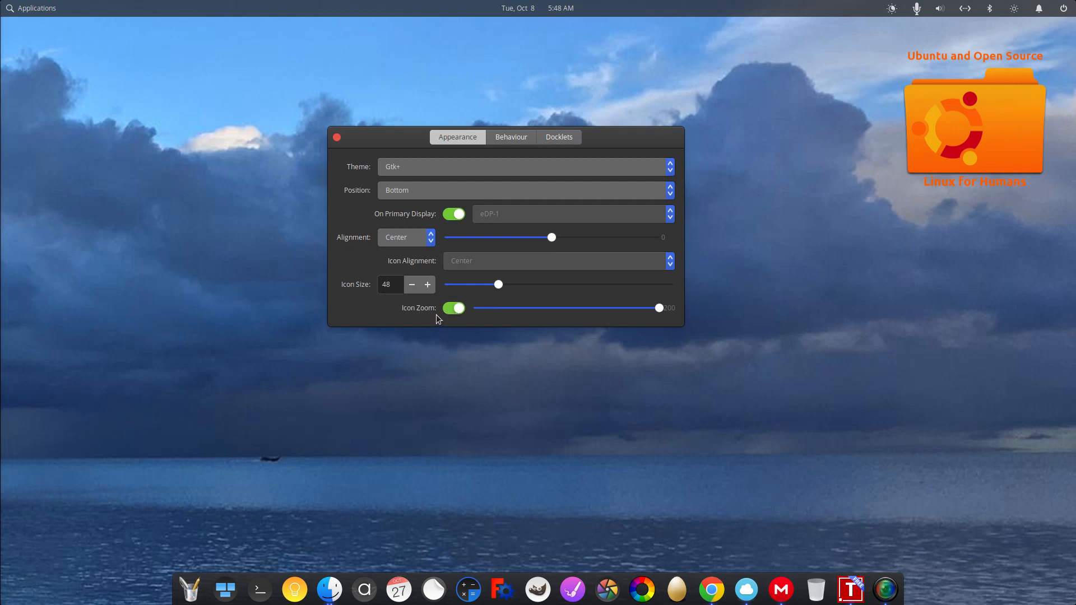
left_click(454, 307)
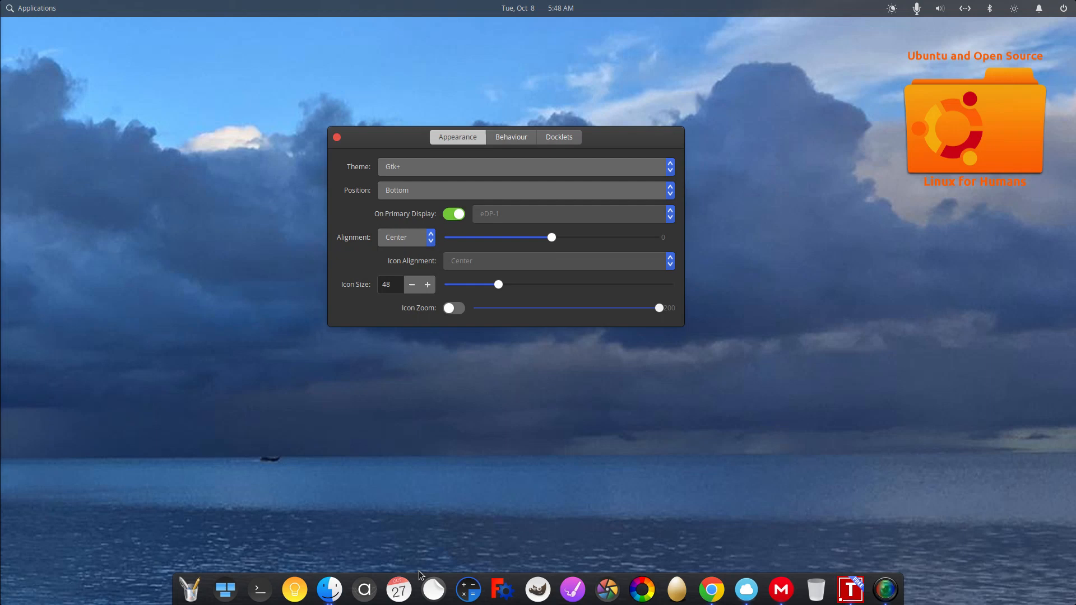
mouse_move(463, 445)
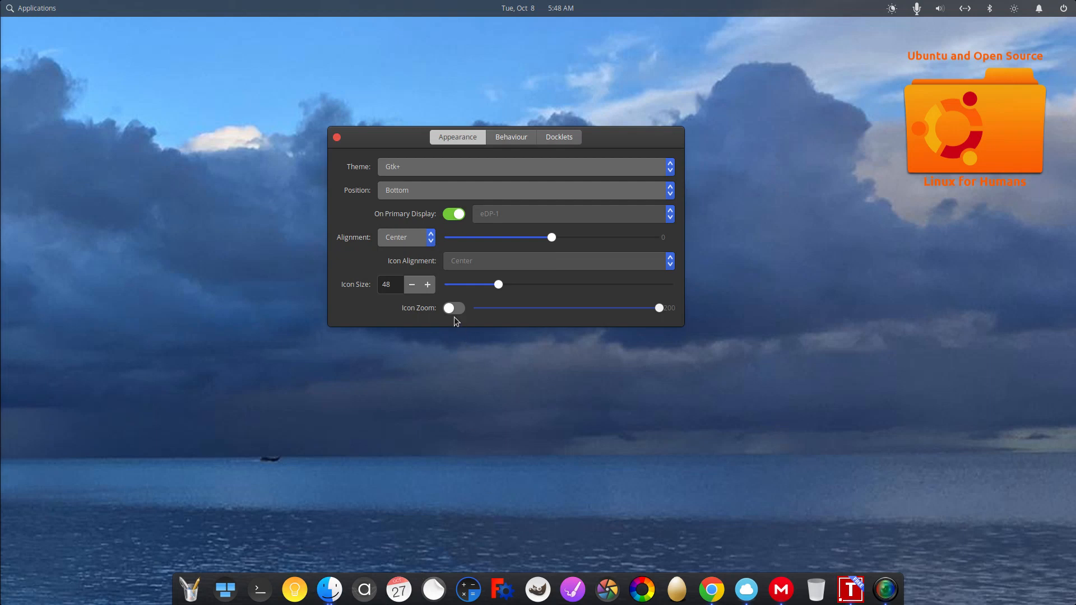
mouse_move(456, 311)
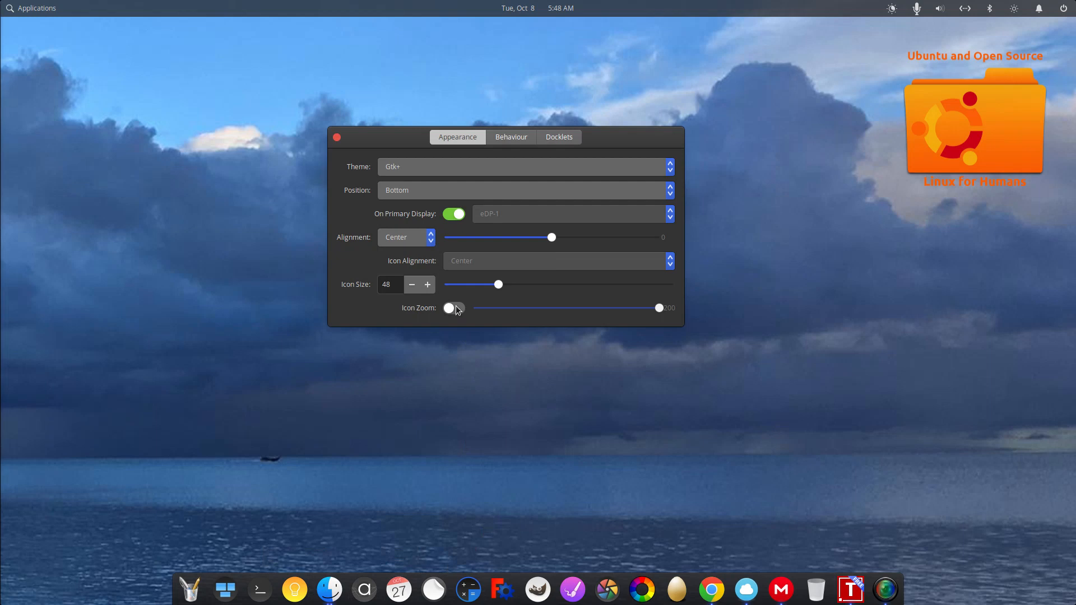
left_click(453, 308)
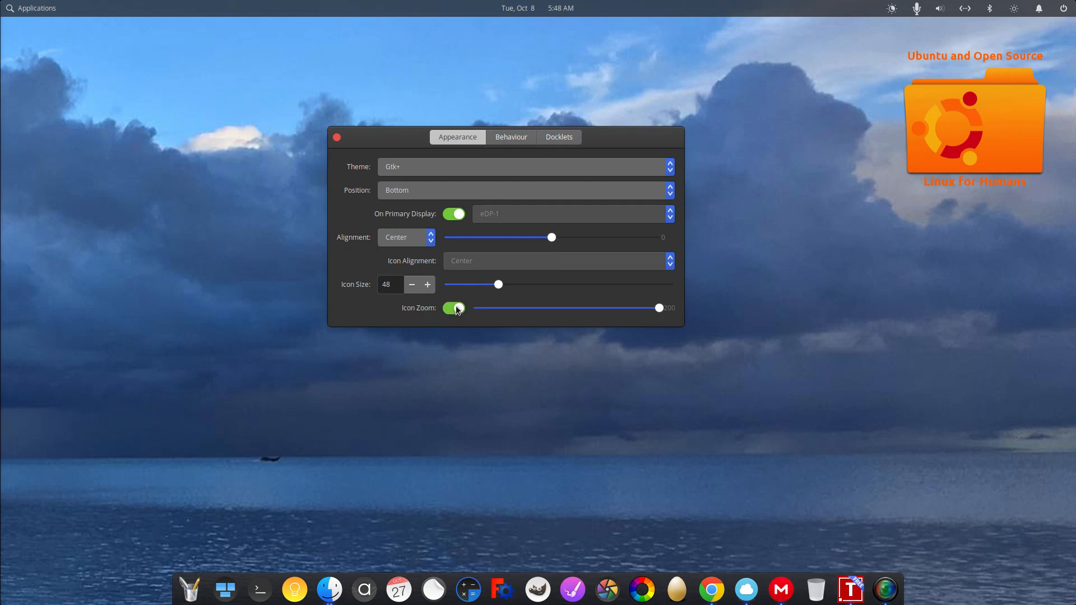
left_click(454, 309)
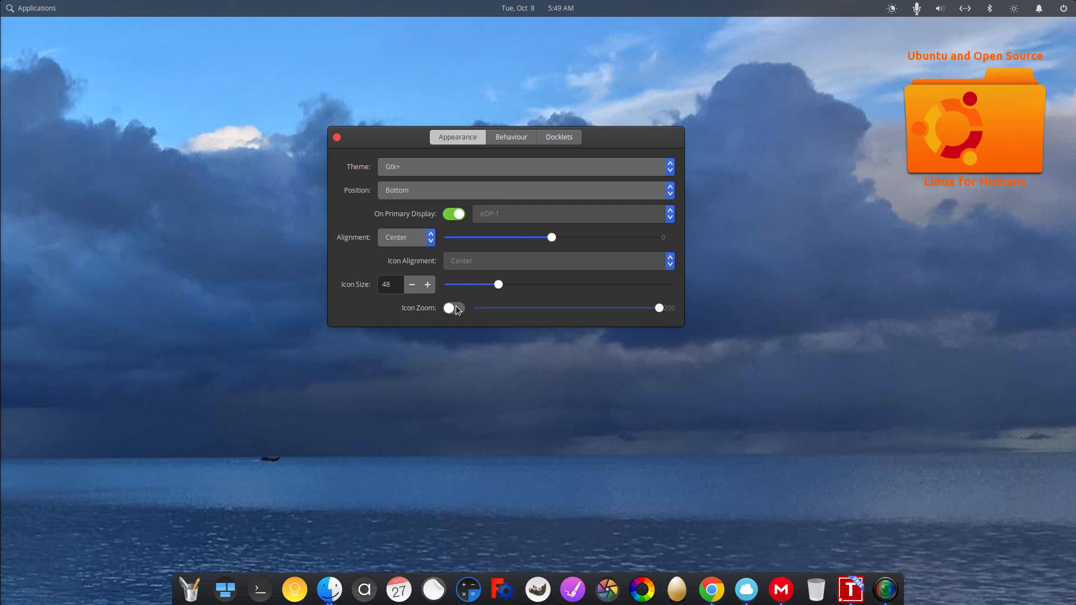
mouse_move(455, 314)
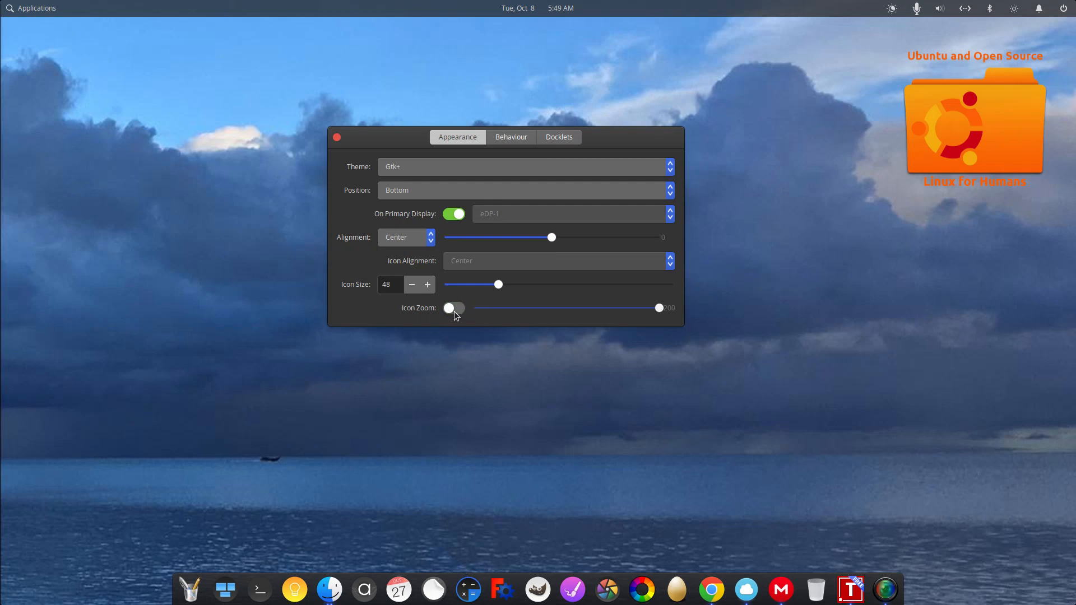
left_click(454, 307)
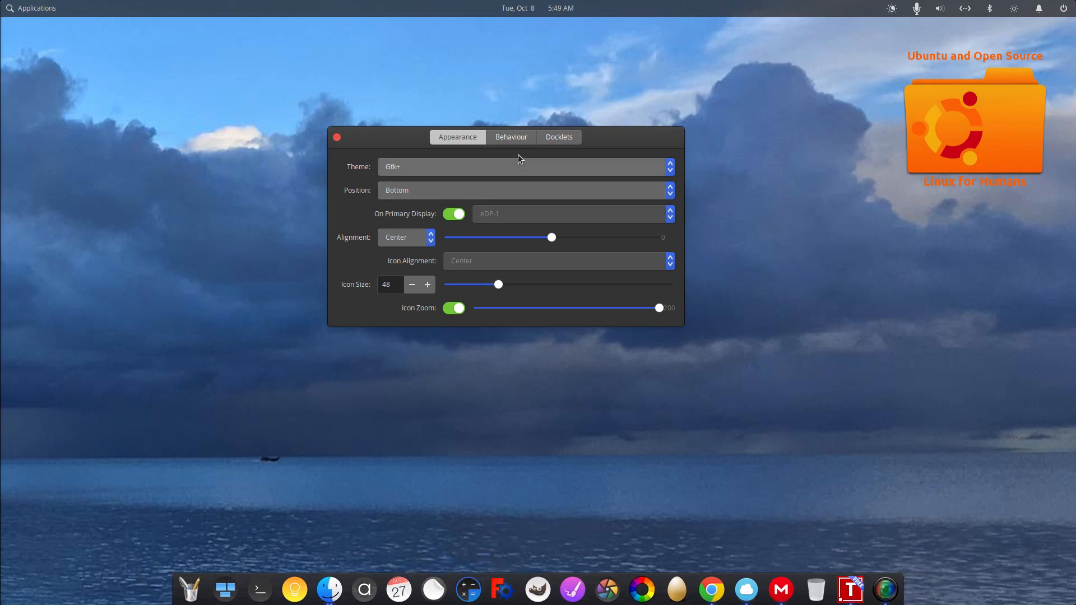
On the Behaviour settings, enable dock hiding with Intellihide as the mode.
left_click(511, 137)
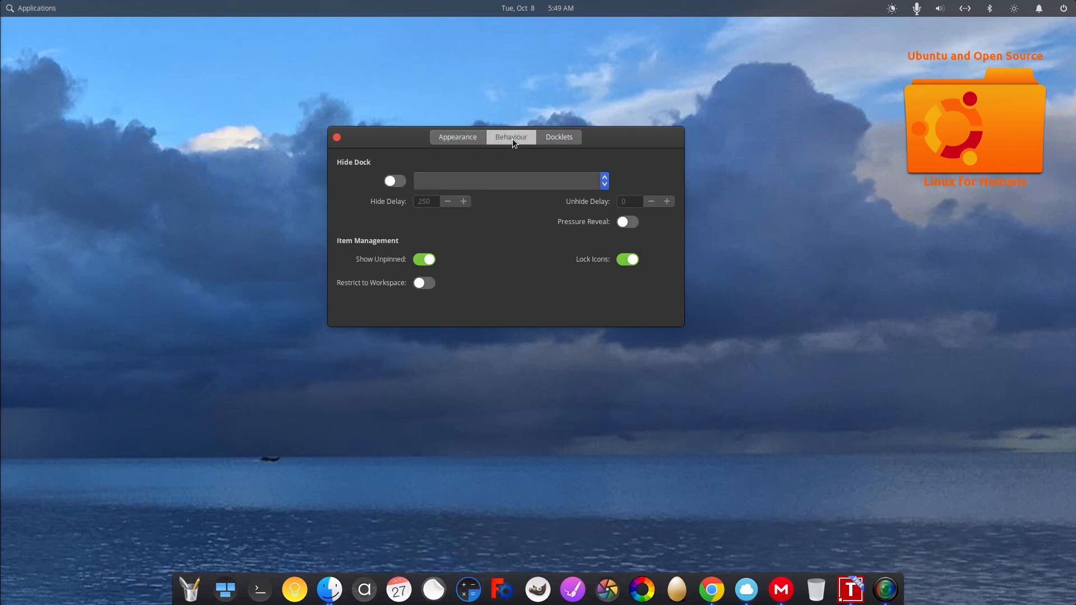
left_click(394, 181)
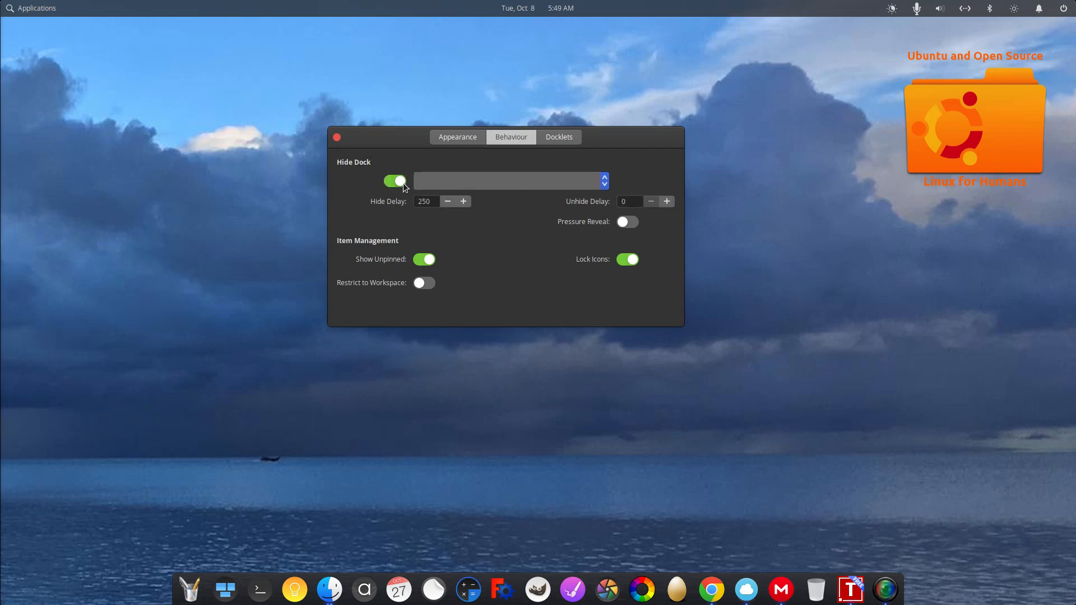
left_click(509, 182)
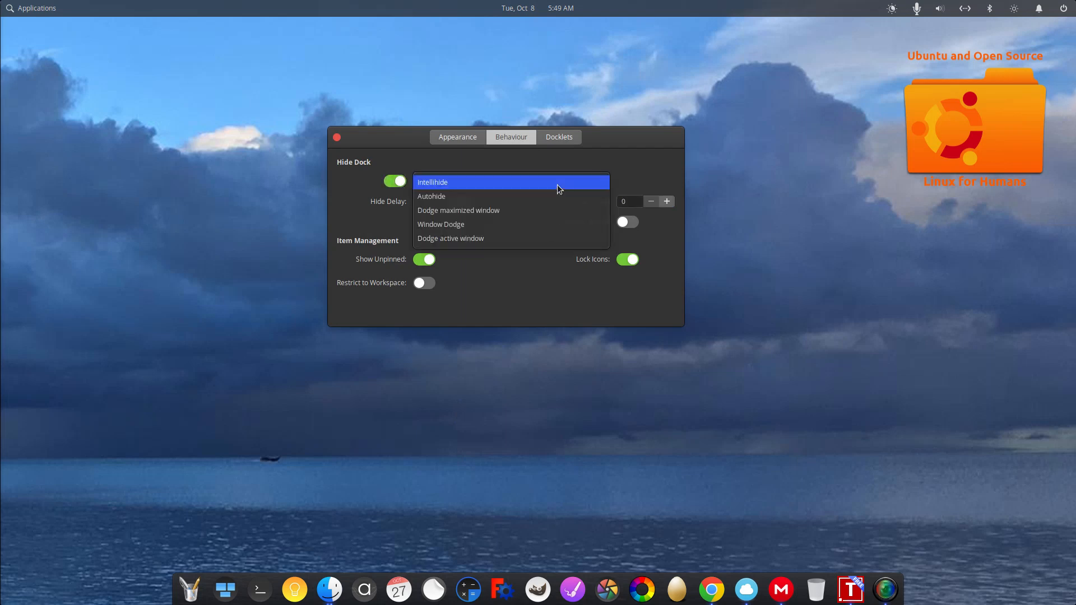
left_click(433, 181)
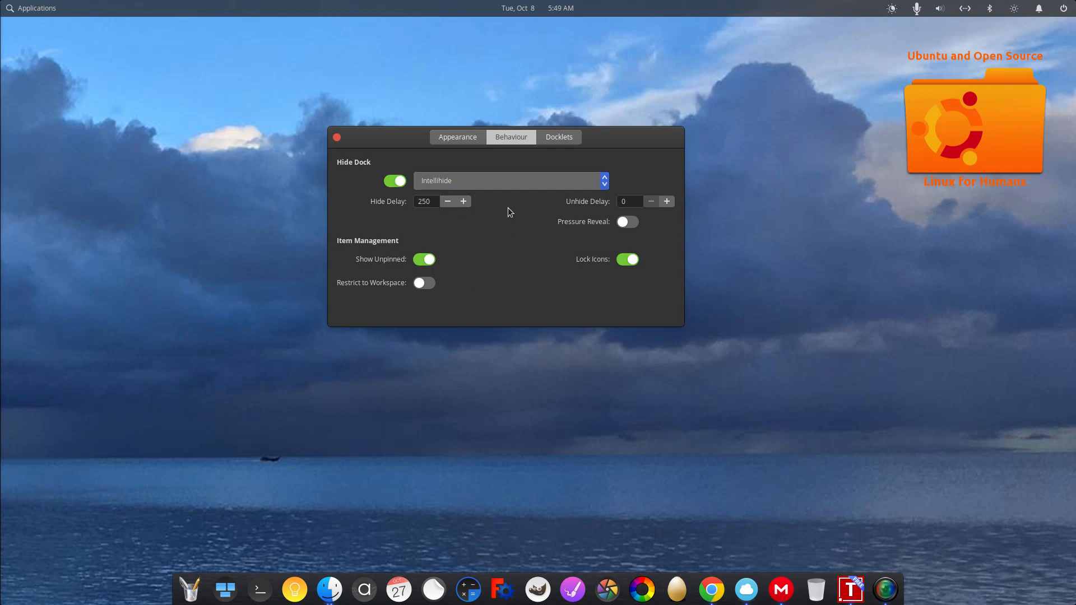
left_click(337, 136)
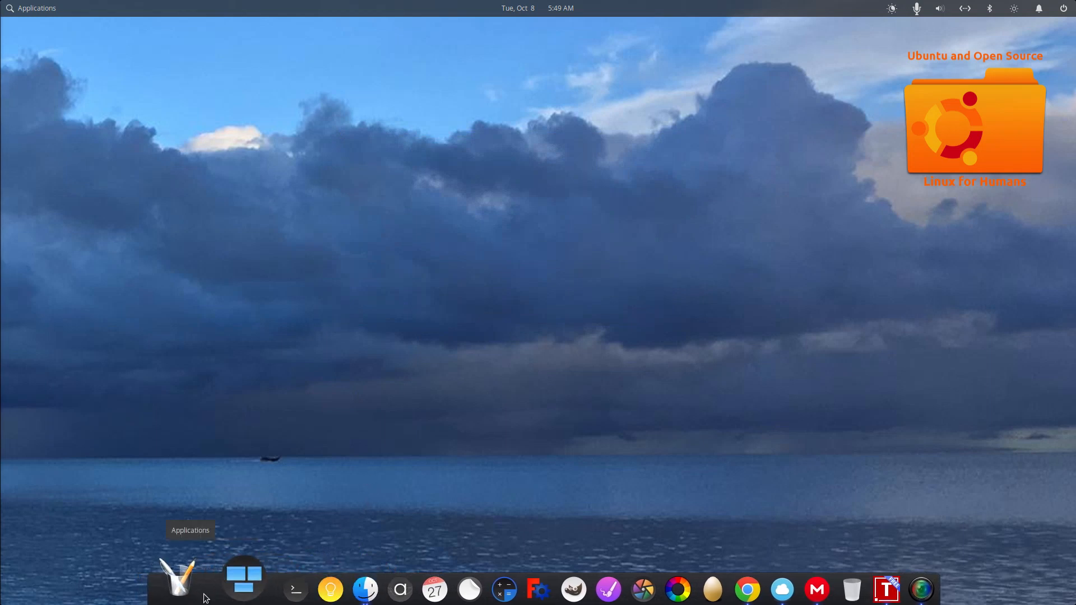
mouse_move(220, 575)
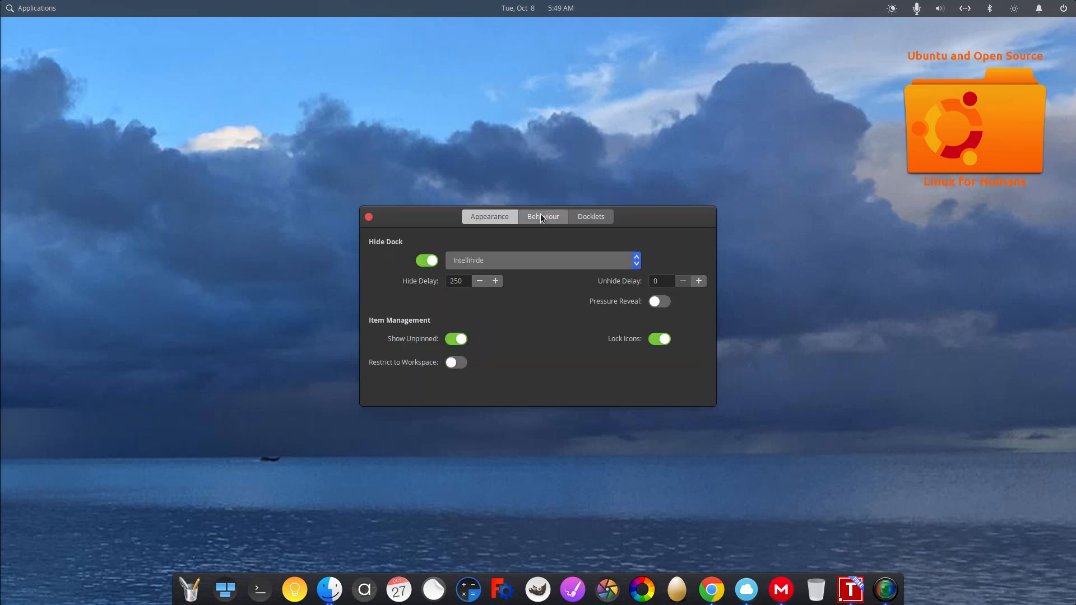
Try Autohide, return to Intellihide, then switch dock hiding off entirely.
left_click(540, 260)
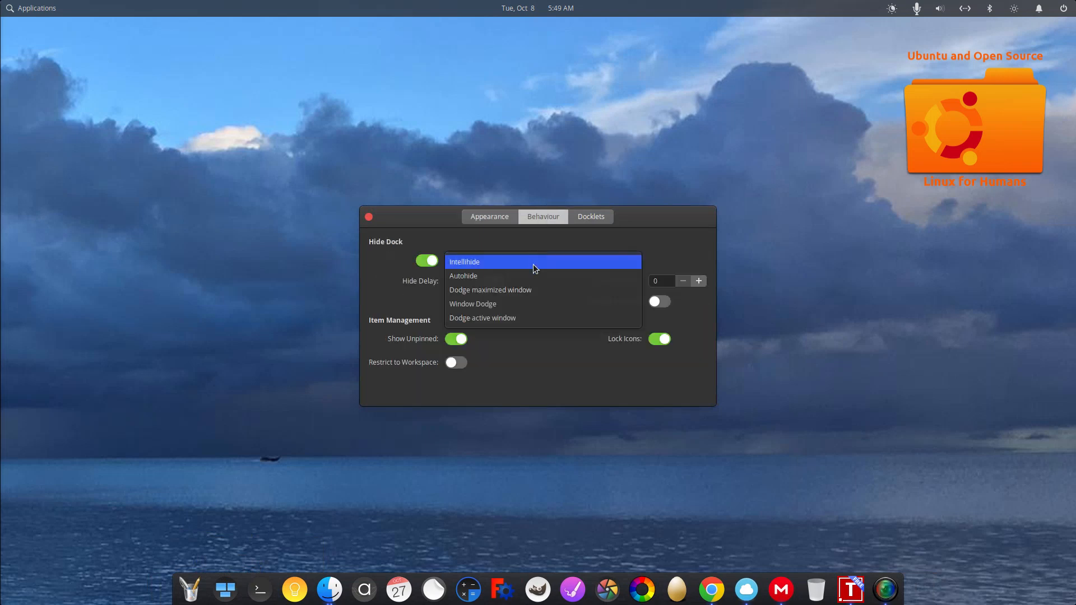
mouse_move(536, 275)
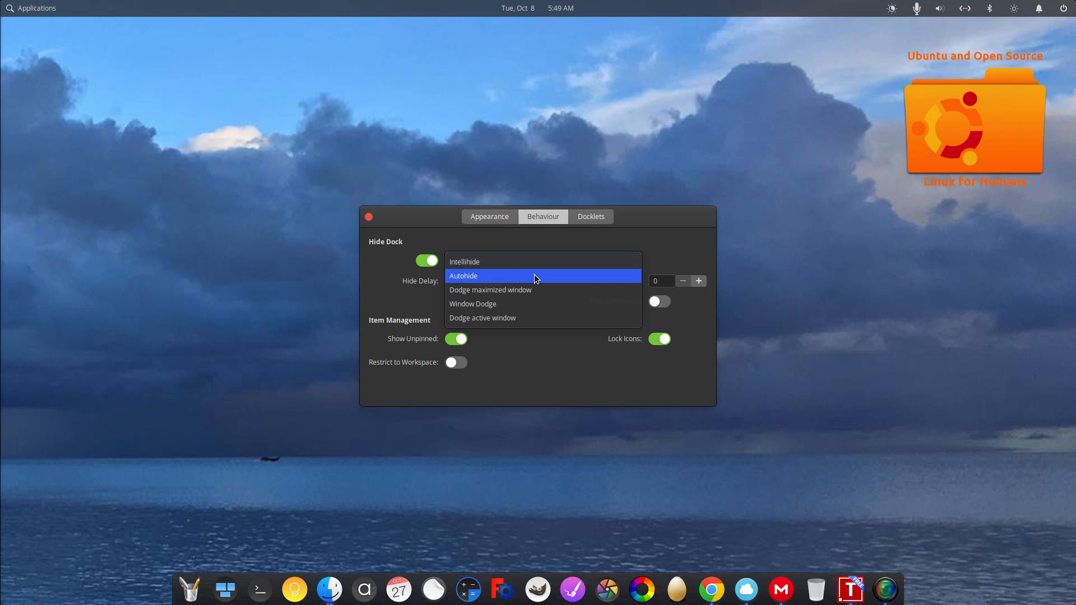
left_click(463, 276)
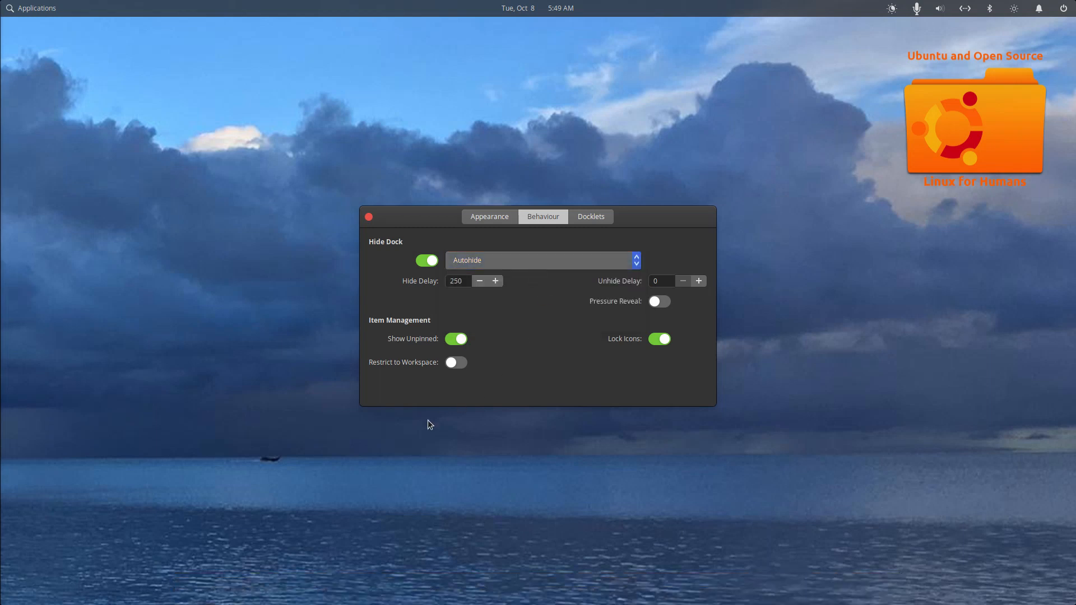
left_click(540, 260)
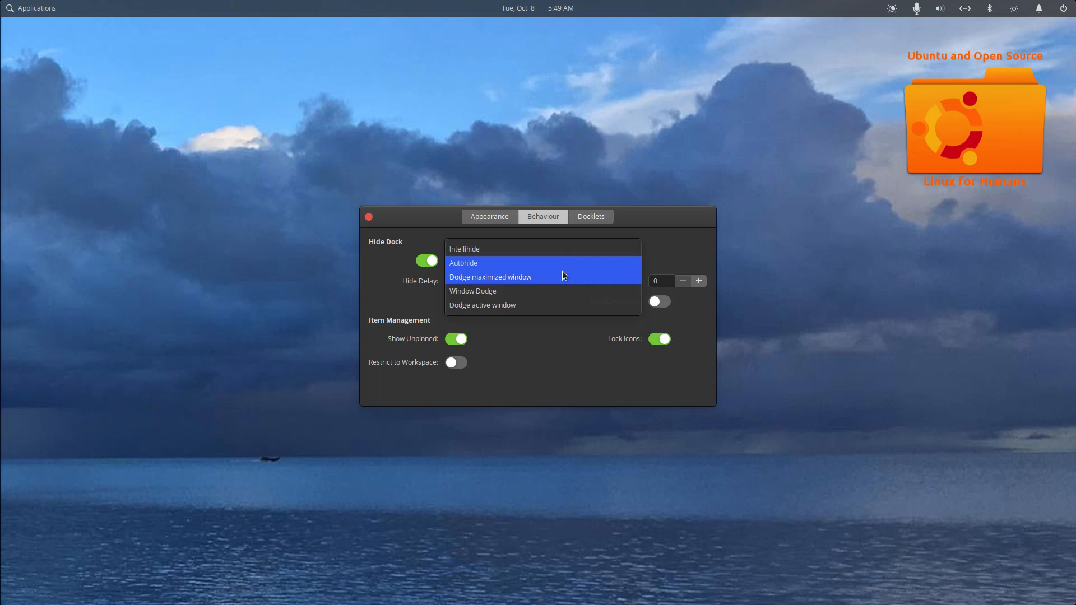
mouse_move(560, 291)
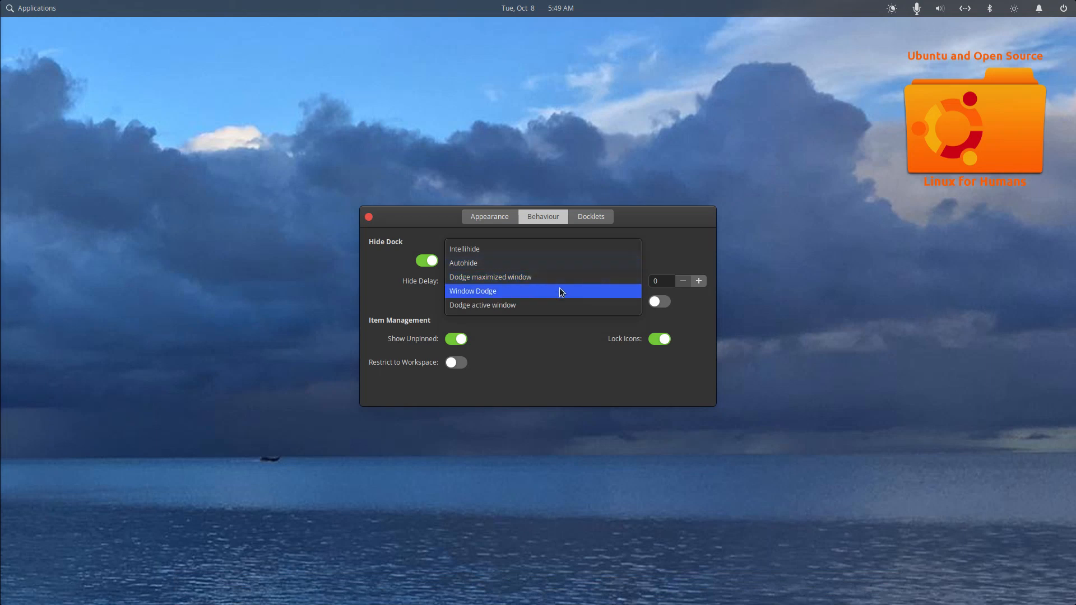
mouse_move(559, 285)
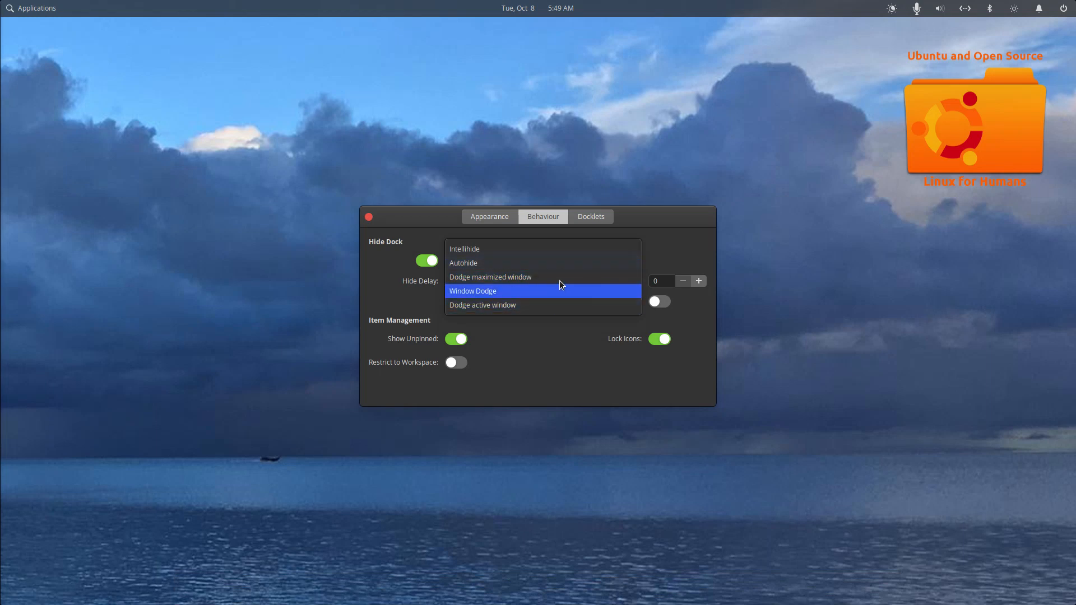
left_click(464, 249)
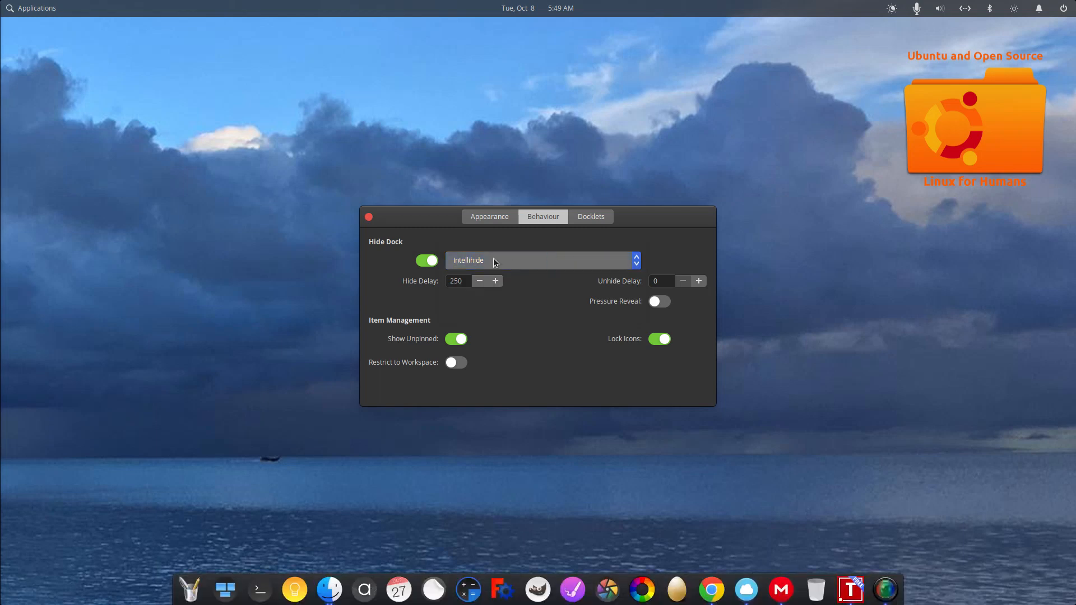
left_click(426, 261)
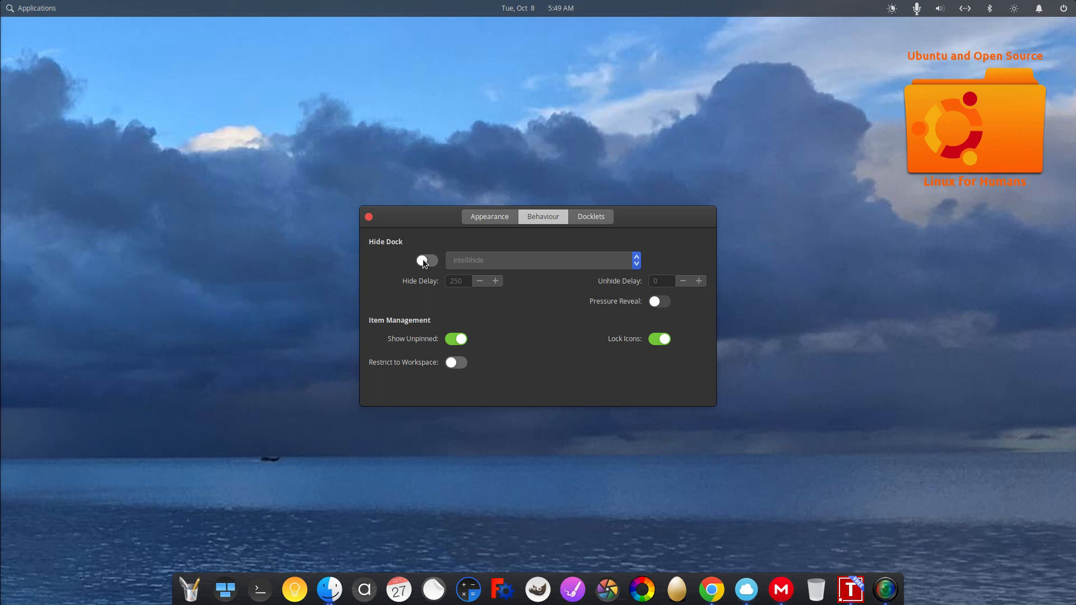
mouse_move(494, 400)
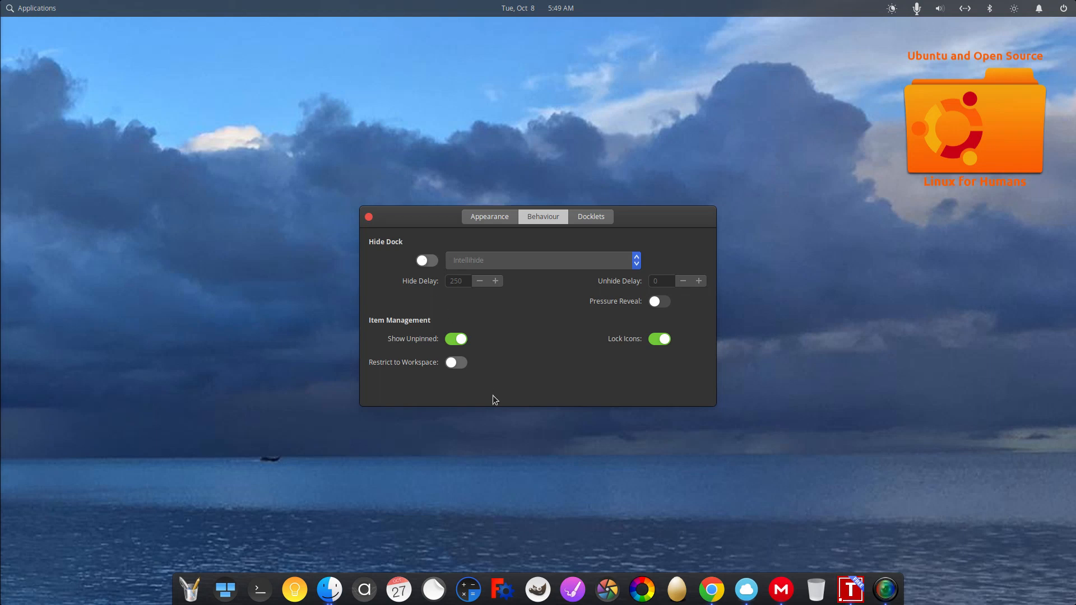
mouse_move(429, 349)
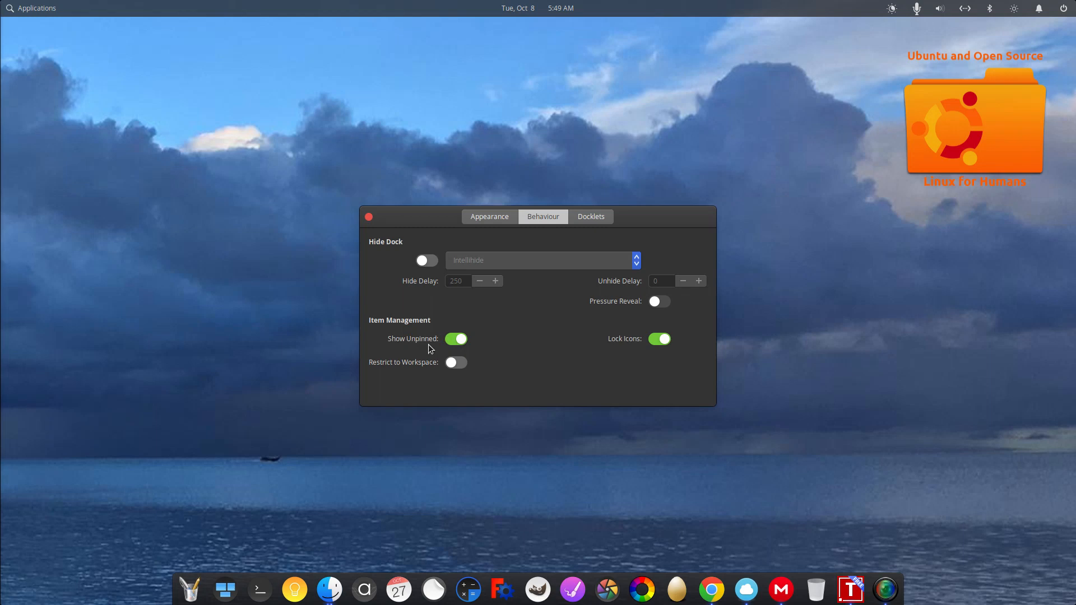
mouse_move(630, 347)
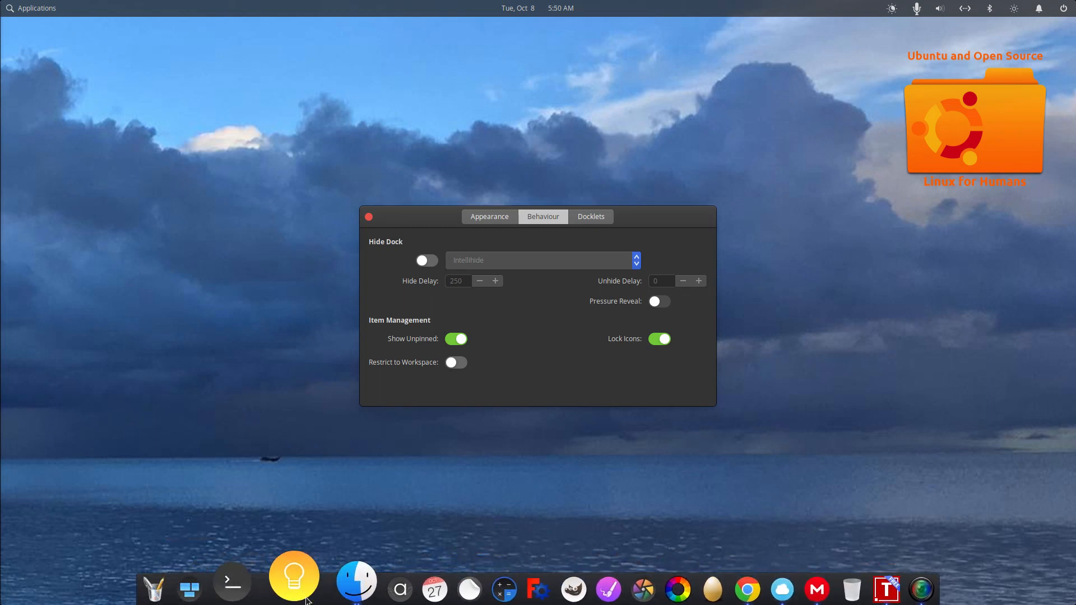
mouse_move(596, 588)
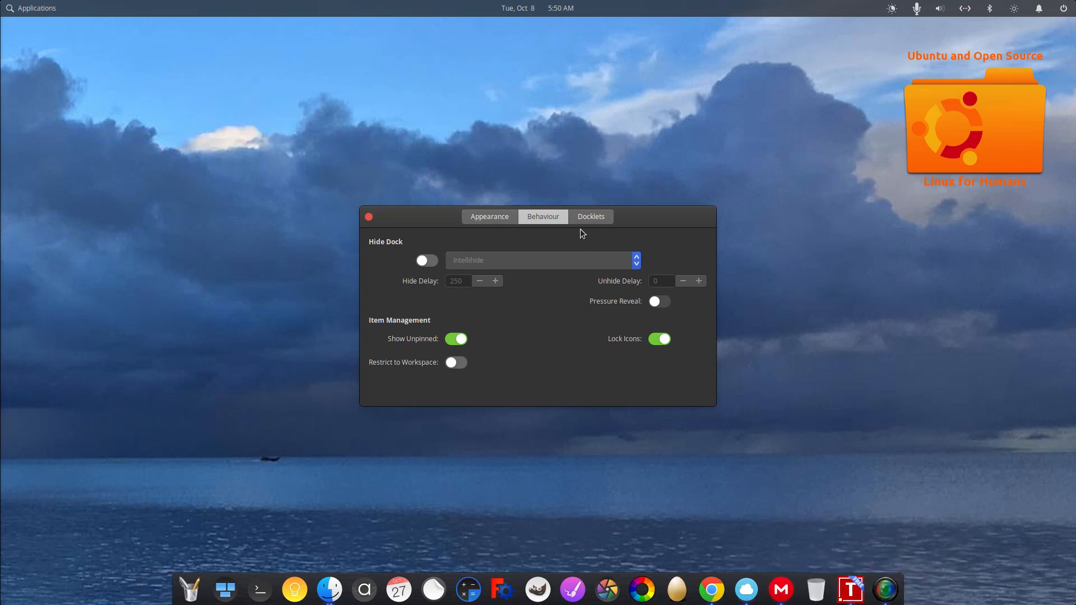
left_click(591, 216)
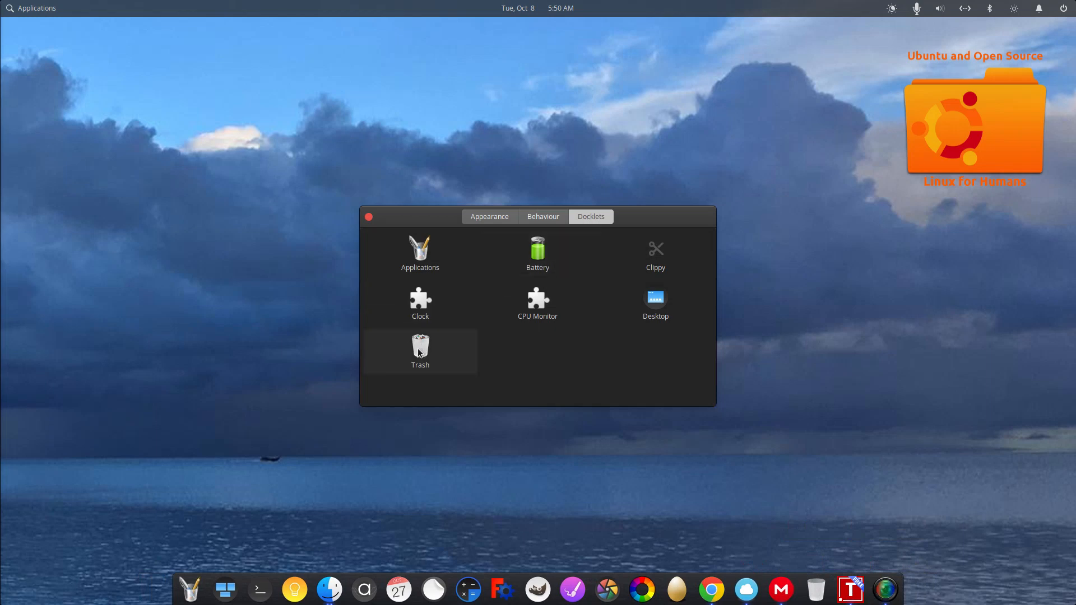
mouse_move(419, 252)
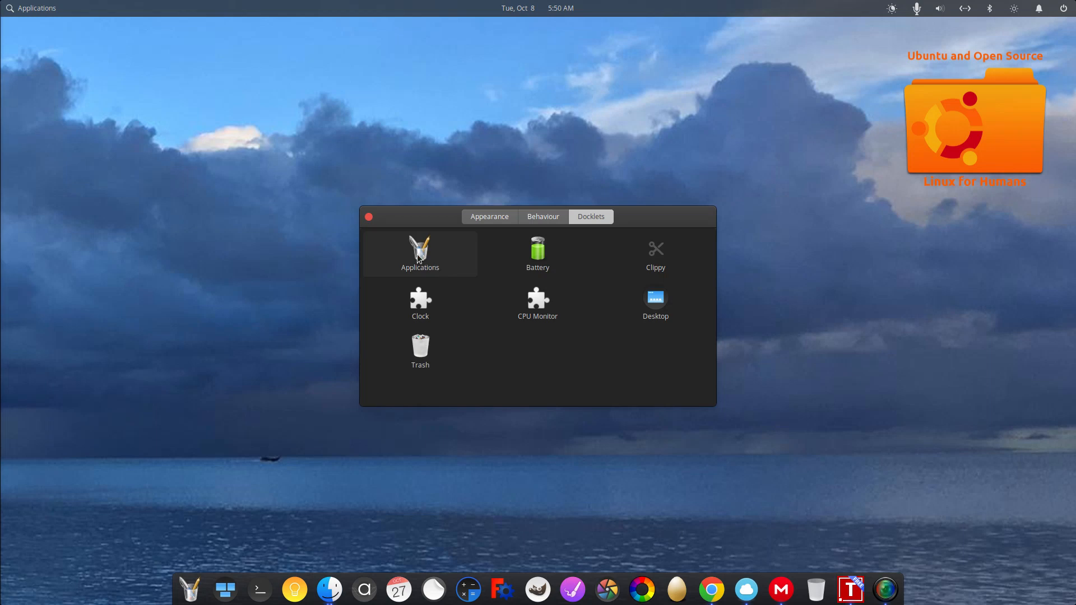
mouse_move(478, 338)
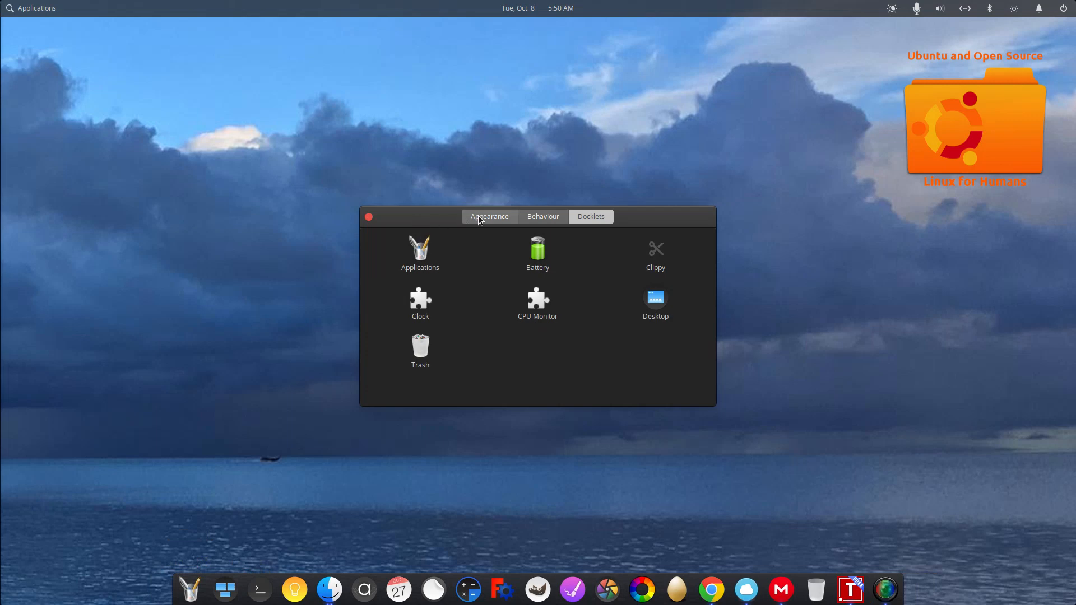
Revisit the Appearance settings and close the Plank Preferences window.
left_click(488, 216)
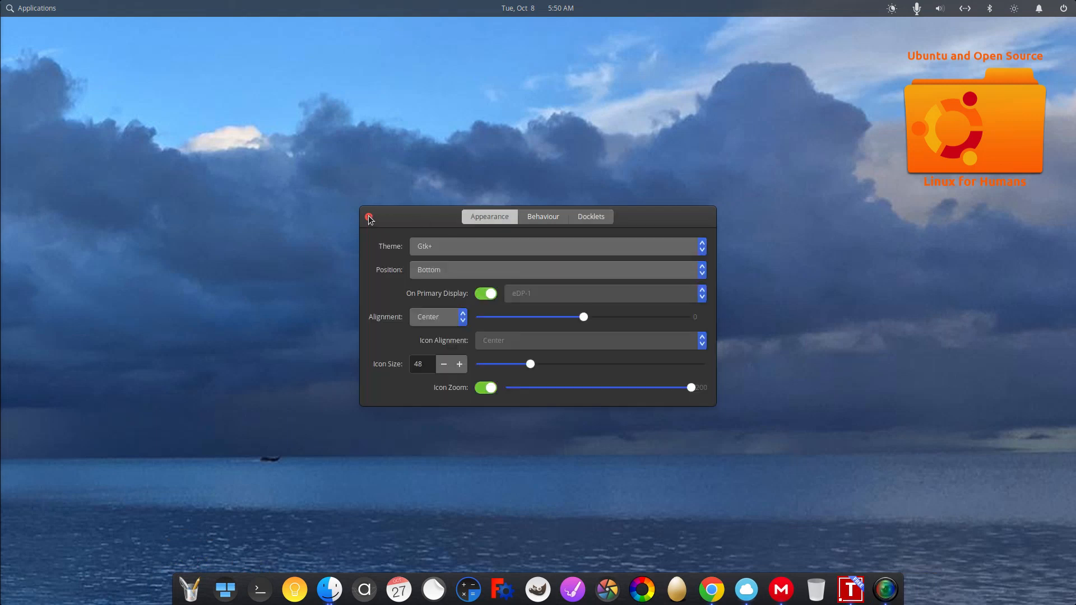
left_click(367, 218)
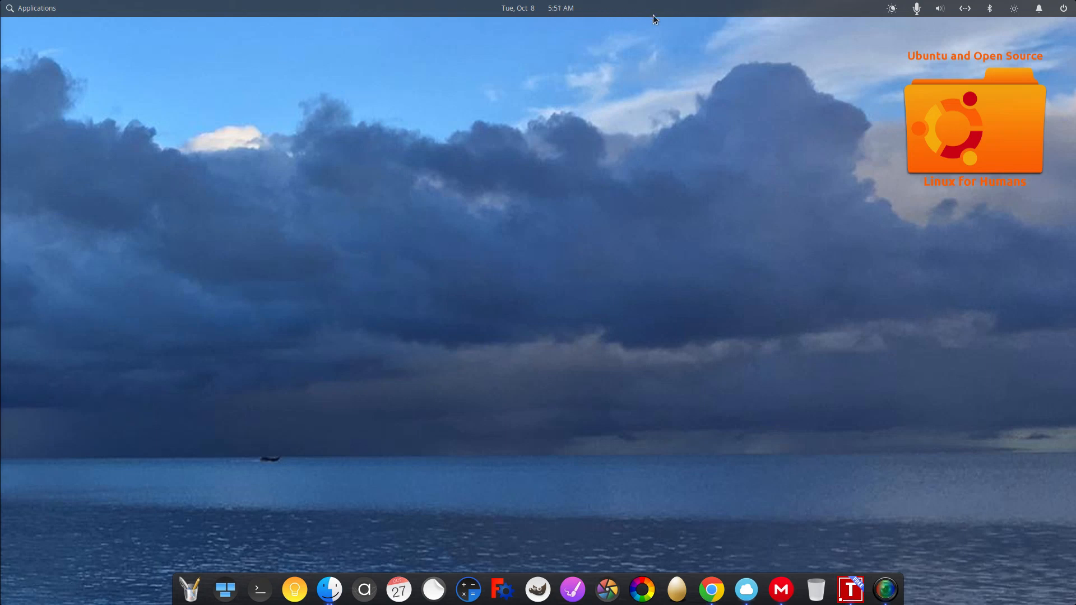
mouse_move(711, 489)
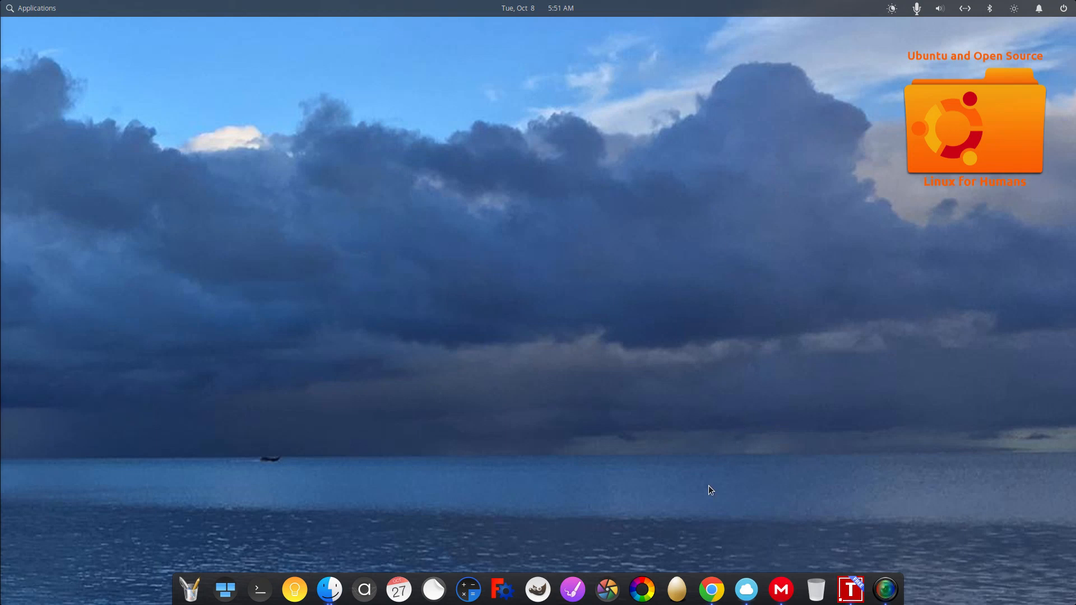
From elementary.io's Support page, open Learning the Basics and scroll to its Applications Menu section.
left_click(710, 595)
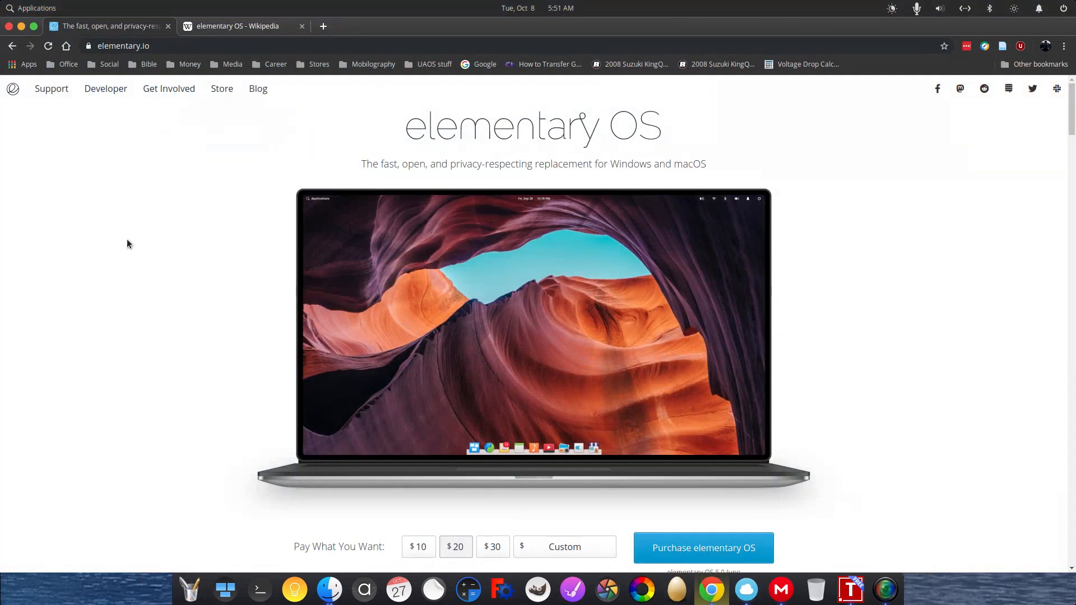
left_click(52, 89)
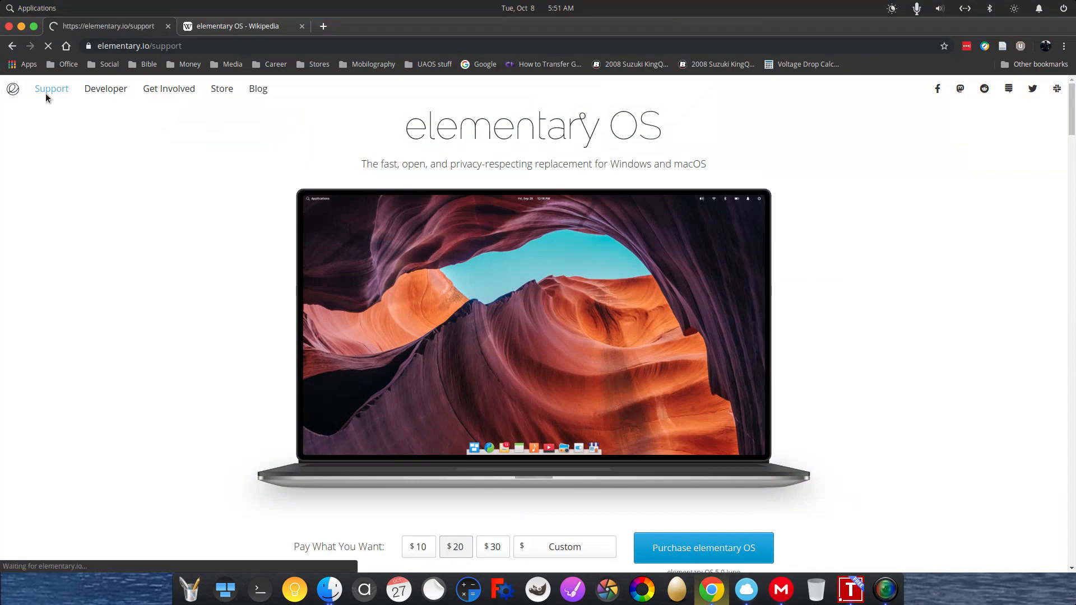
left_click(51, 88)
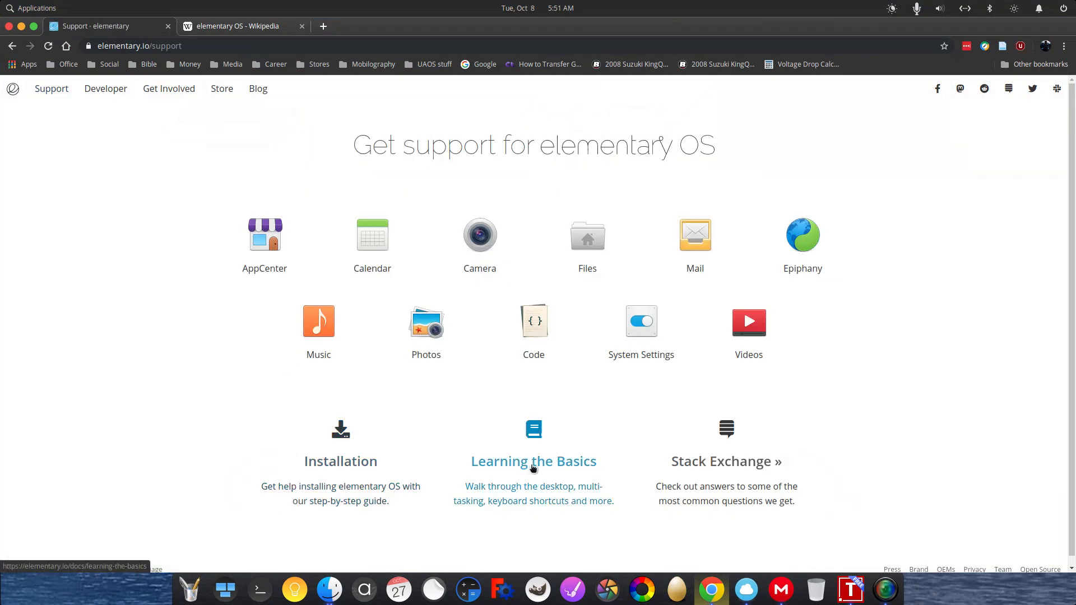
left_click(533, 461)
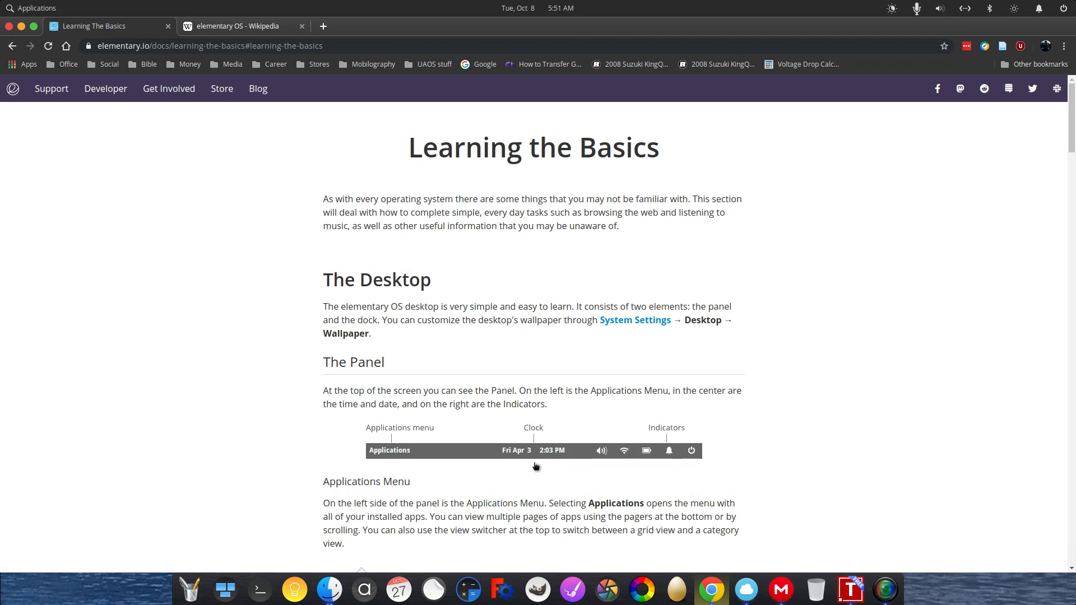
mouse_move(471, 353)
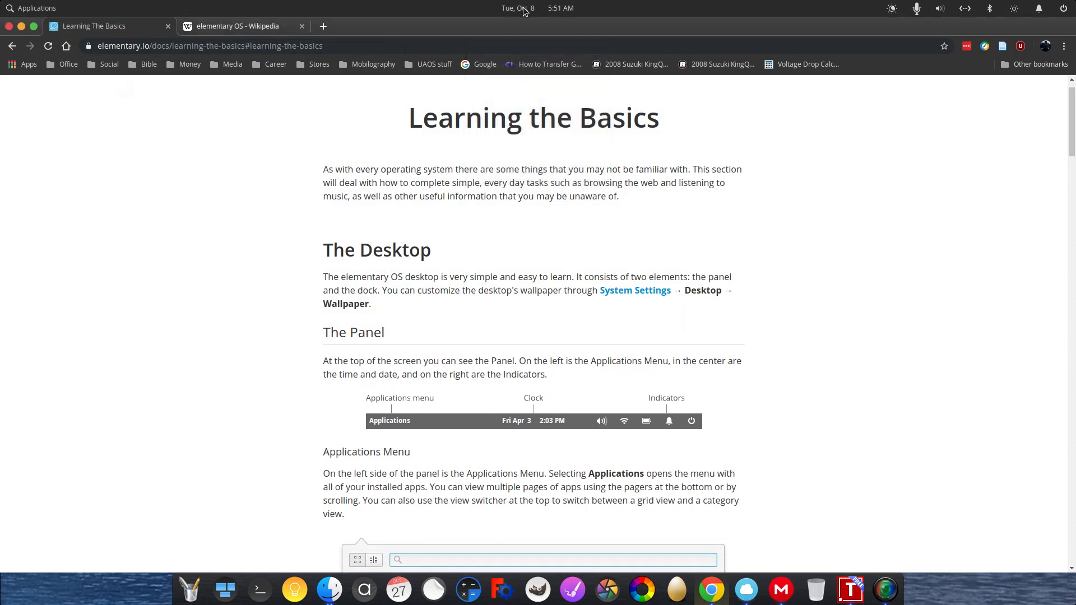
mouse_move(905, 162)
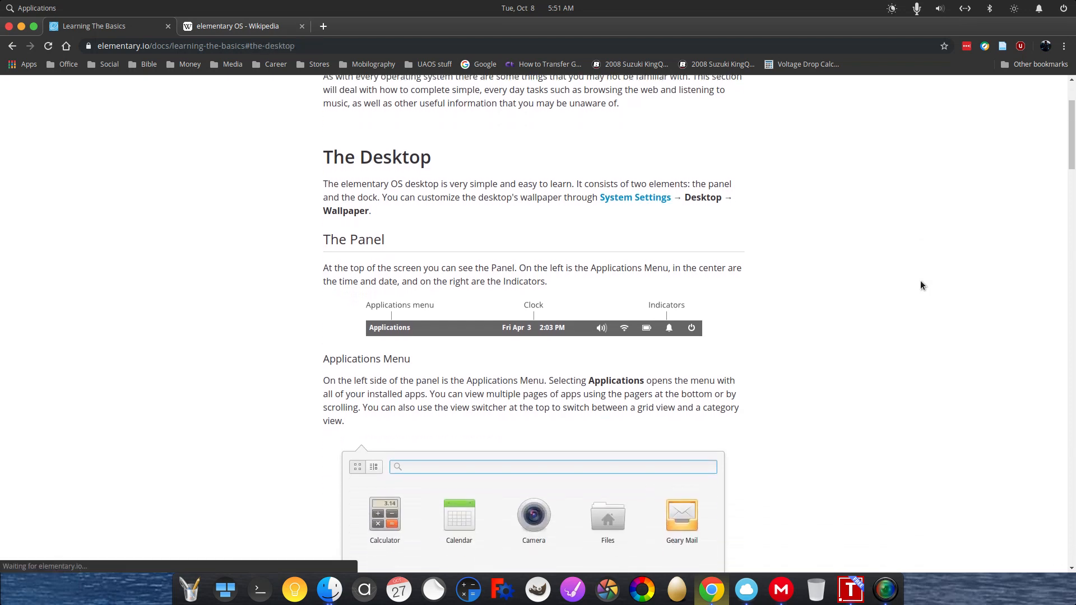
scroll("down", 3)
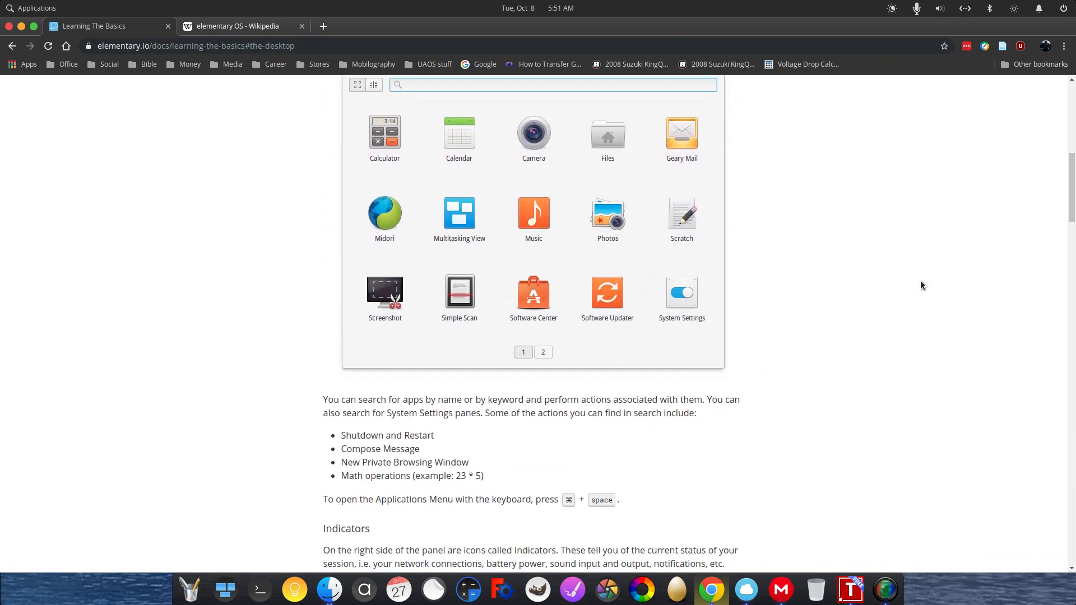
mouse_move(58, 12)
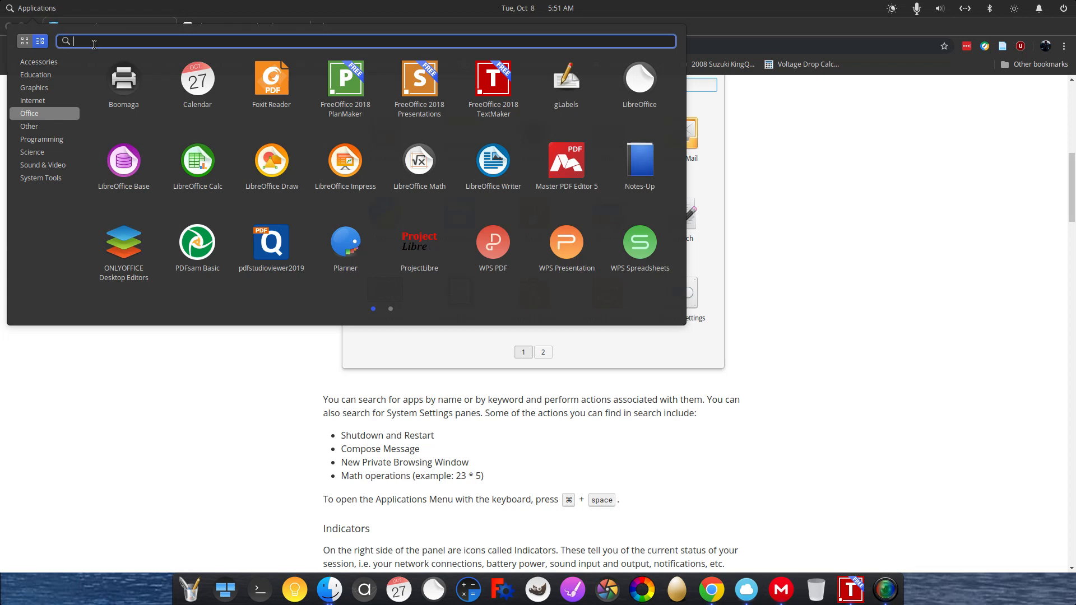
type("2*5")
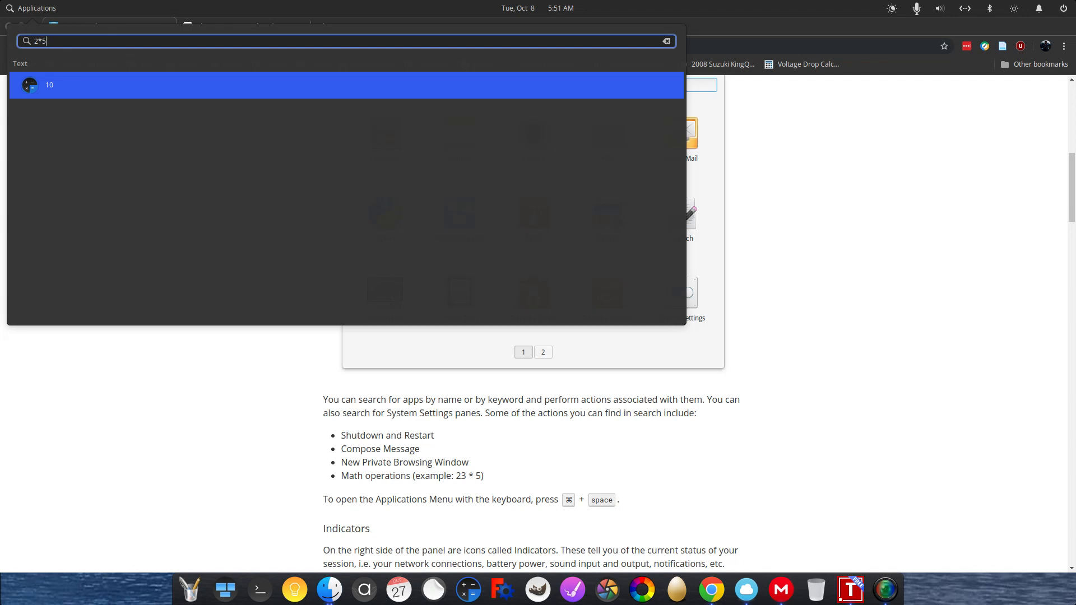
key("BackSpace")
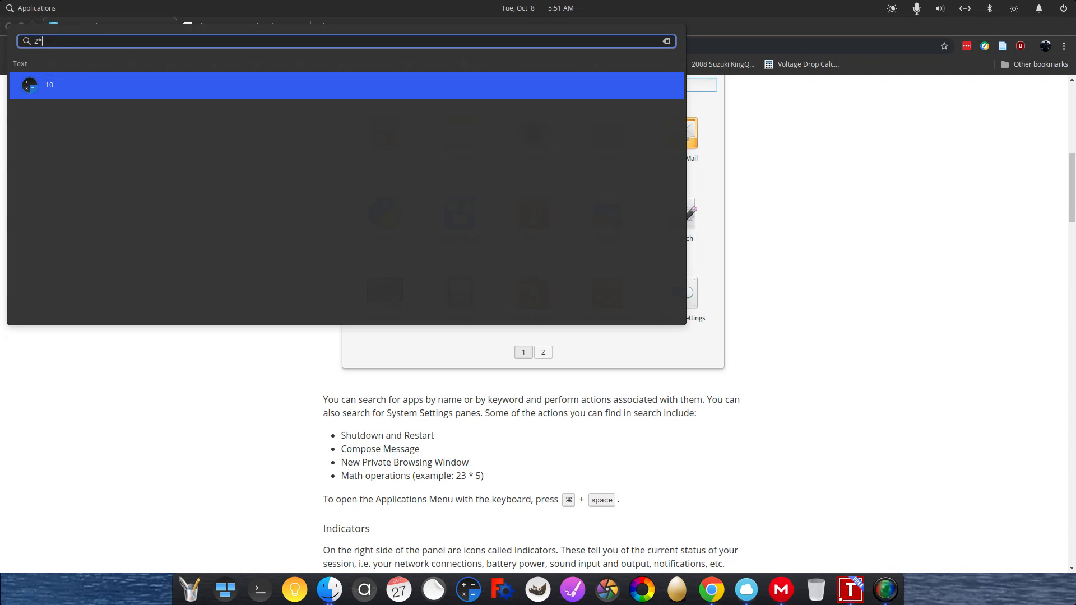
left_click(665, 40)
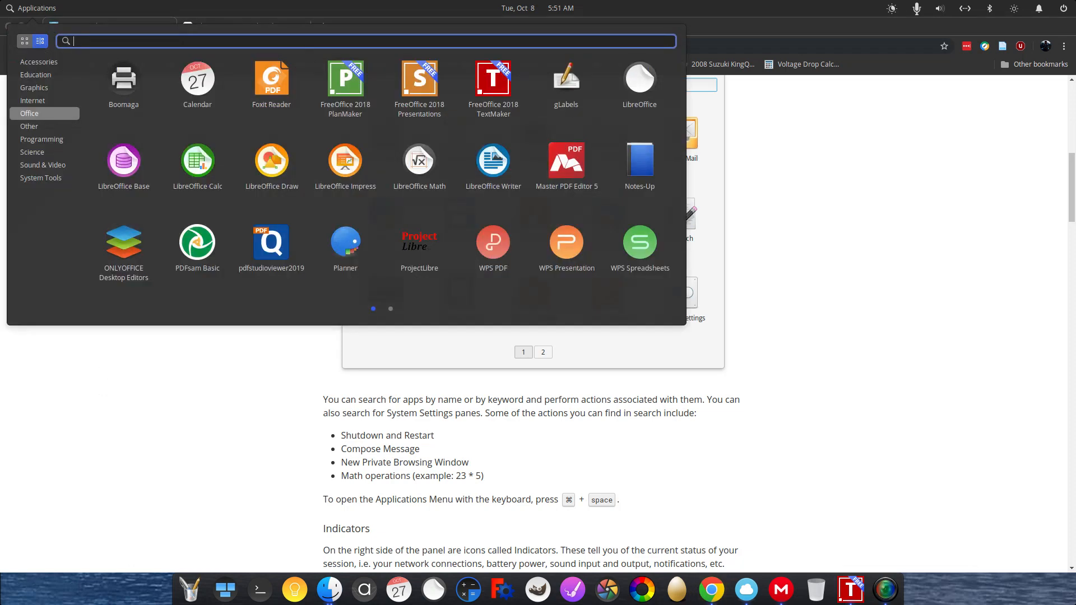
left_click(524, 352)
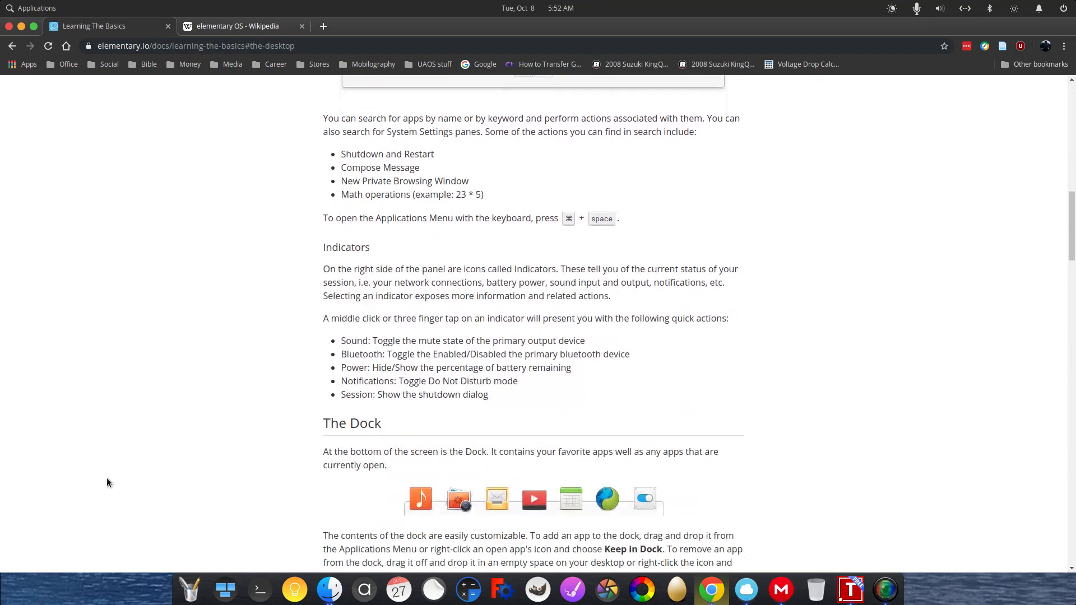
Scroll the Learning the Basics guide past Multitasking and return to the browser from the window overview.
scroll("down", 3)
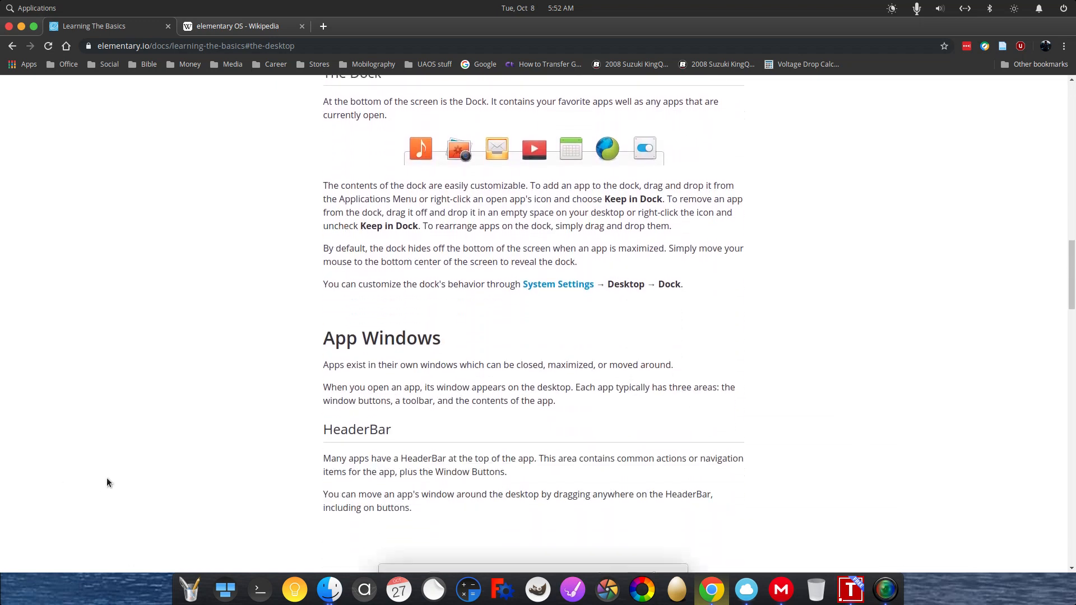
scroll("down", 3)
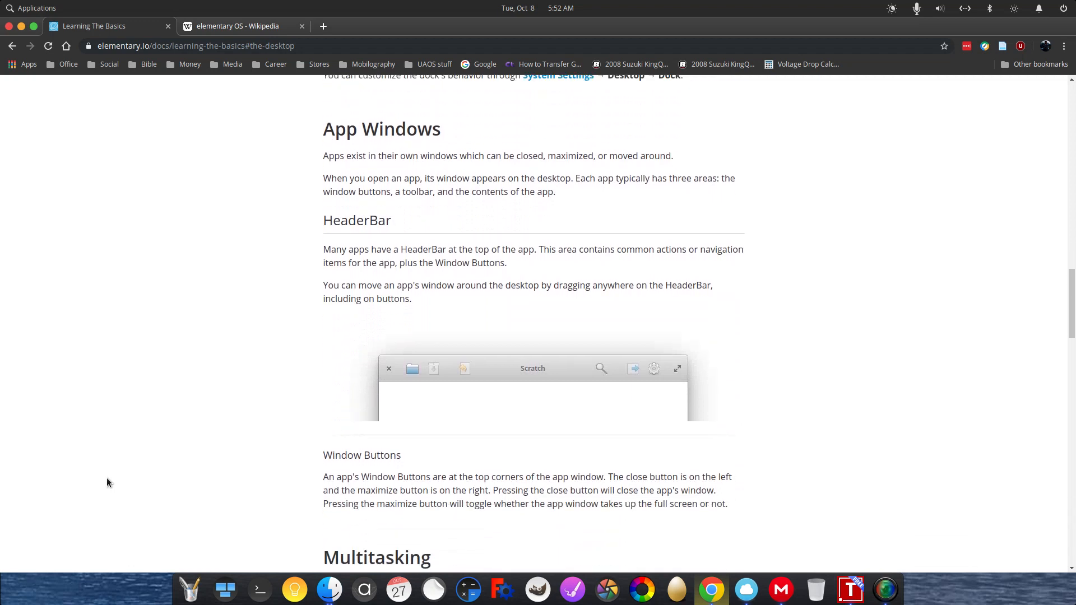
scroll("down", 3)
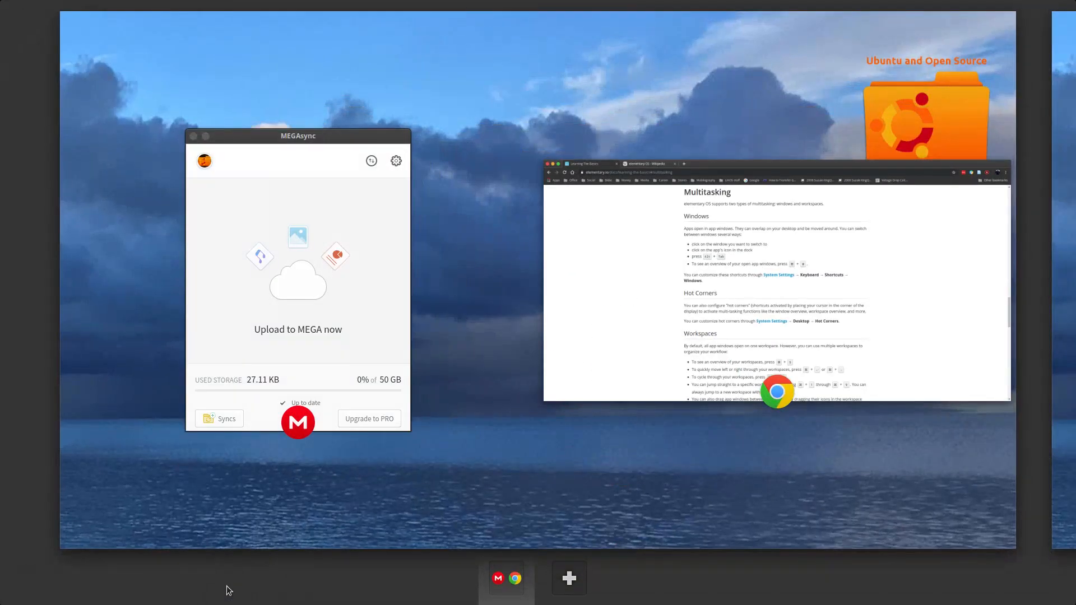
left_click(777, 390)
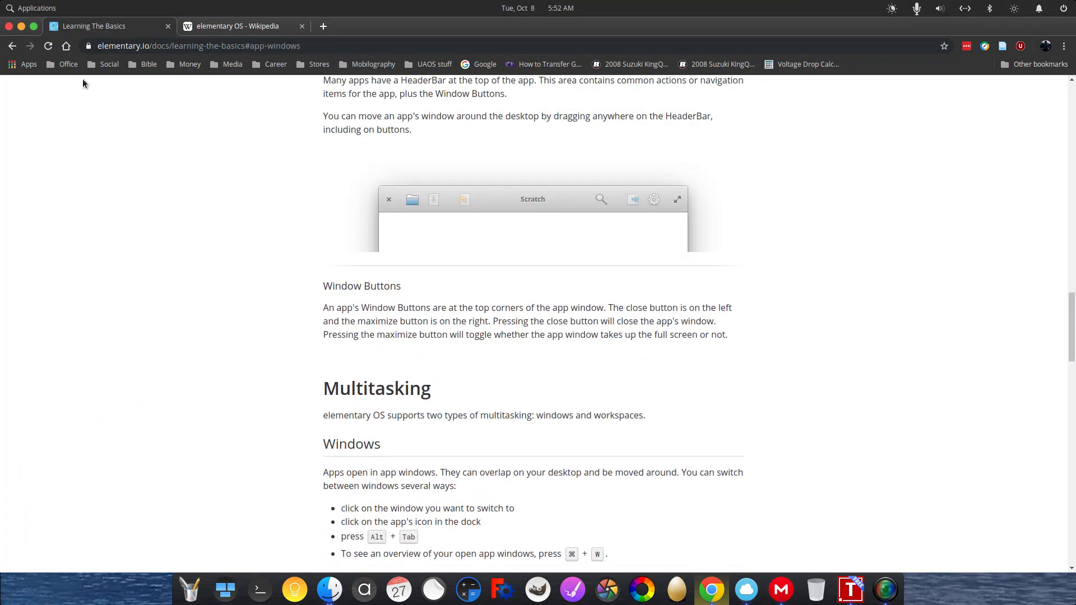
mouse_move(797, 273)
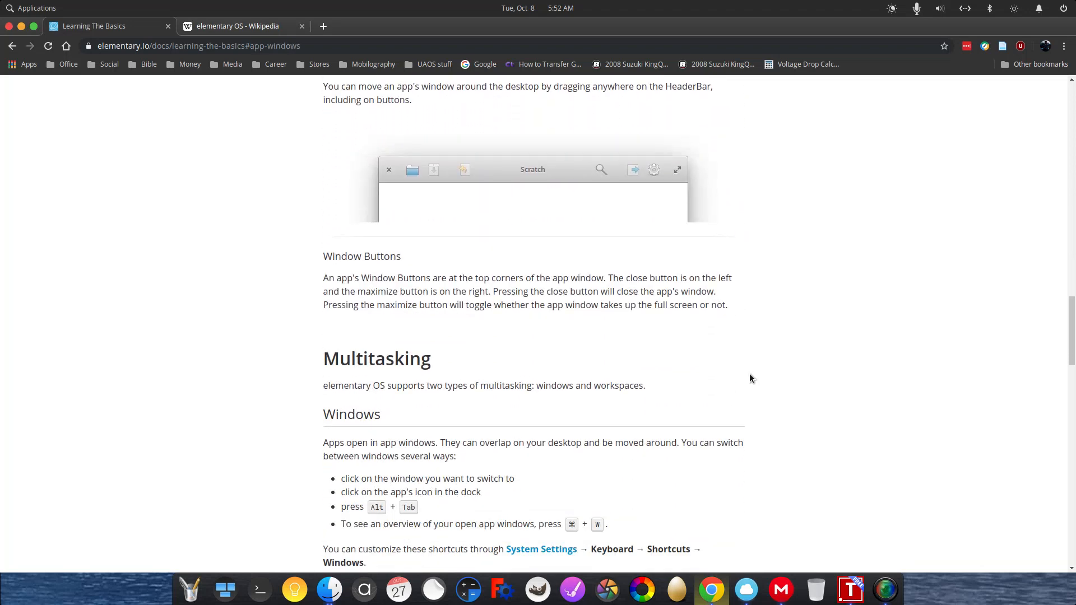
Continue down through Installing Apps and Updating to the closing System Settings and App Settings sections.
scroll("down", 3)
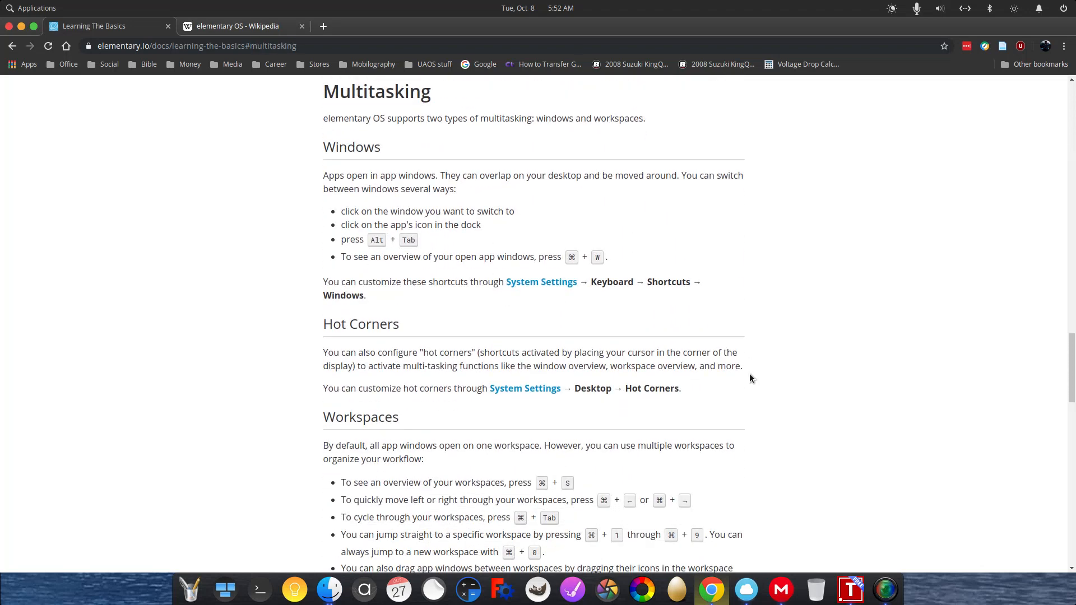
scroll("down", 3)
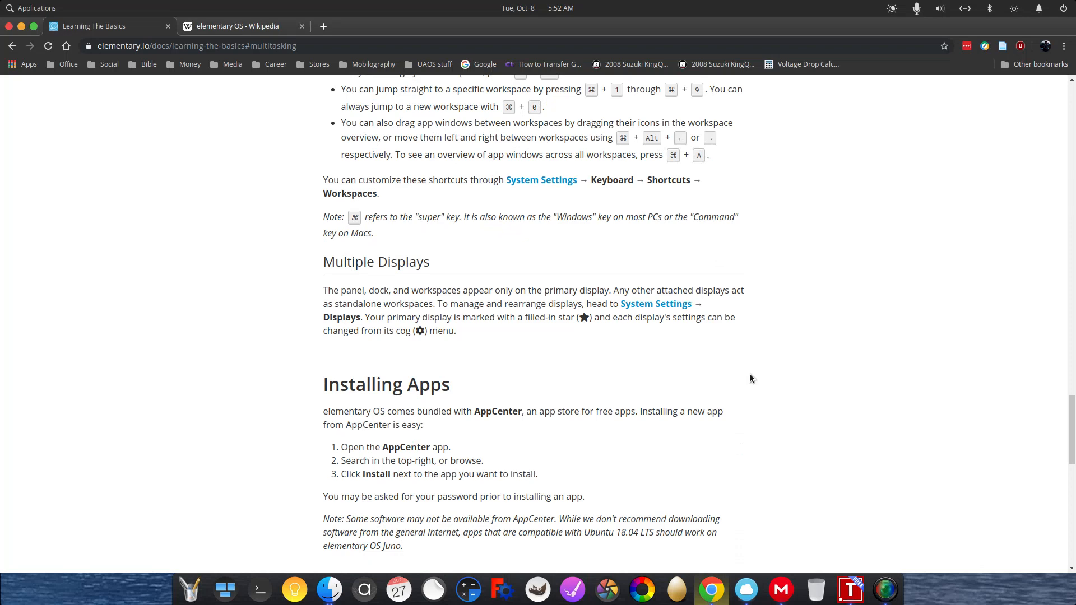
scroll("down", 3)
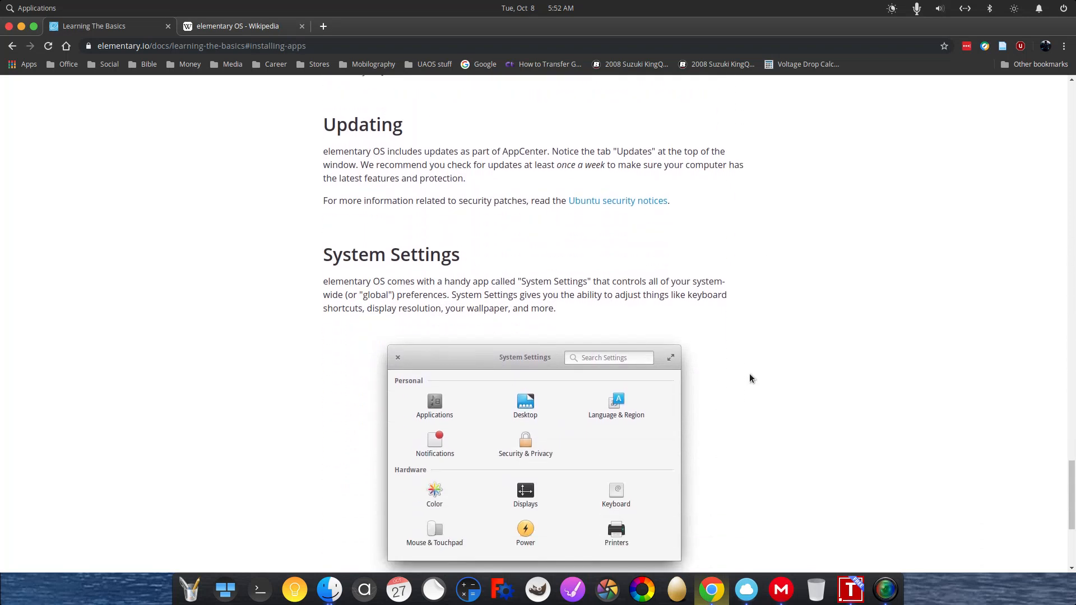
scroll("down", 3)
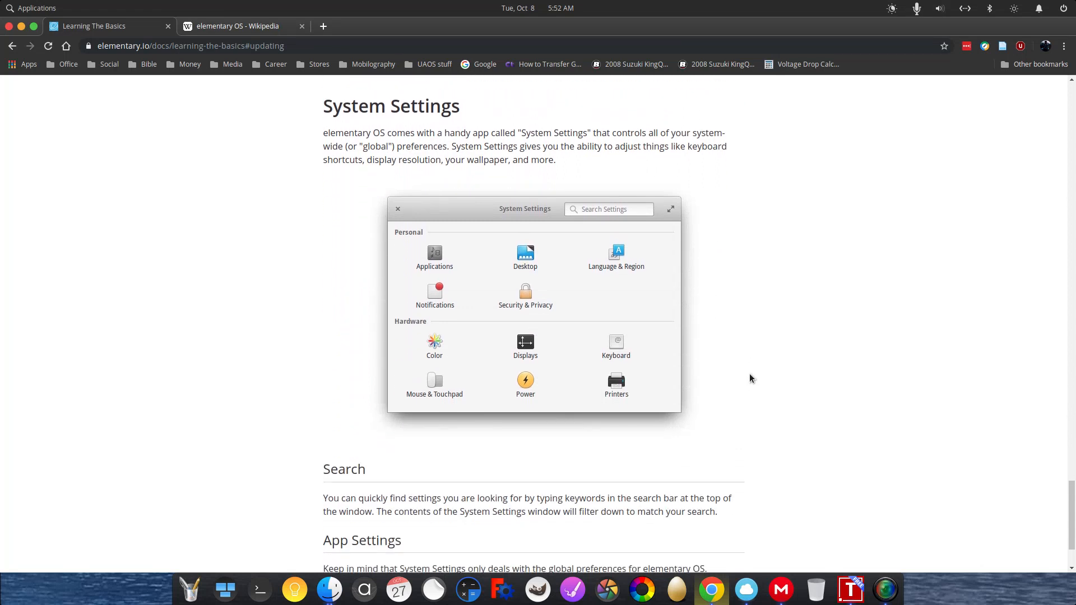
scroll("down", 3)
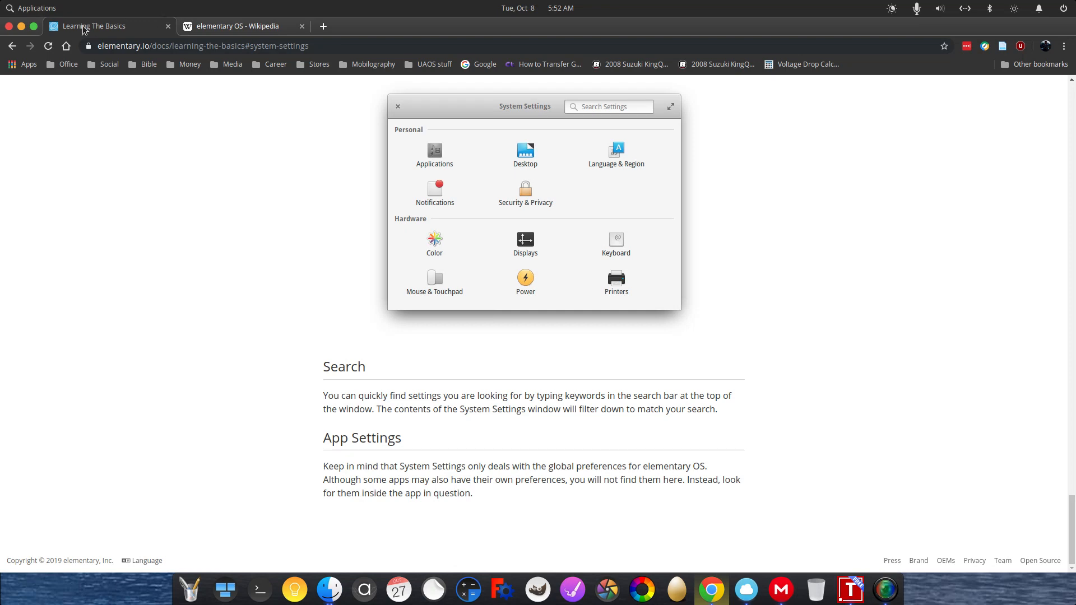
mouse_move(32, 8)
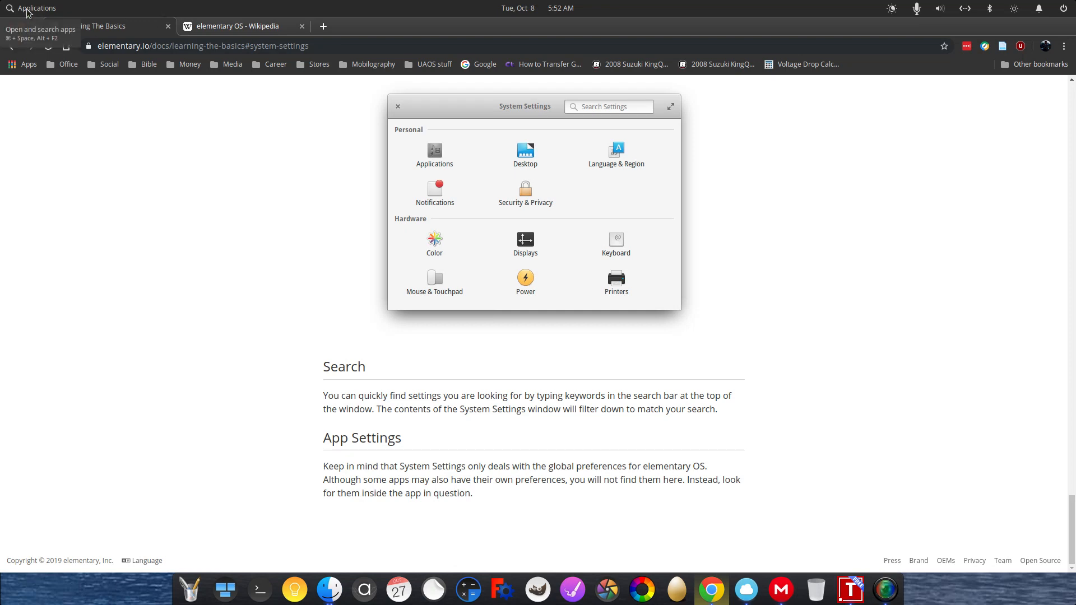
Show all apps in the Applications menu as a paged grid, return to page one, then group them by category.
left_click(32, 7)
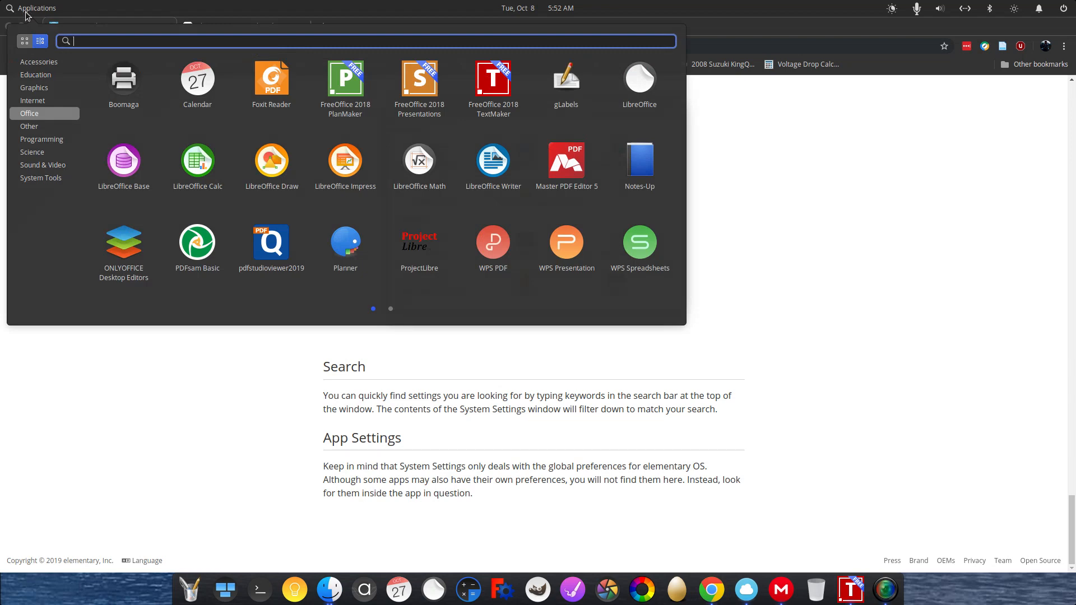
left_click(24, 41)
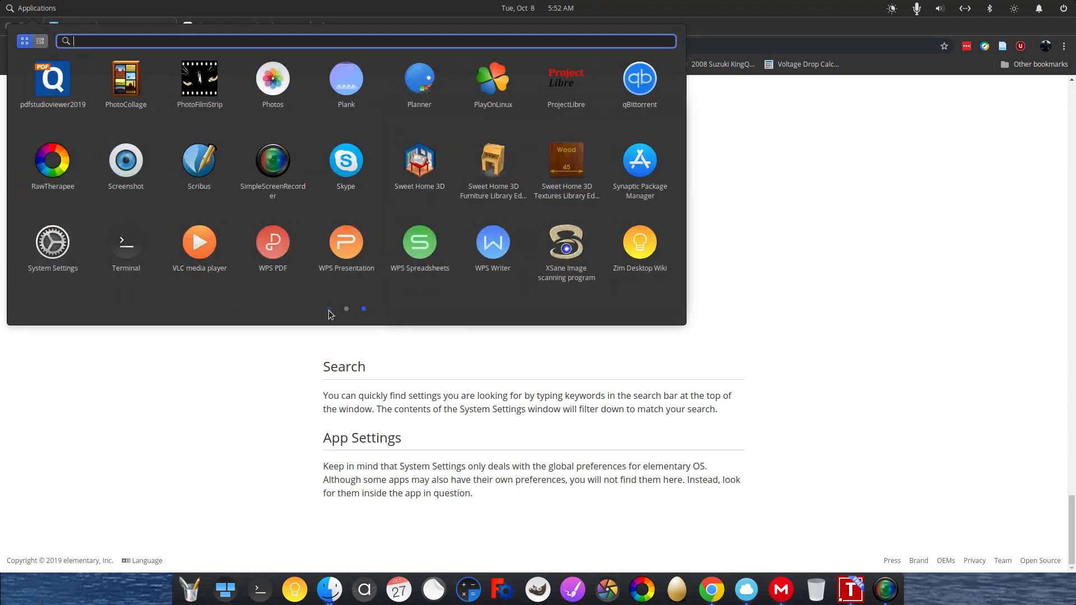
left_click(328, 309)
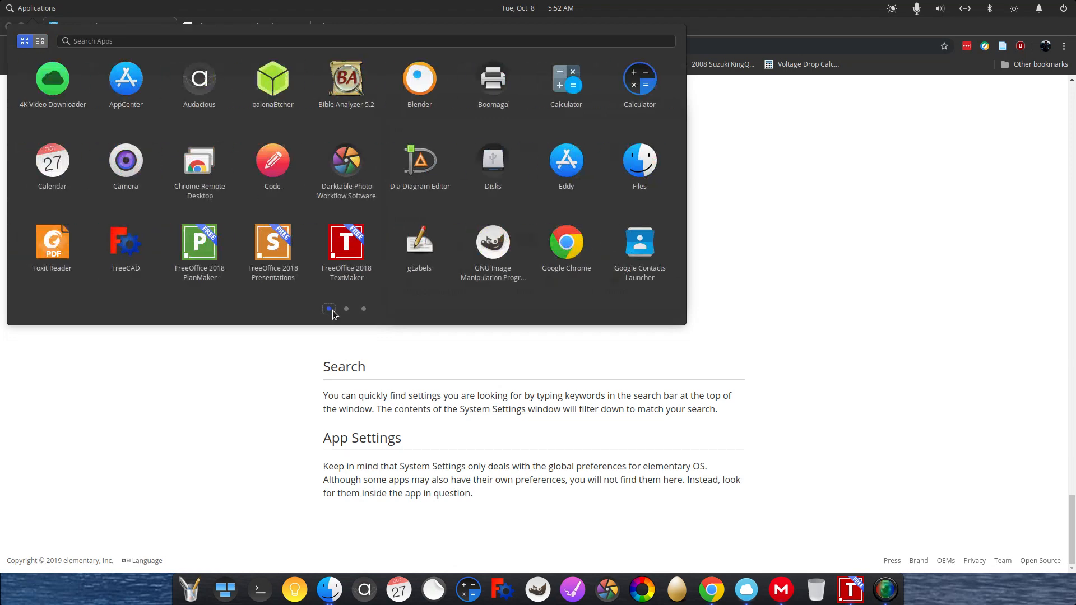
mouse_move(426, 257)
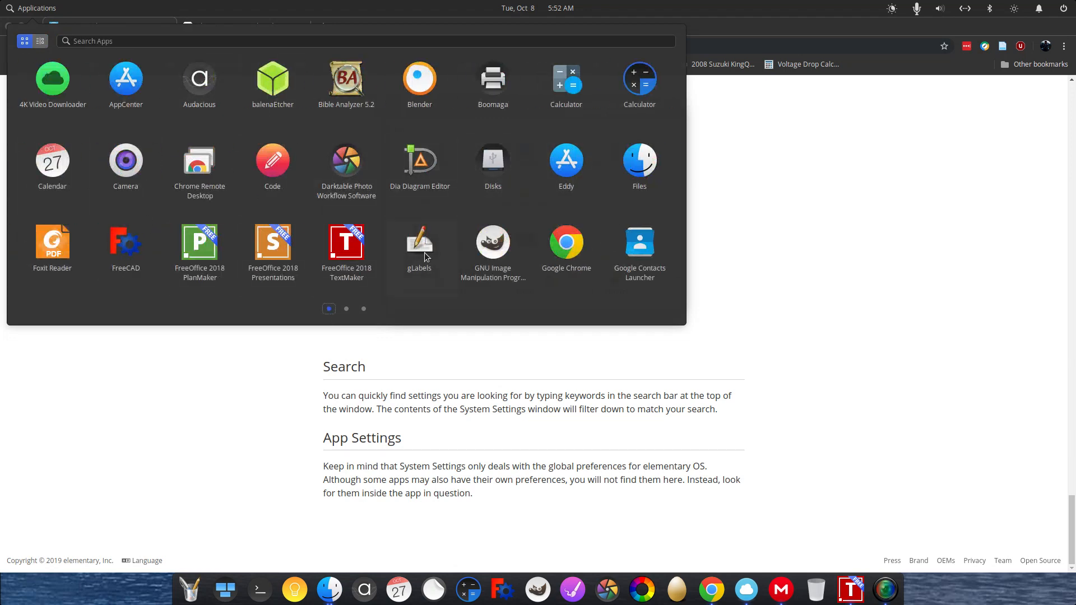
mouse_move(566, 158)
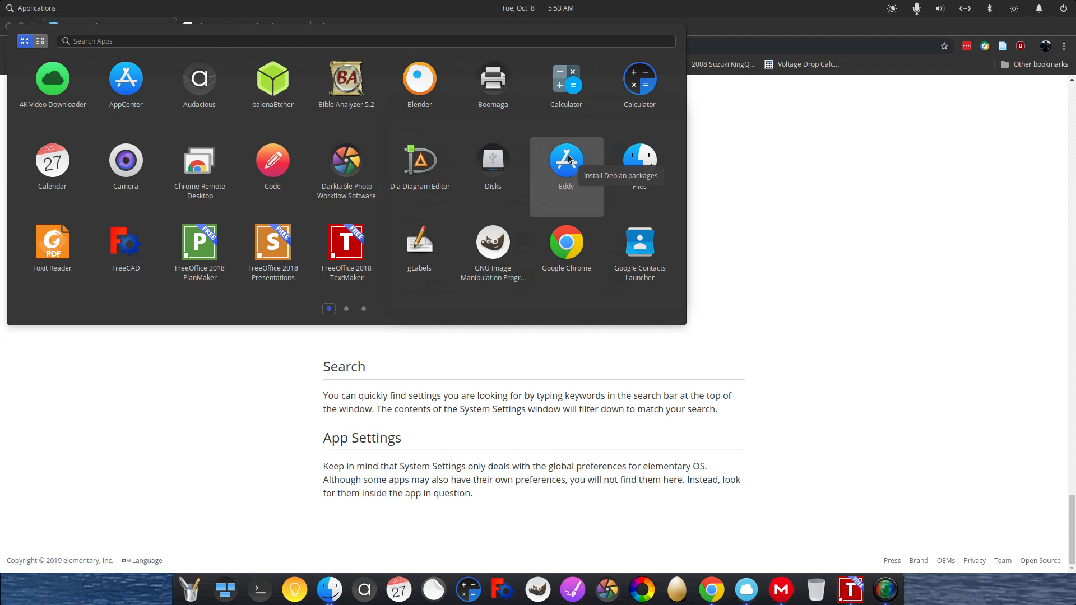
mouse_move(34, 56)
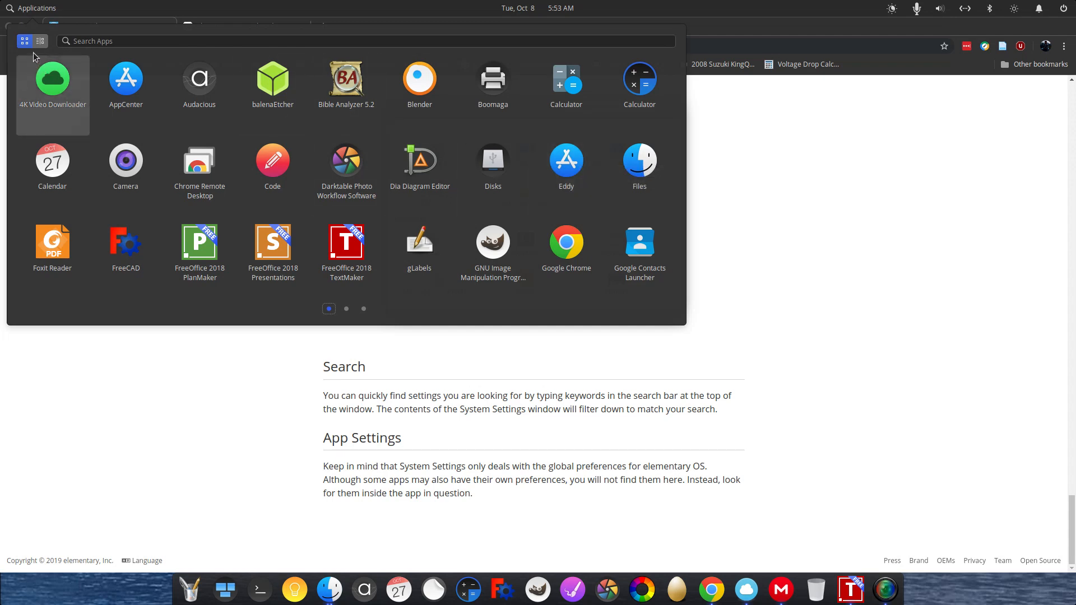
left_click(39, 41)
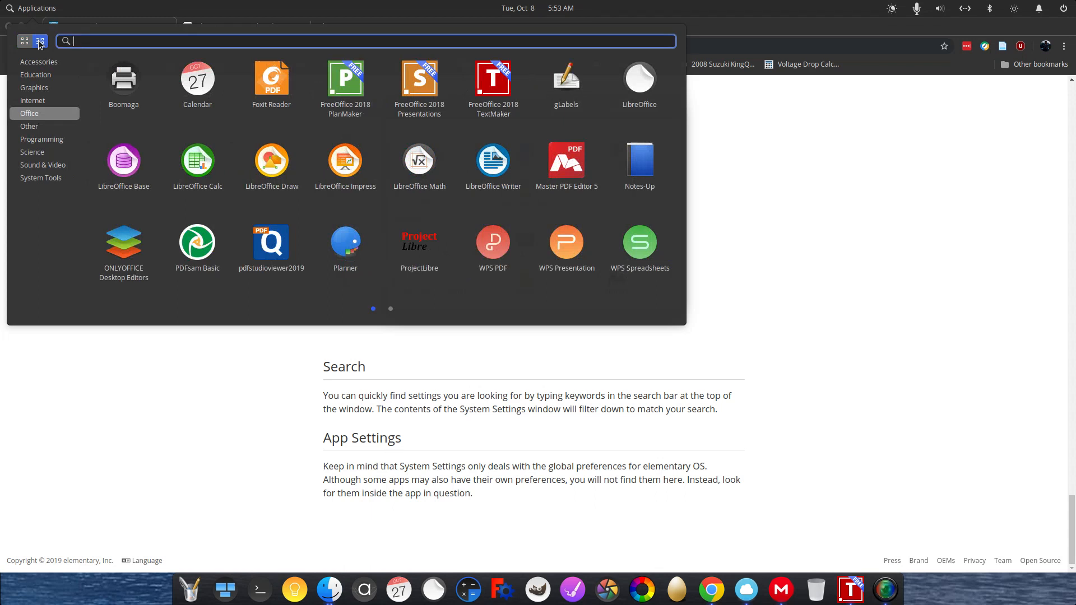
mouse_move(132, 40)
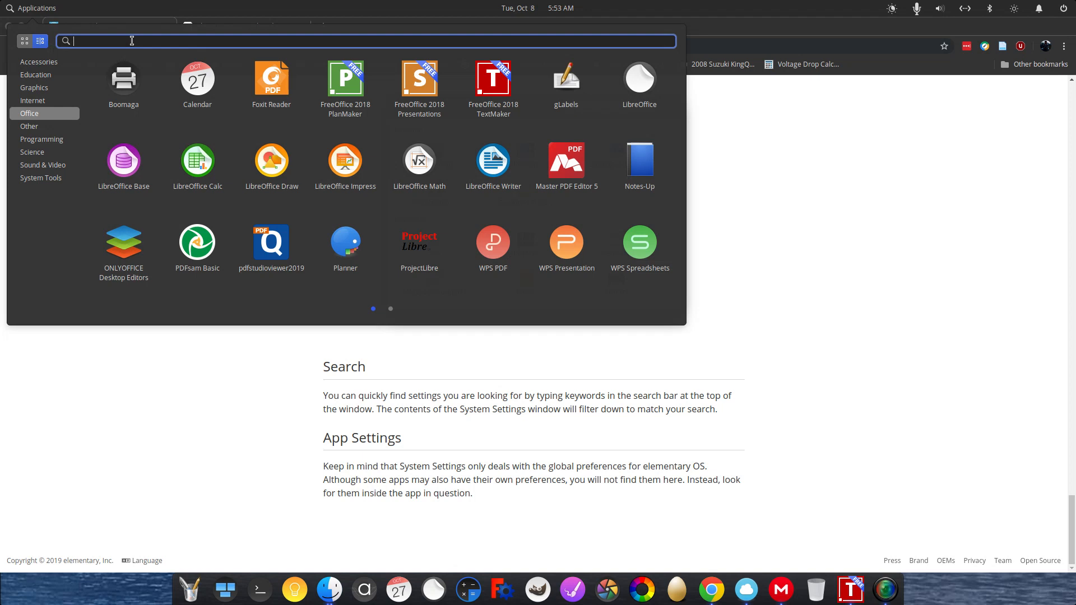
Search the Applications menu for 'googl', clear it, then search for 'internet'.
type("googe")
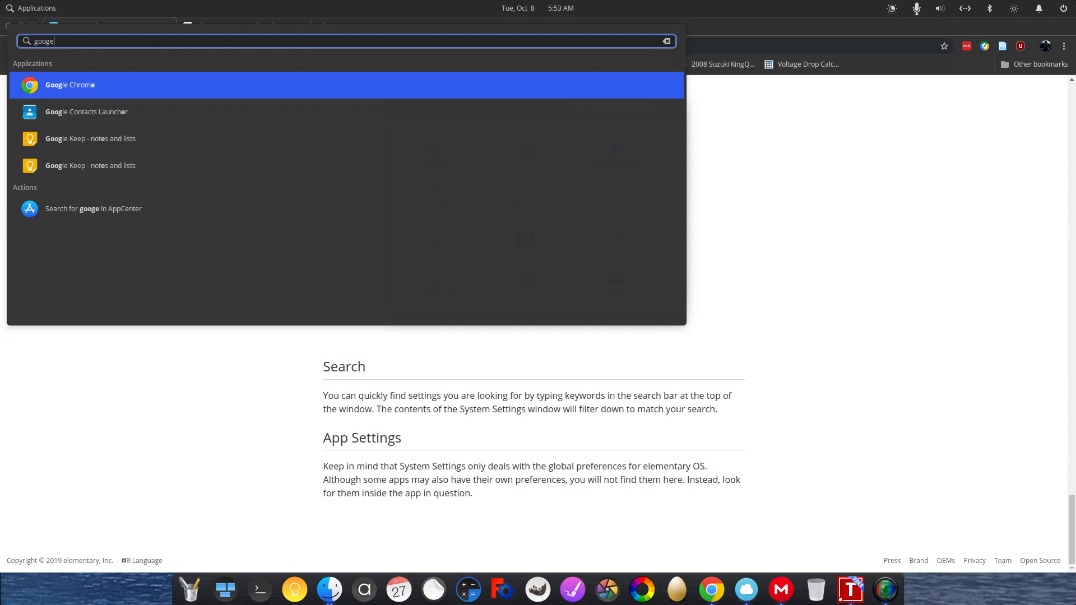
type("l")
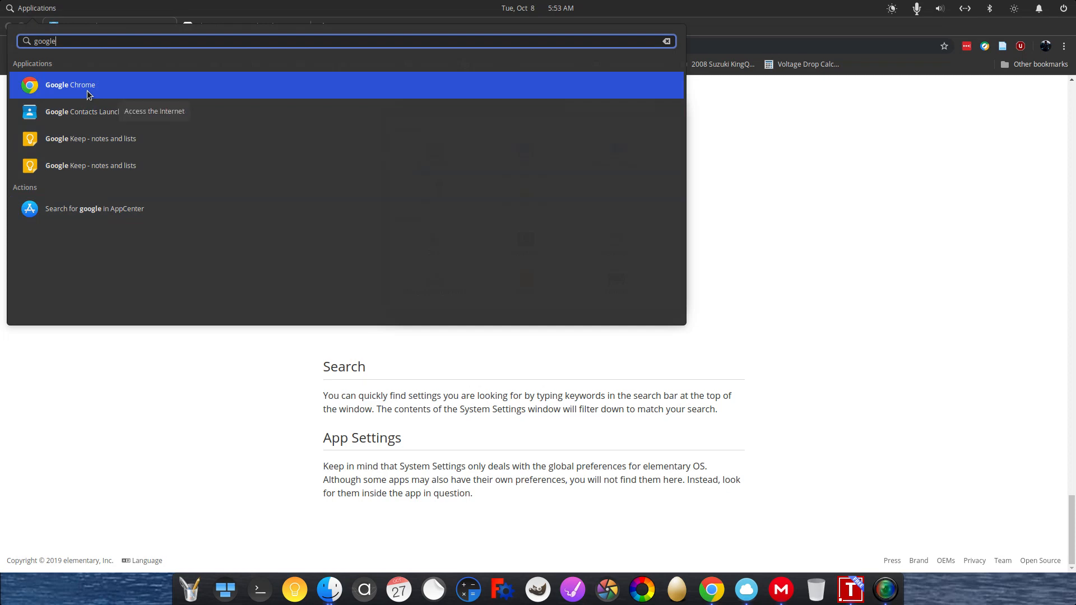
left_click(664, 41)
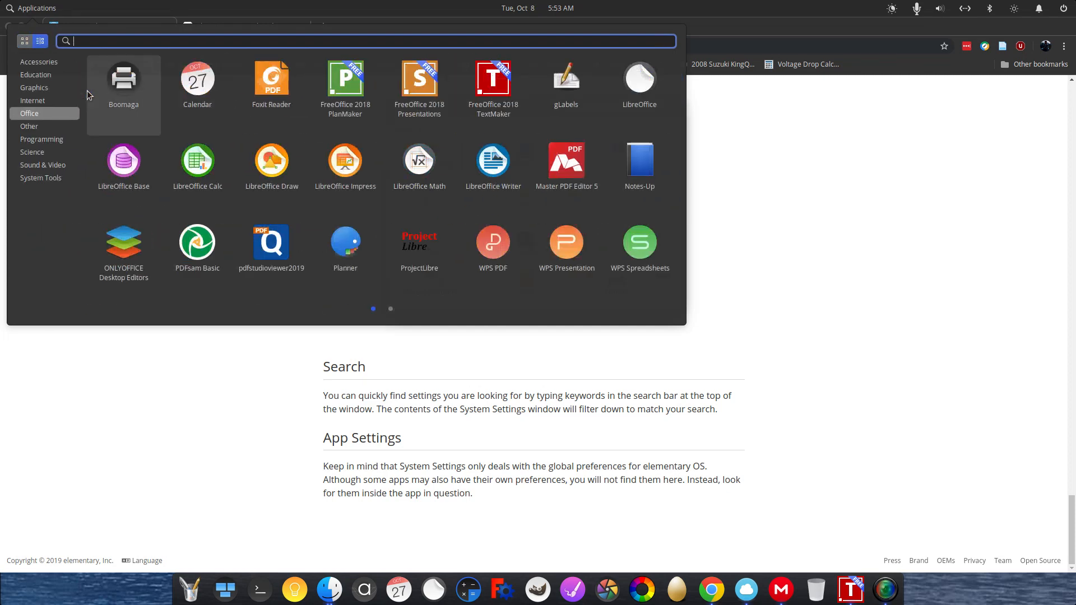
type("inter")
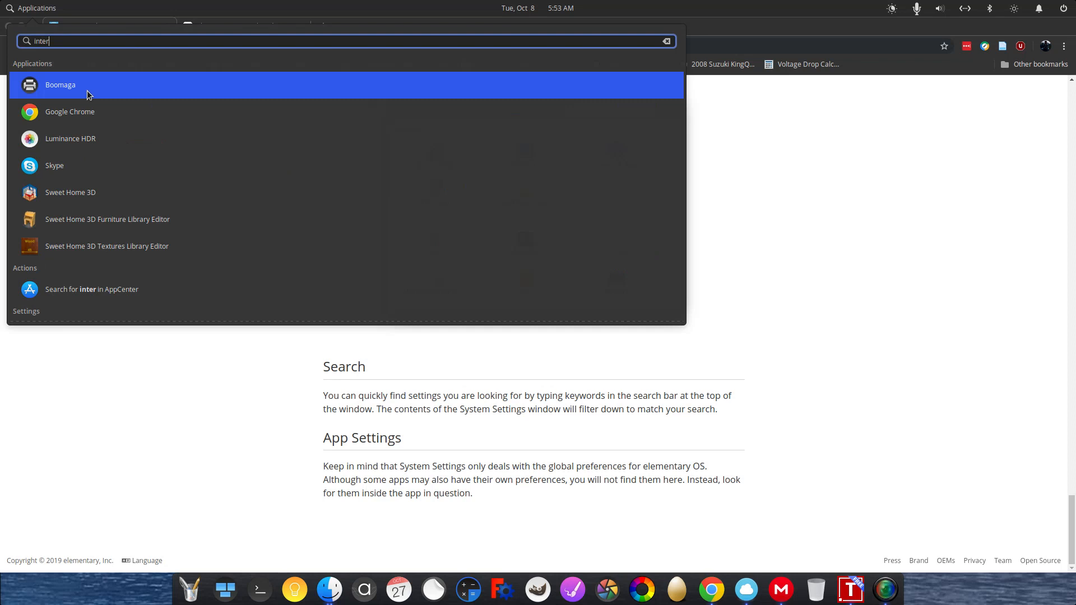
type("net")
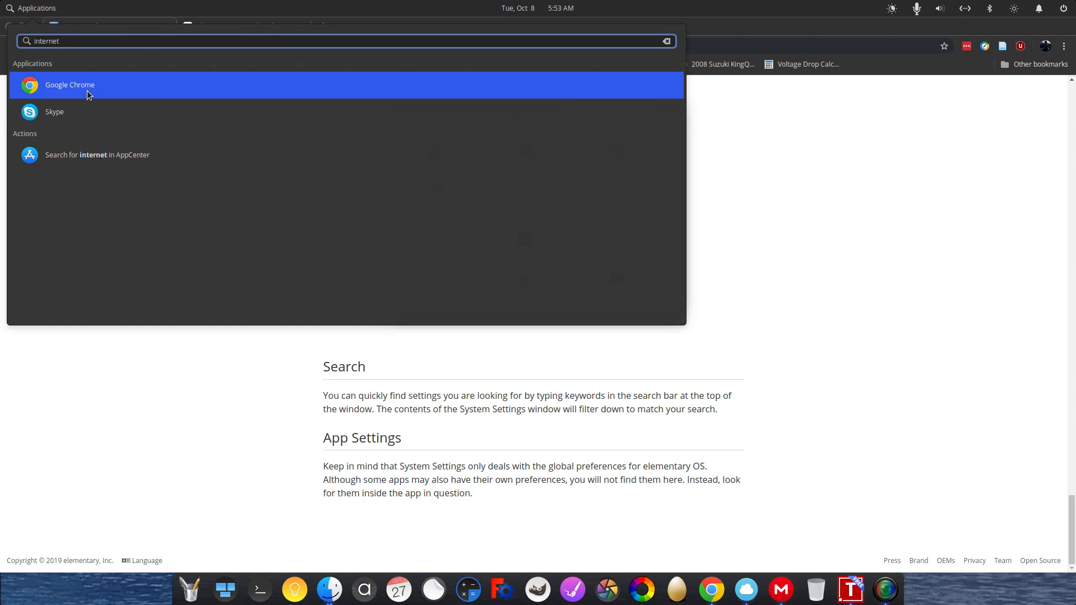
mouse_move(70, 84)
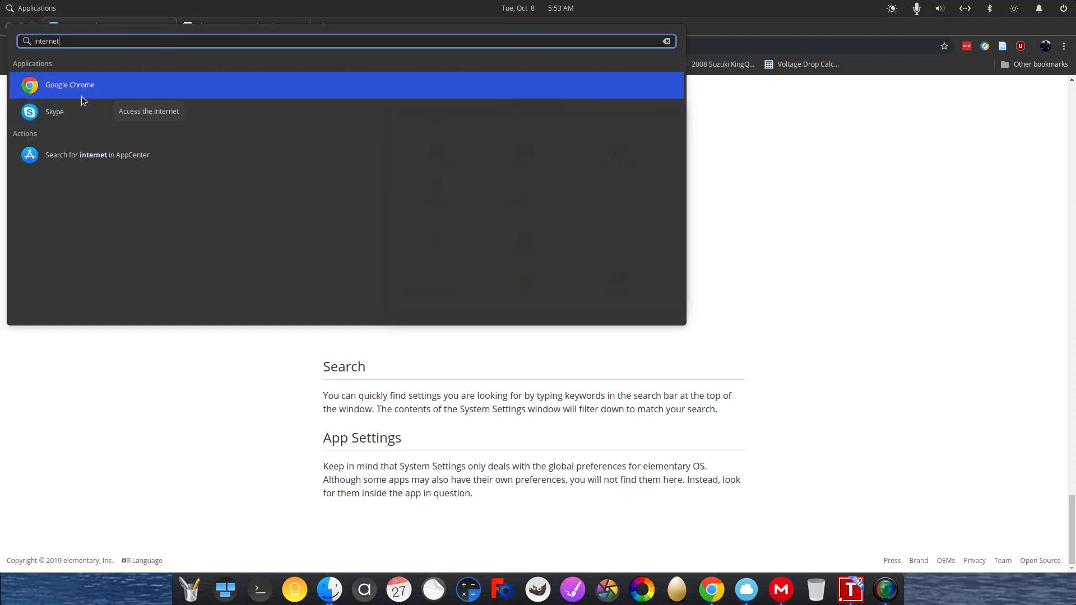
mouse_move(61, 111)
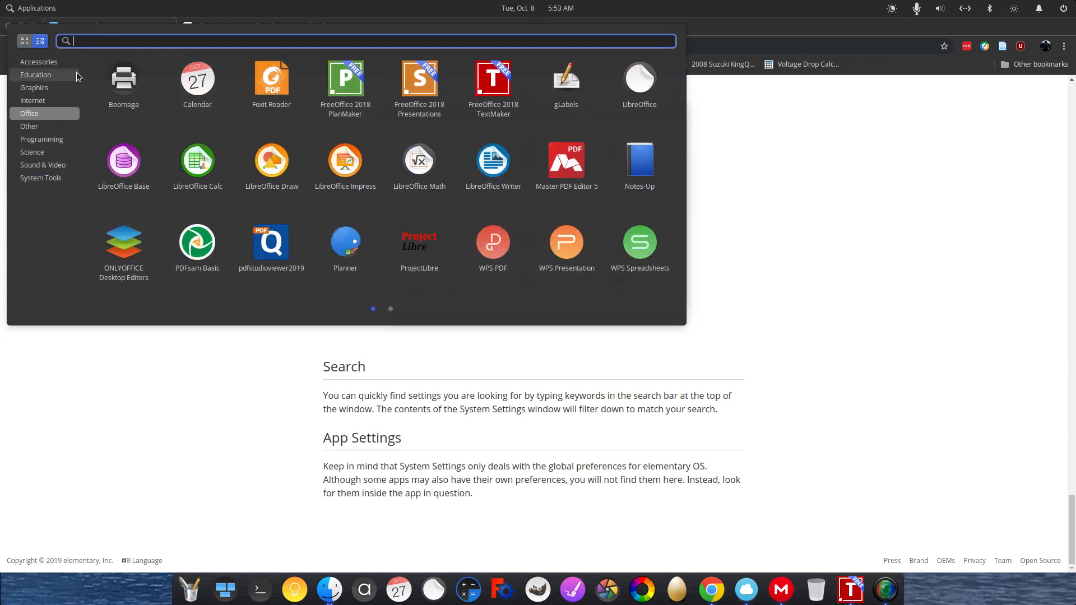
Search for 'document', trim it back to 'documen', then clear the search to restore the app grid.
type("doc")
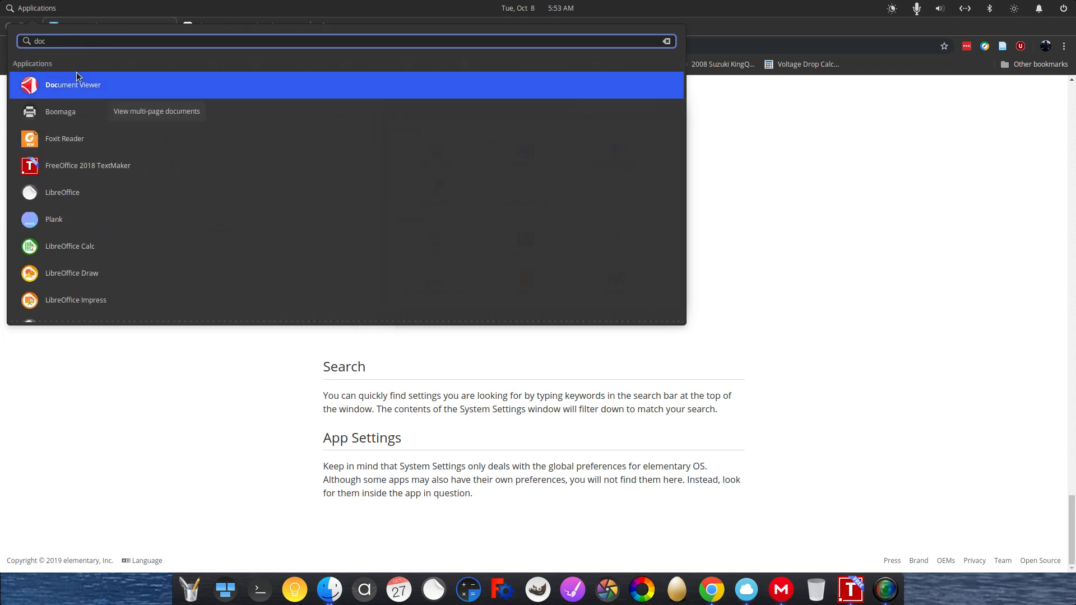
type("ument")
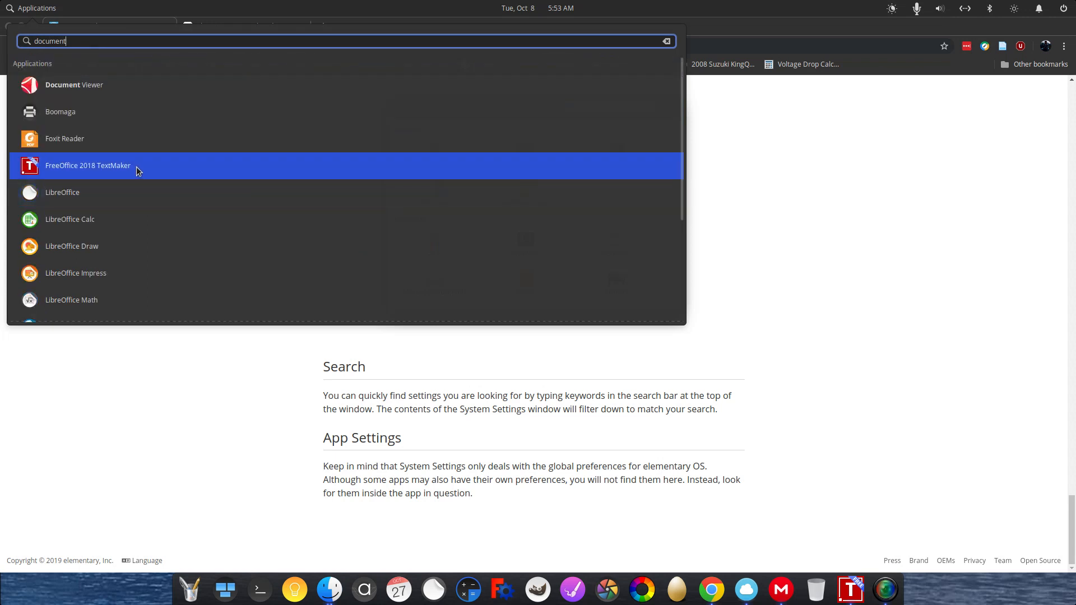
mouse_move(116, 180)
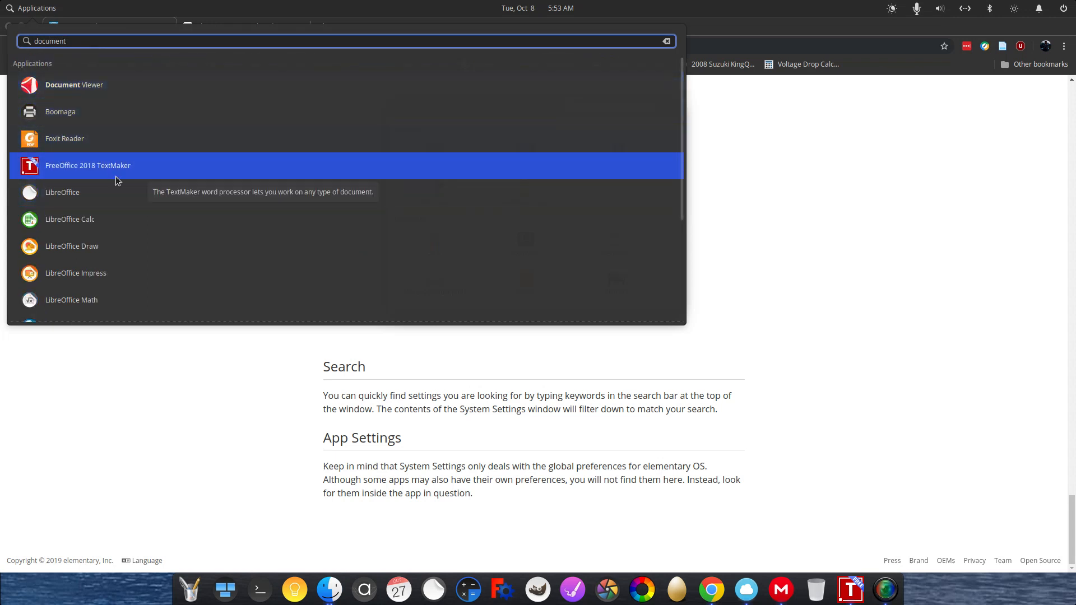
scroll("down", 3)
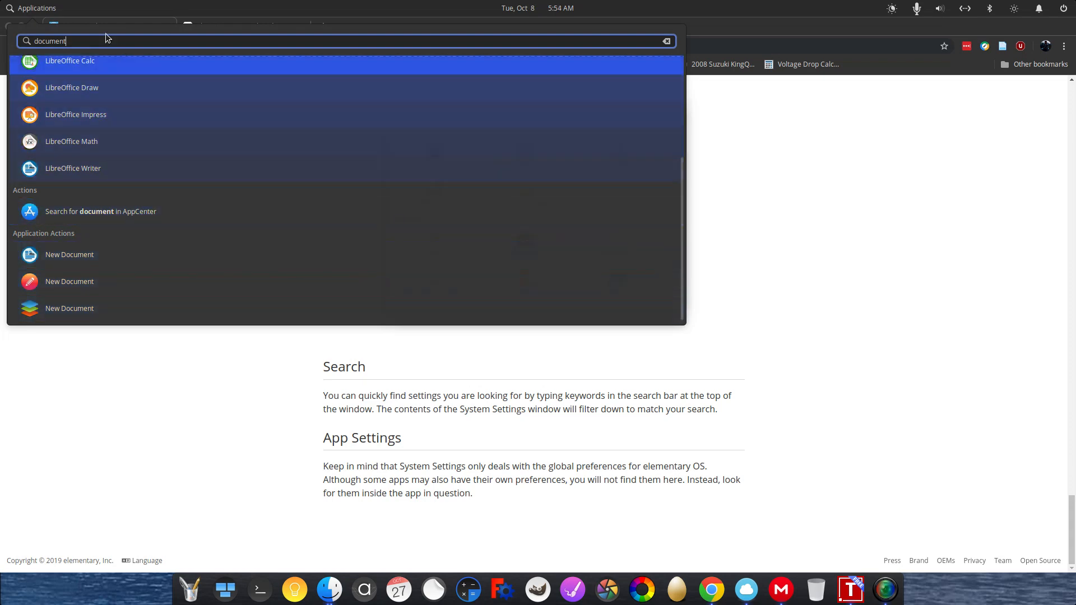
key("Backspace")
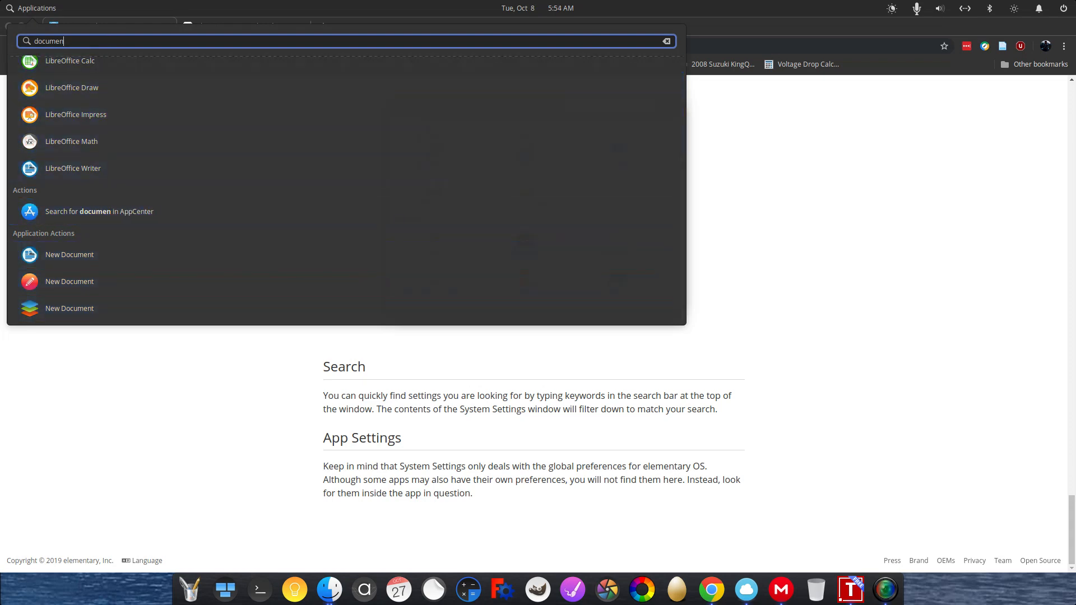
left_click(664, 40)
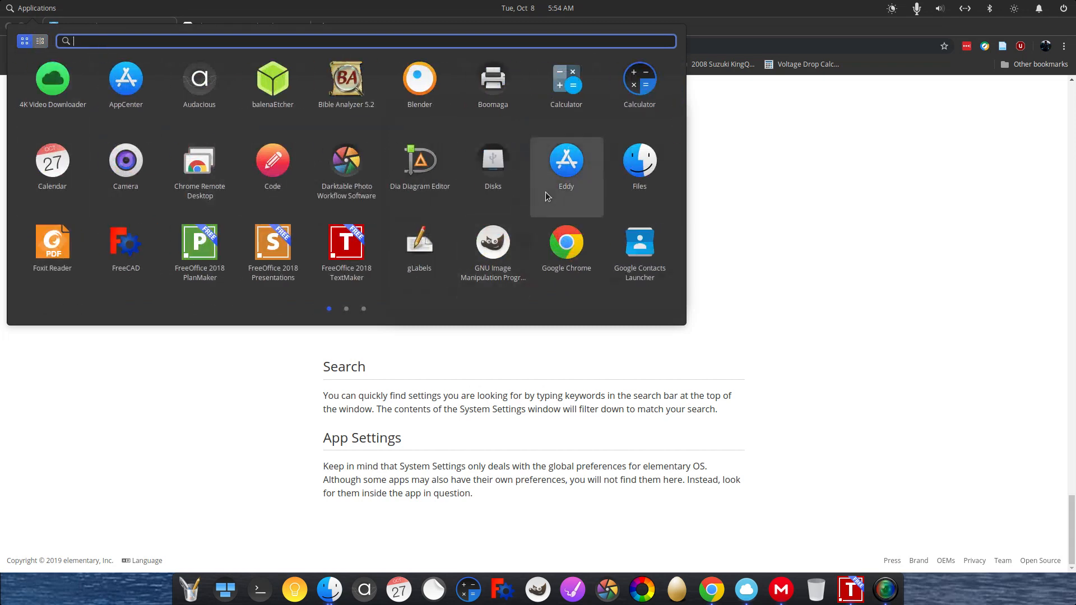
mouse_move(538, 182)
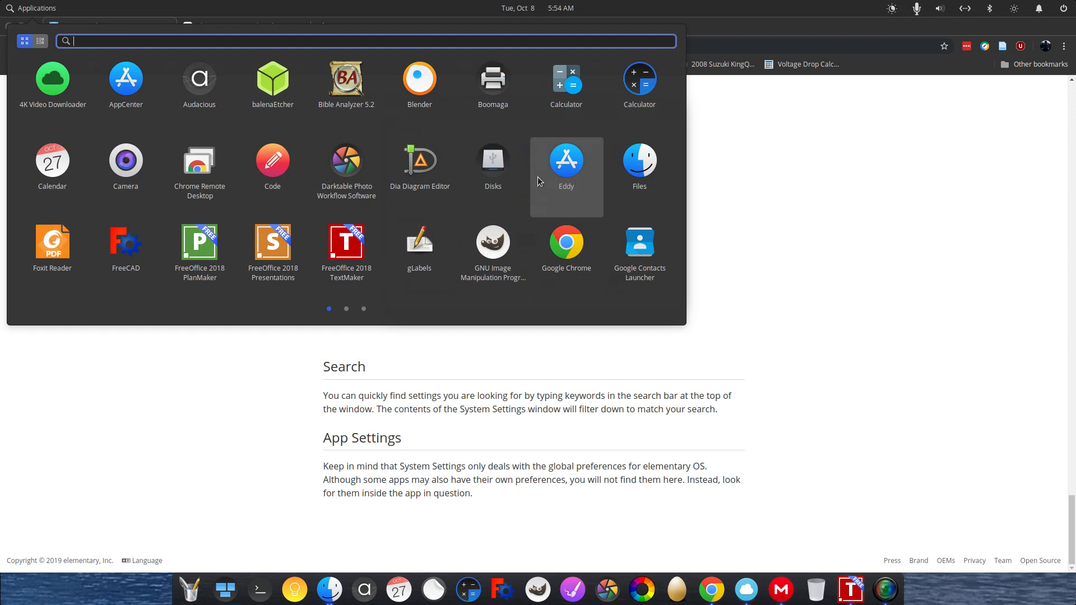
mouse_move(157, 36)
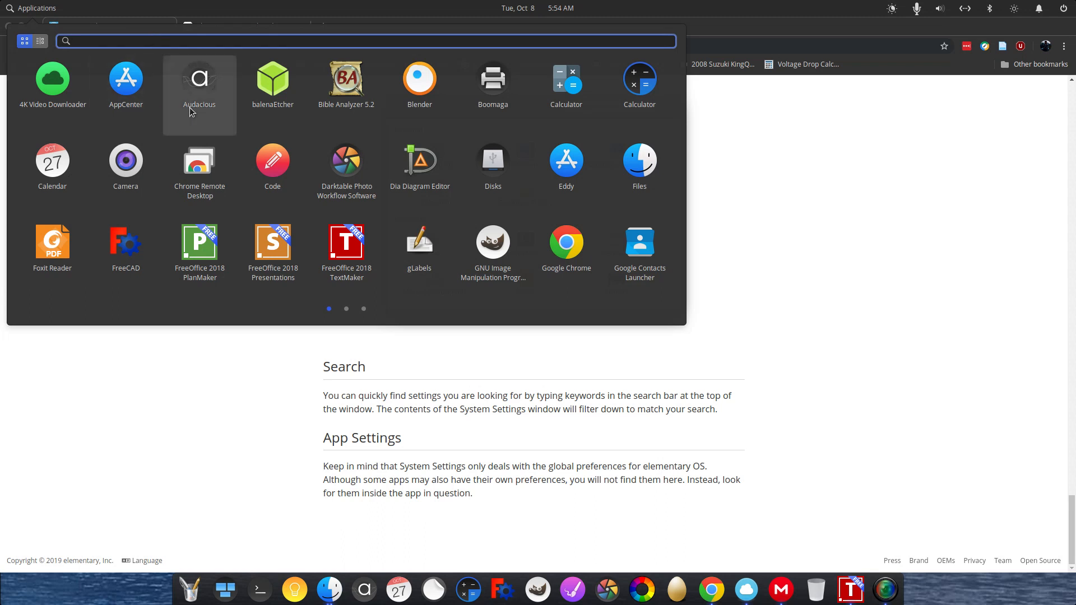
mouse_move(119, 307)
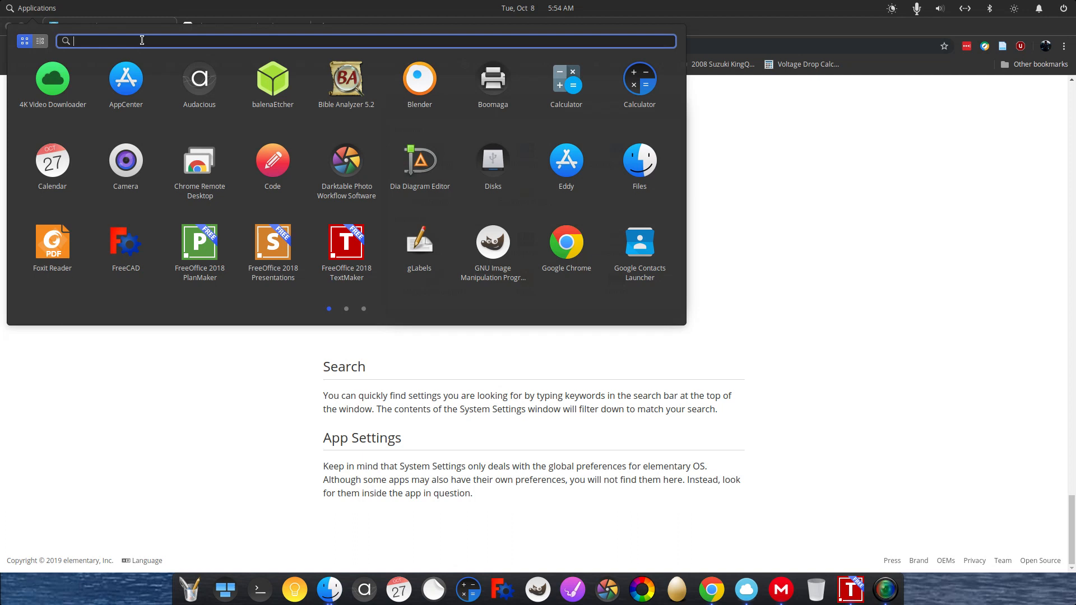
Search the Applications menu for 'calculator' and send the search on to AppCenter.
type("calcu")
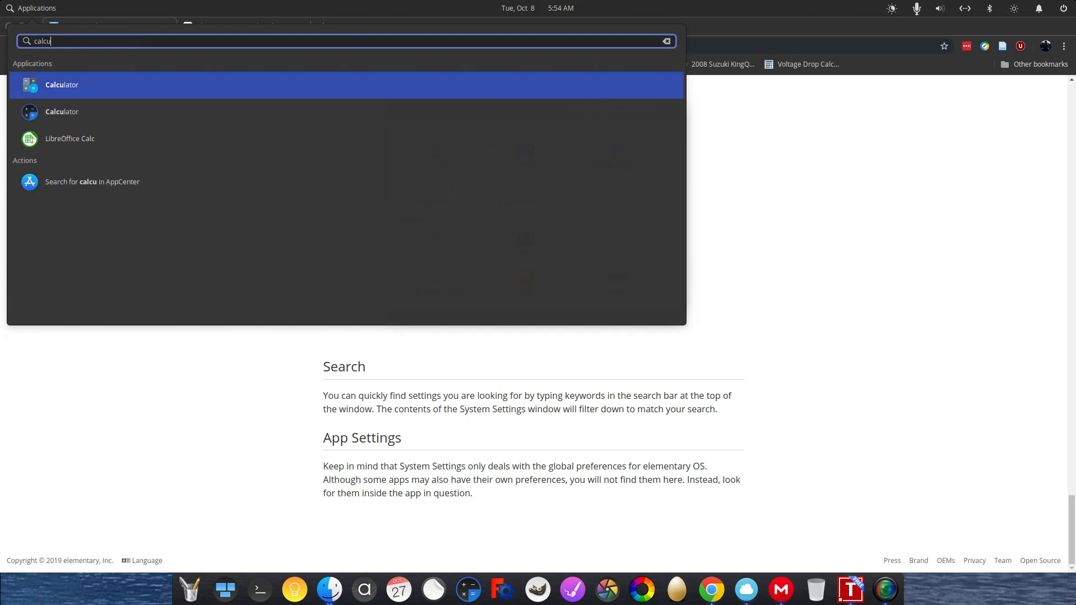
type("lator")
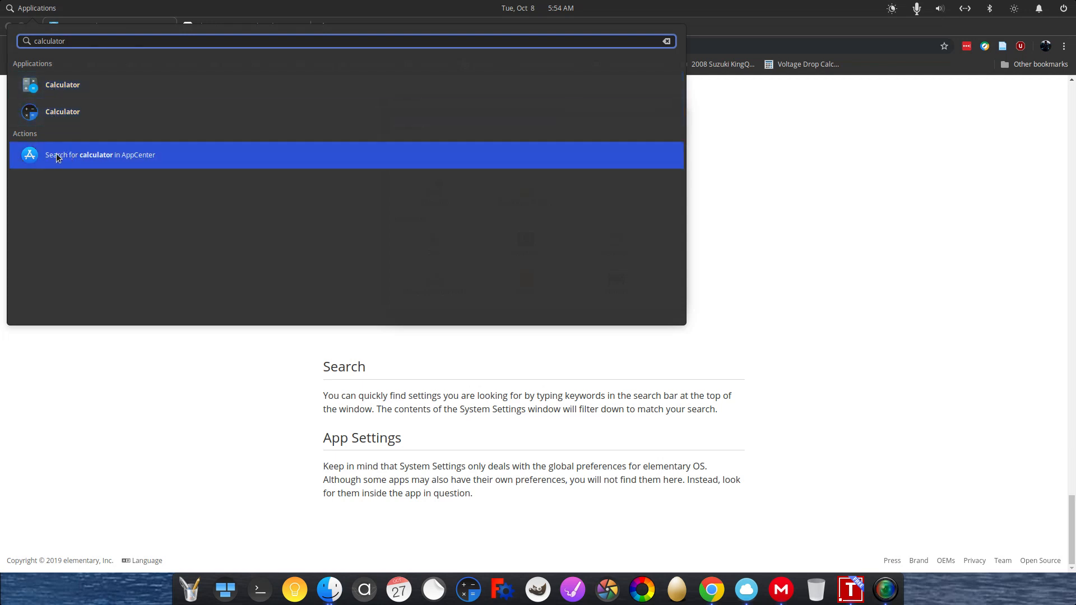
mouse_move(61, 158)
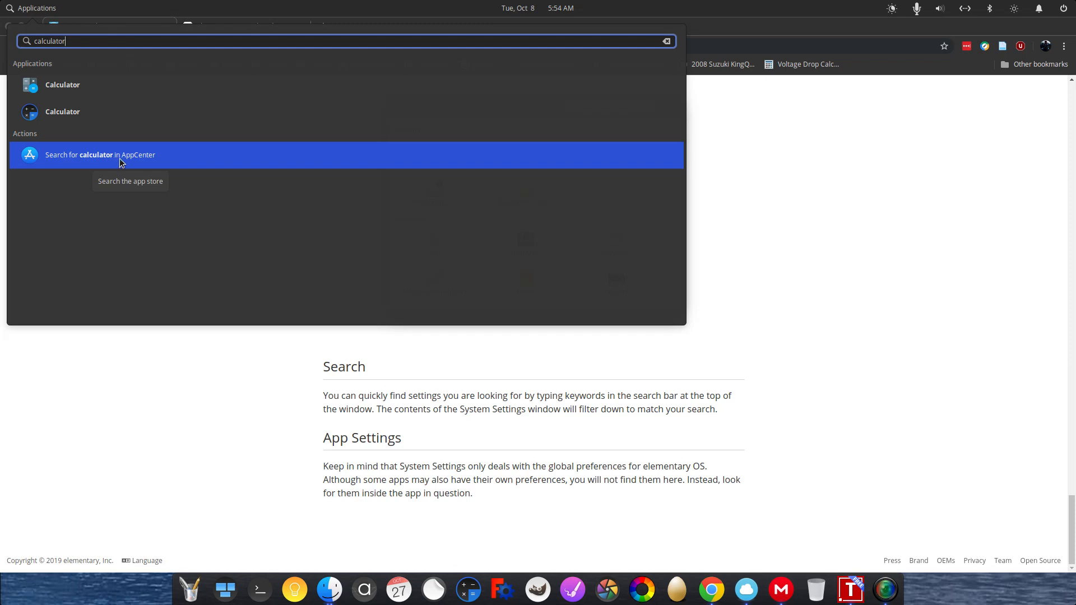
left_click(100, 154)
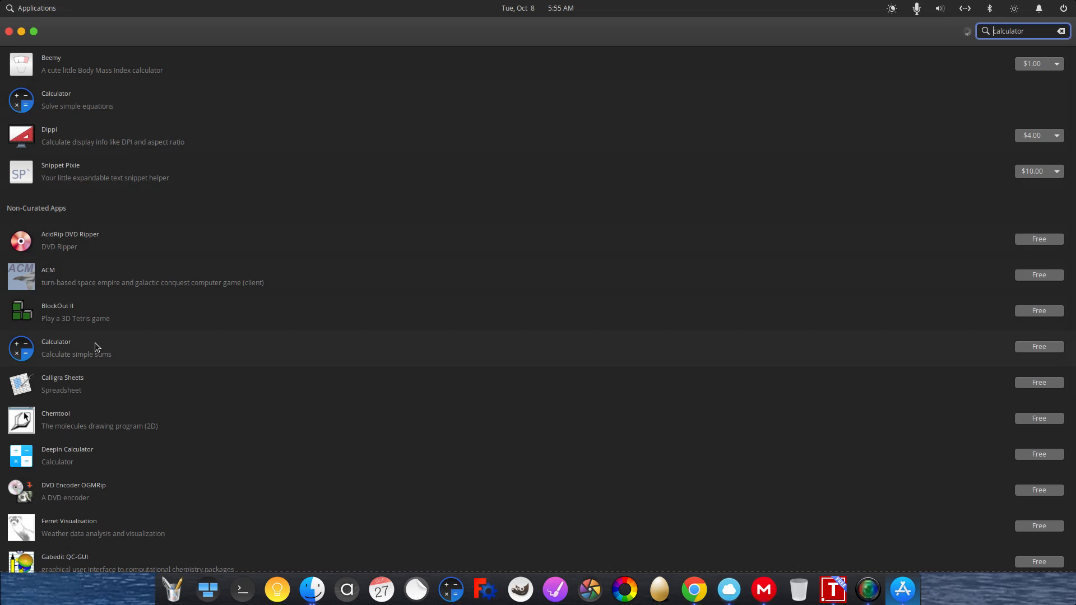
mouse_move(154, 310)
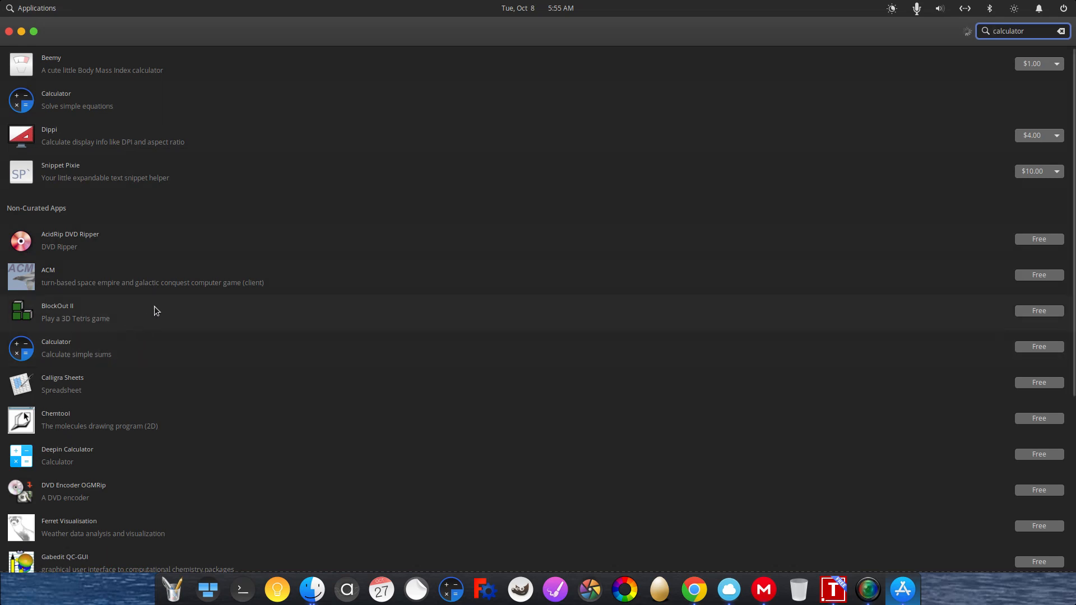
Scroll the AppCenter calculator results down to KCalc and MATE Calculator.
scroll("down", 3)
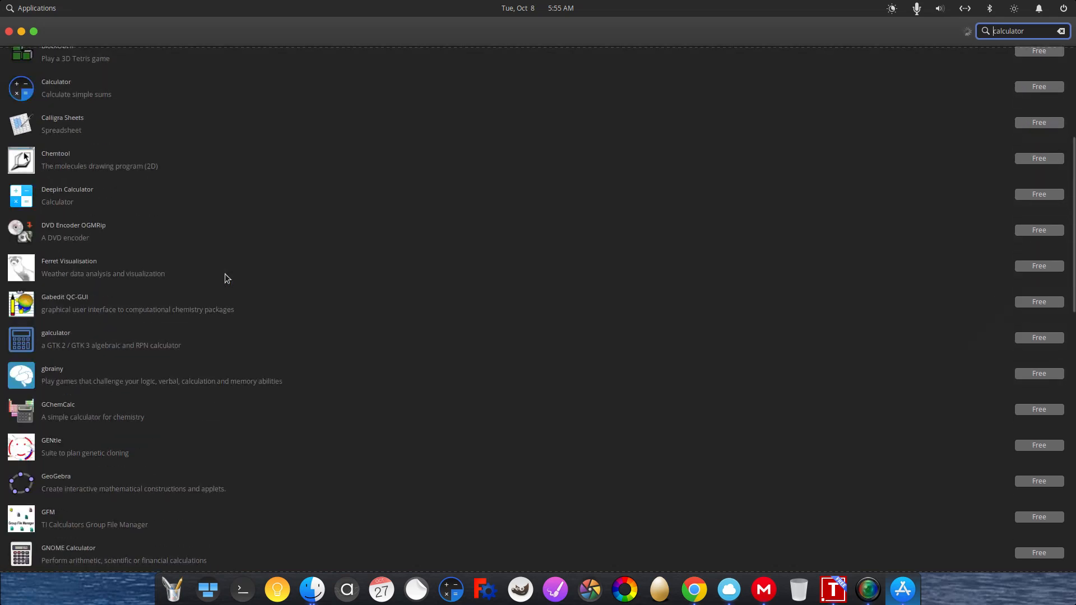
scroll("down", 3)
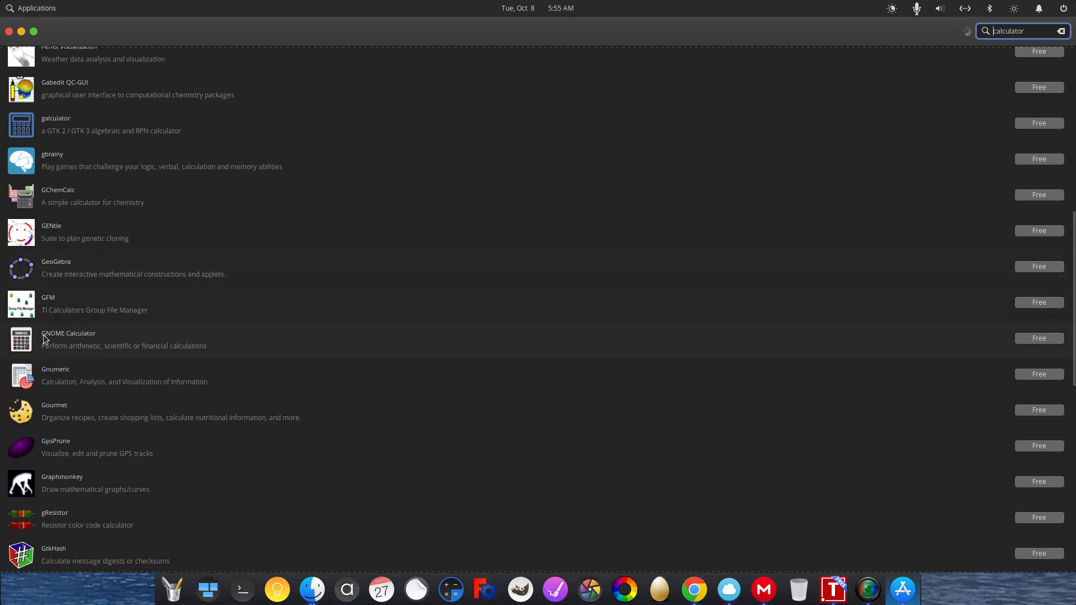
scroll("down", 3)
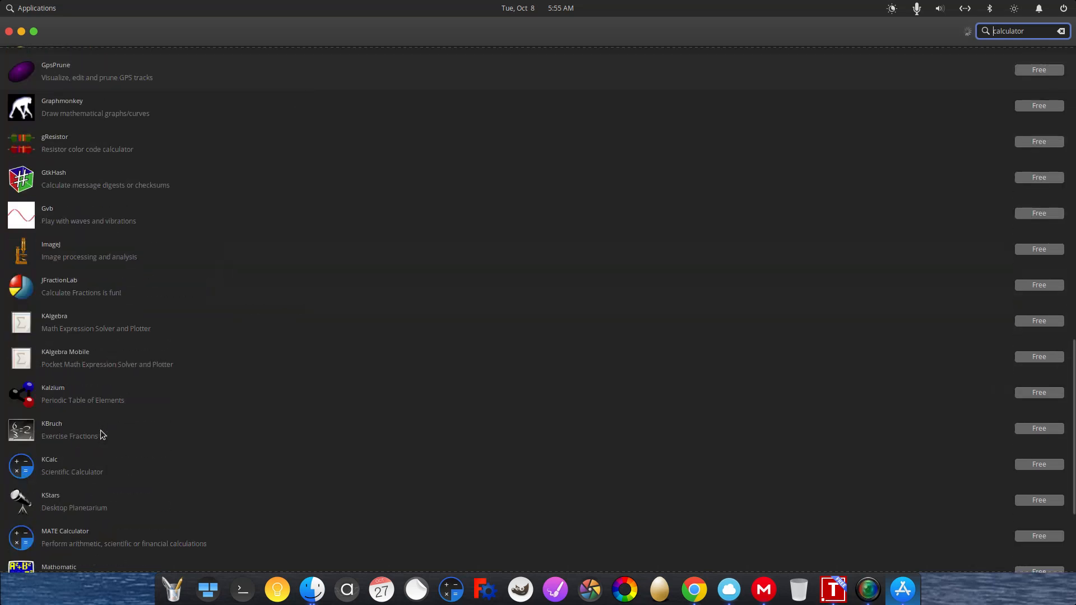
scroll("down", 3)
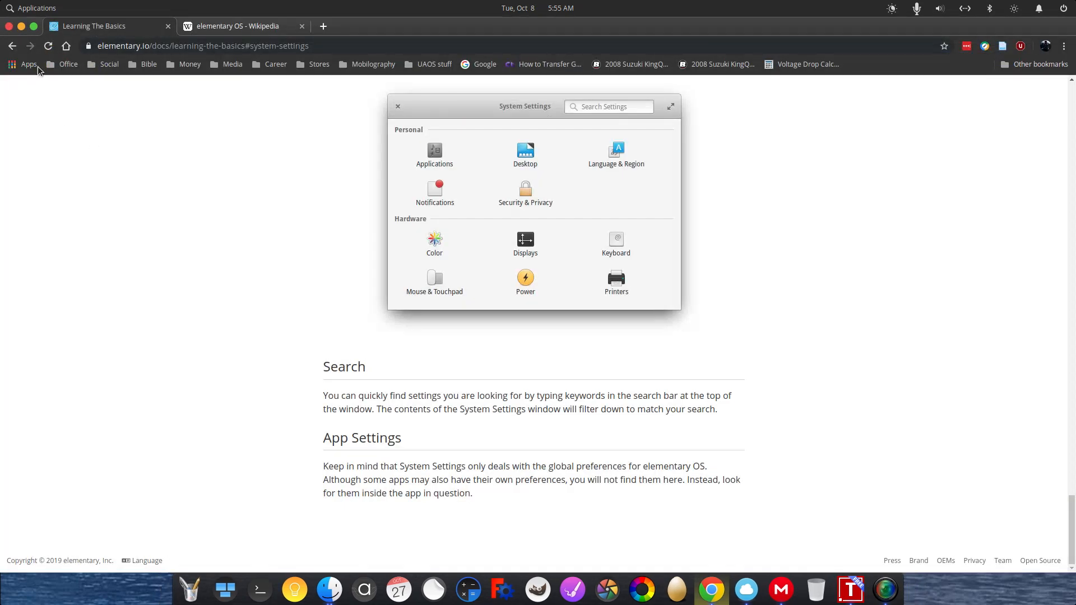
left_click(33, 8)
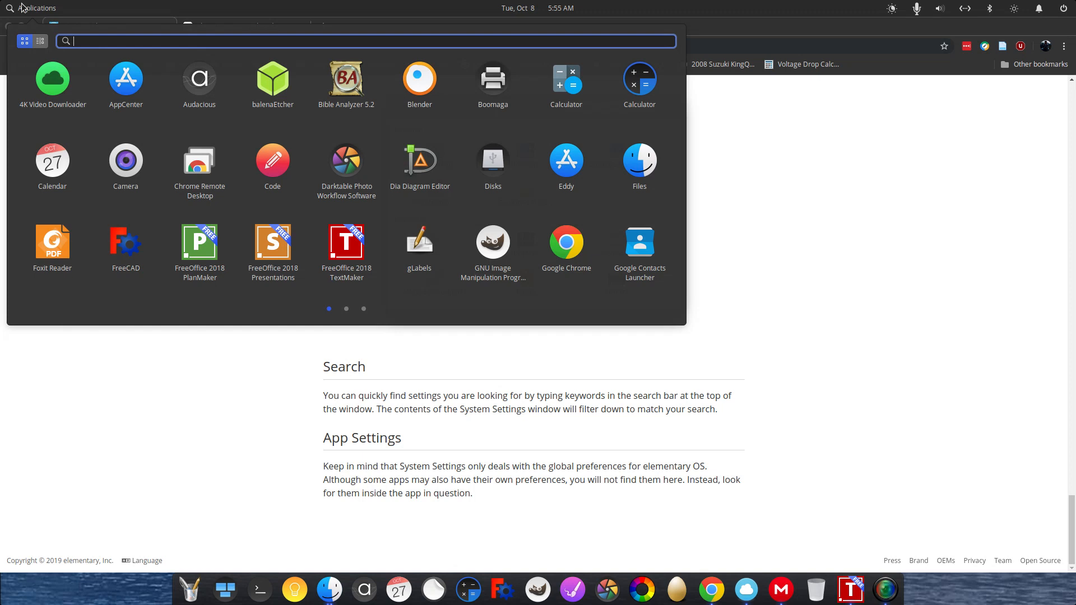
mouse_move(25, 18)
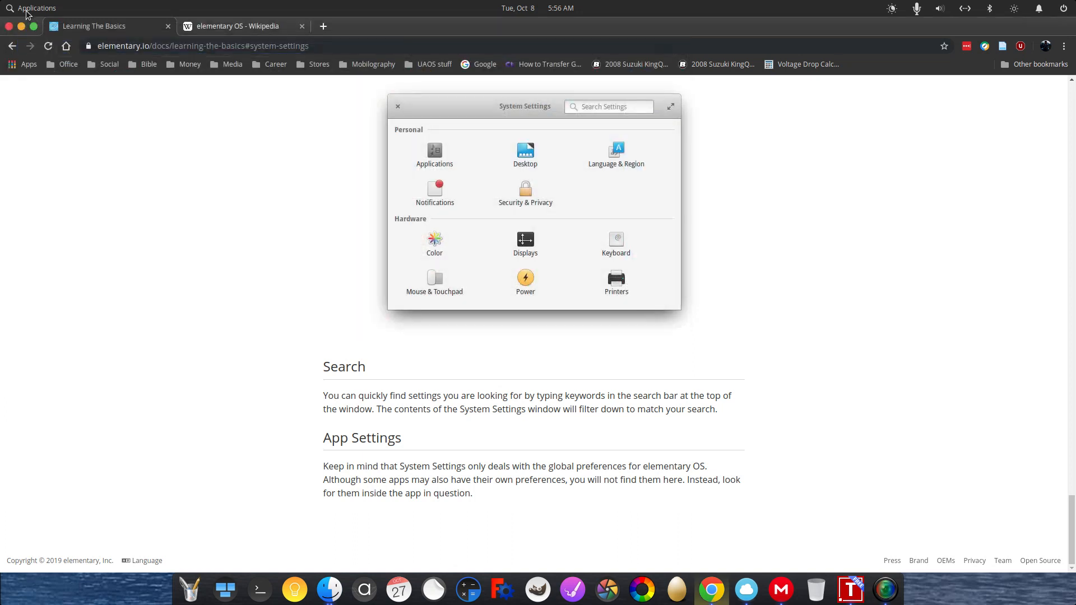
mouse_move(170, 271)
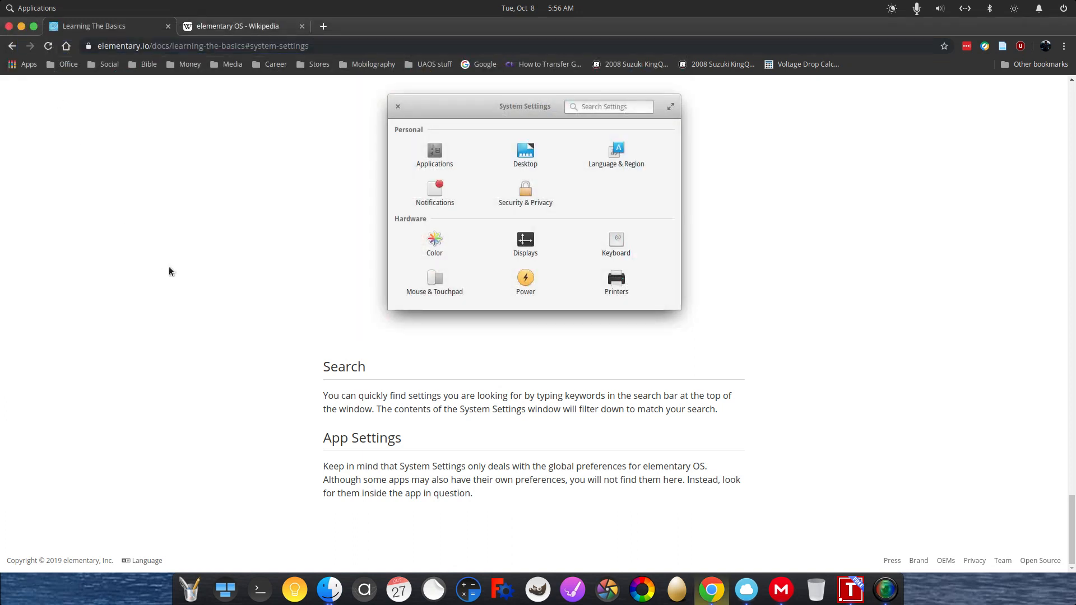
mouse_move(573, 91)
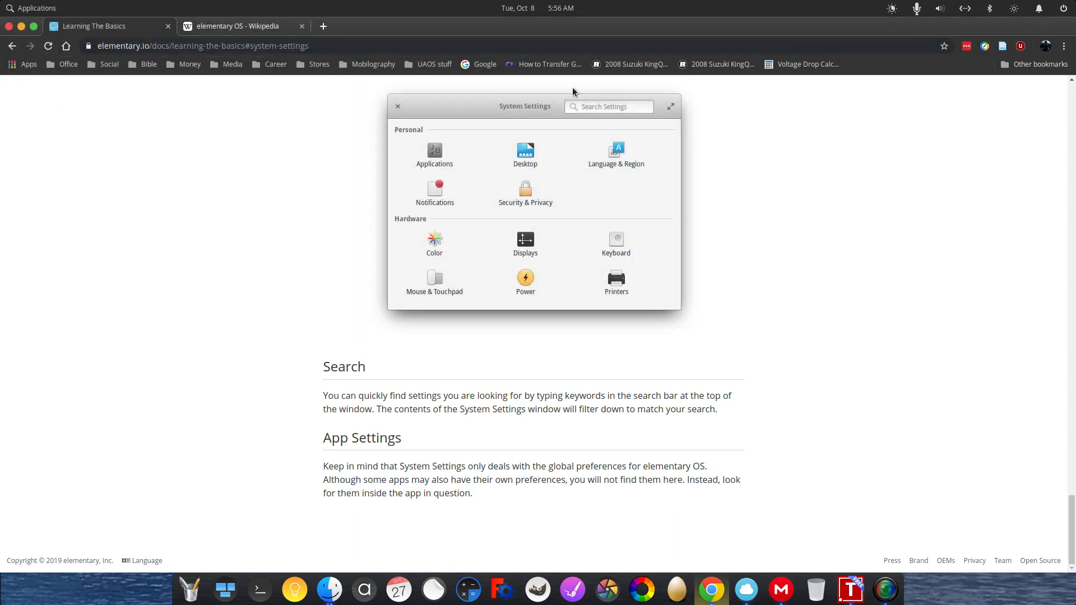
left_click(533, 7)
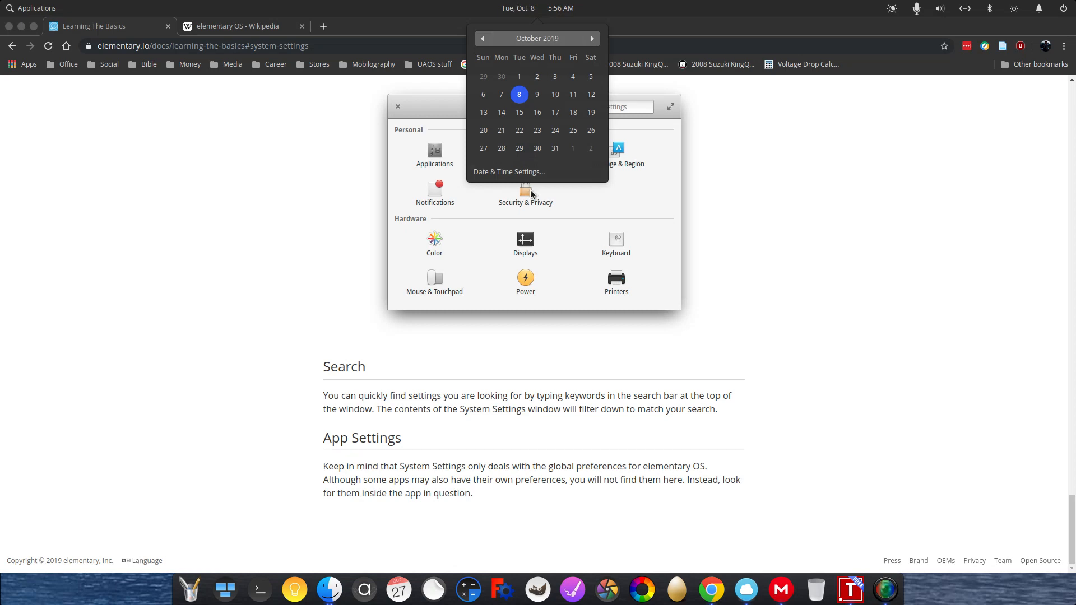
left_click(518, 7)
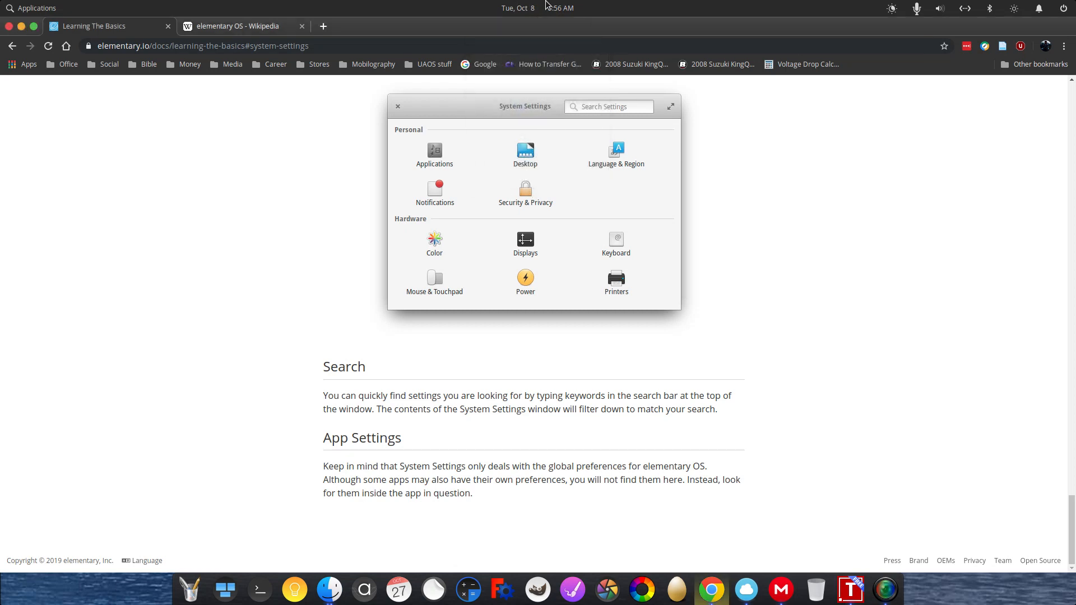
mouse_move(787, 22)
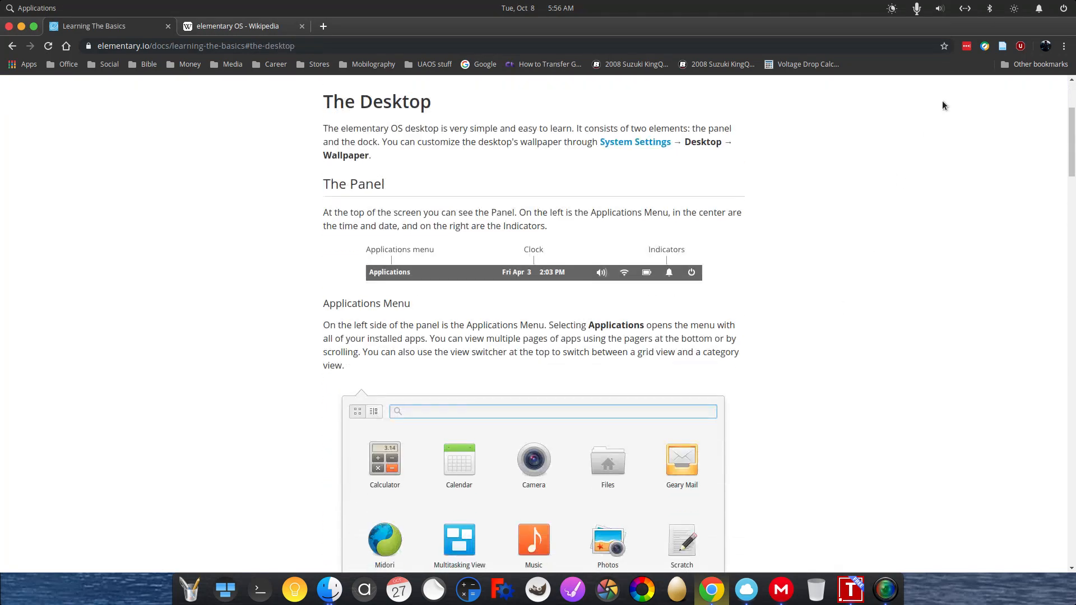
mouse_move(953, 9)
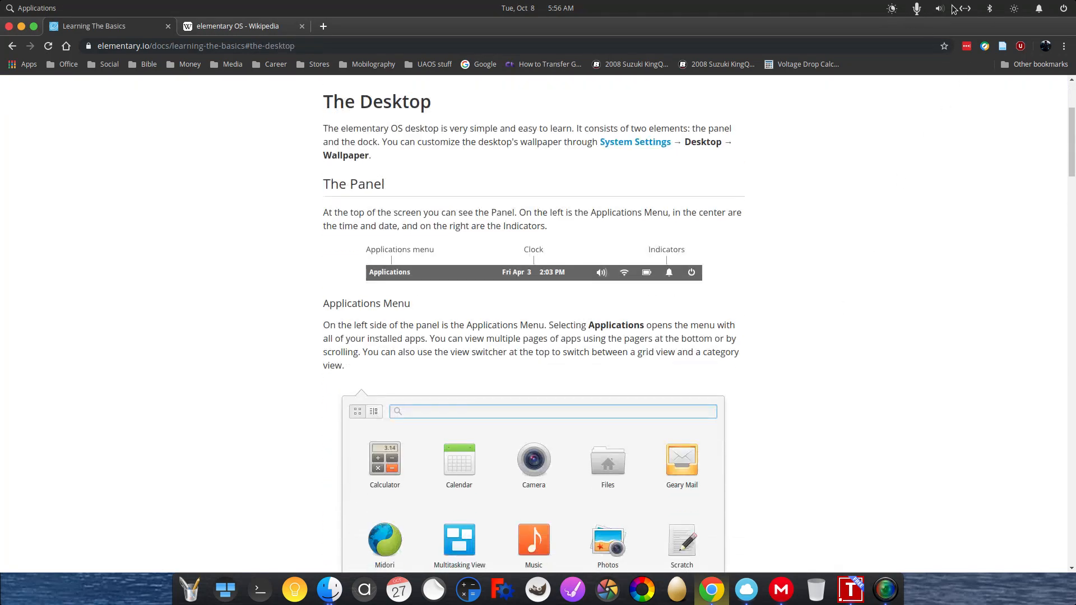
Check the sound indicator and its neighbour, then the session menu for locking or shutting down.
left_click(939, 8)
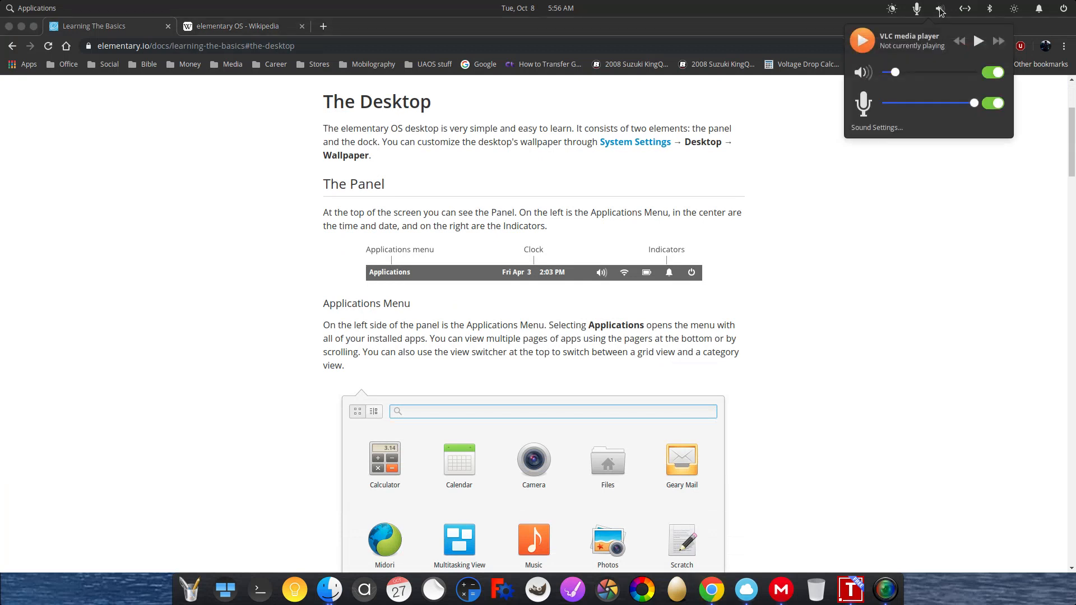
left_click(939, 8)
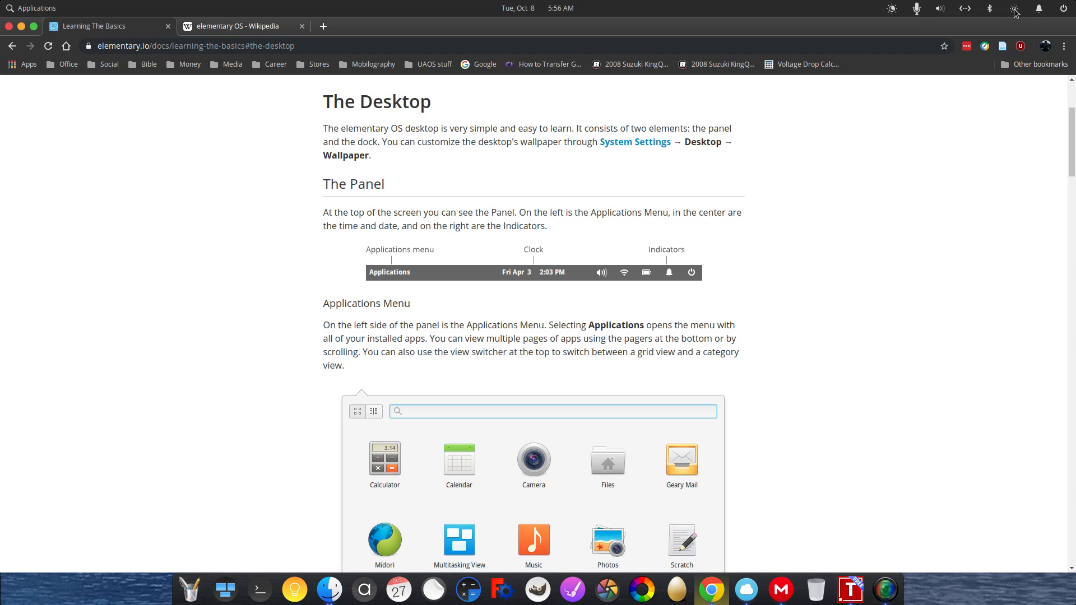
left_click(1015, 8)
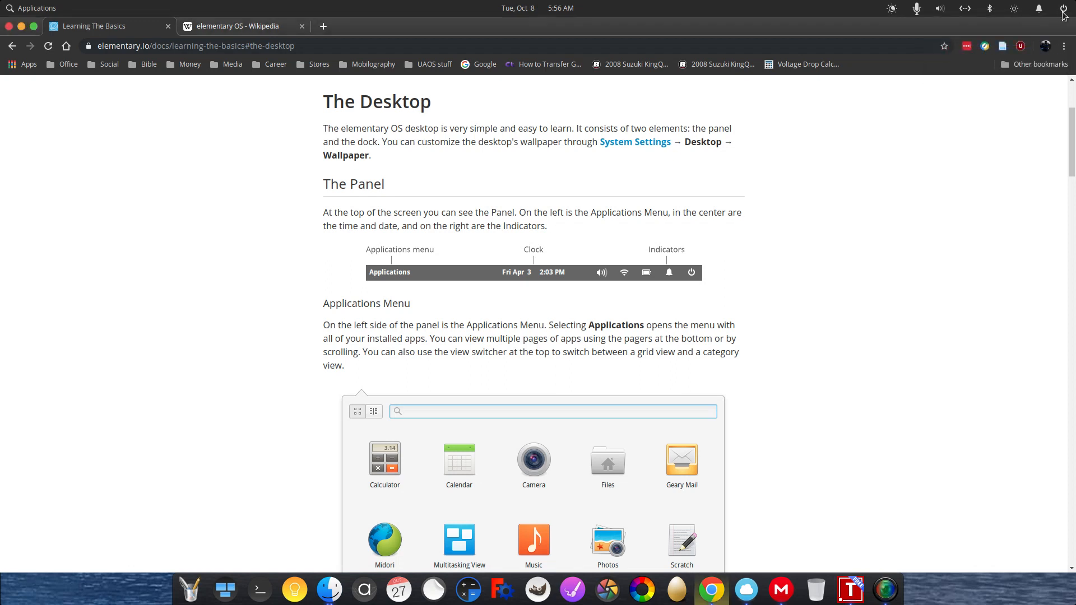
left_click(1065, 8)
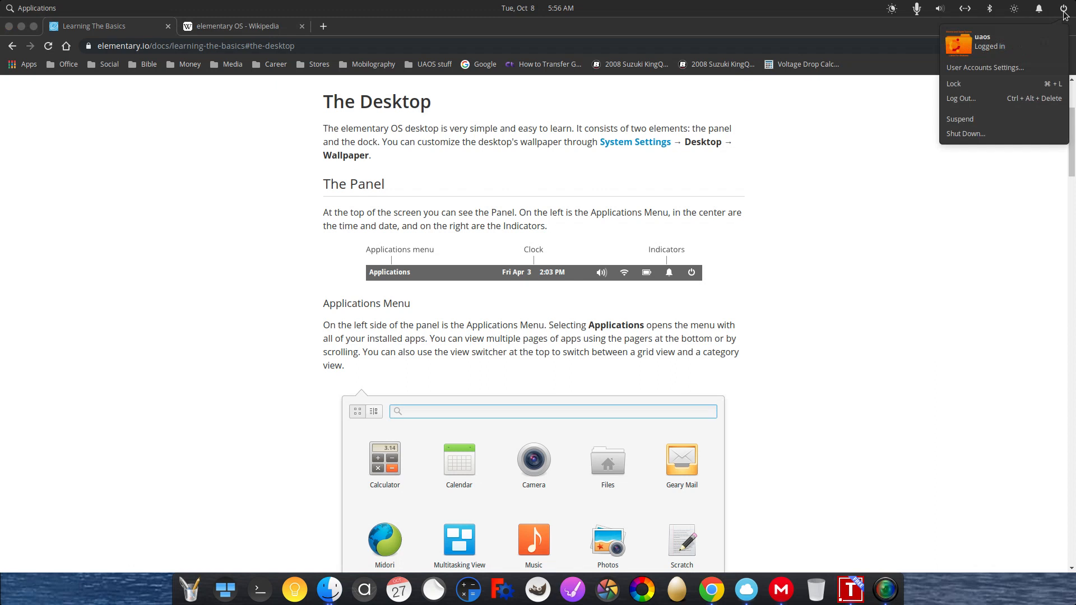
Check and dismiss the notifications panel, then close Google Chrome to leave the desktop showing.
left_click(1037, 8)
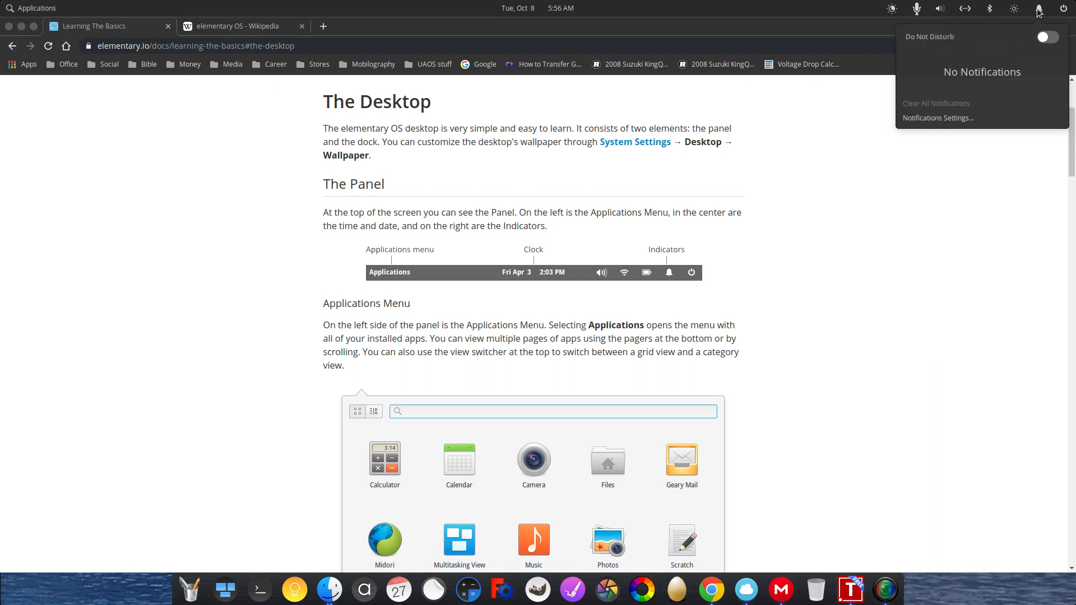
left_click(891, 8)
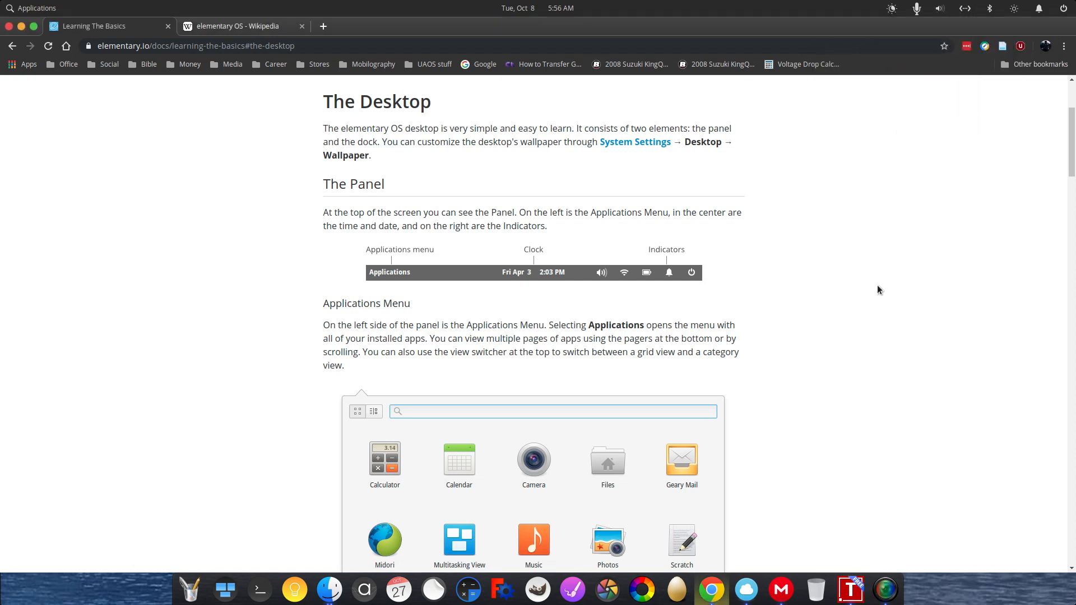
mouse_move(190, 400)
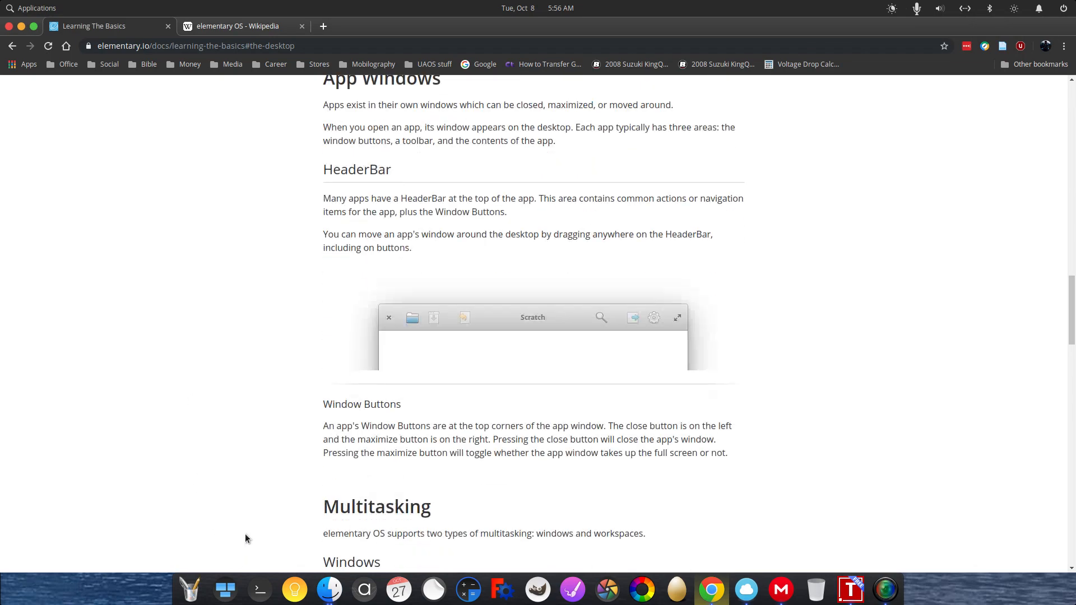
scroll("down", 3)
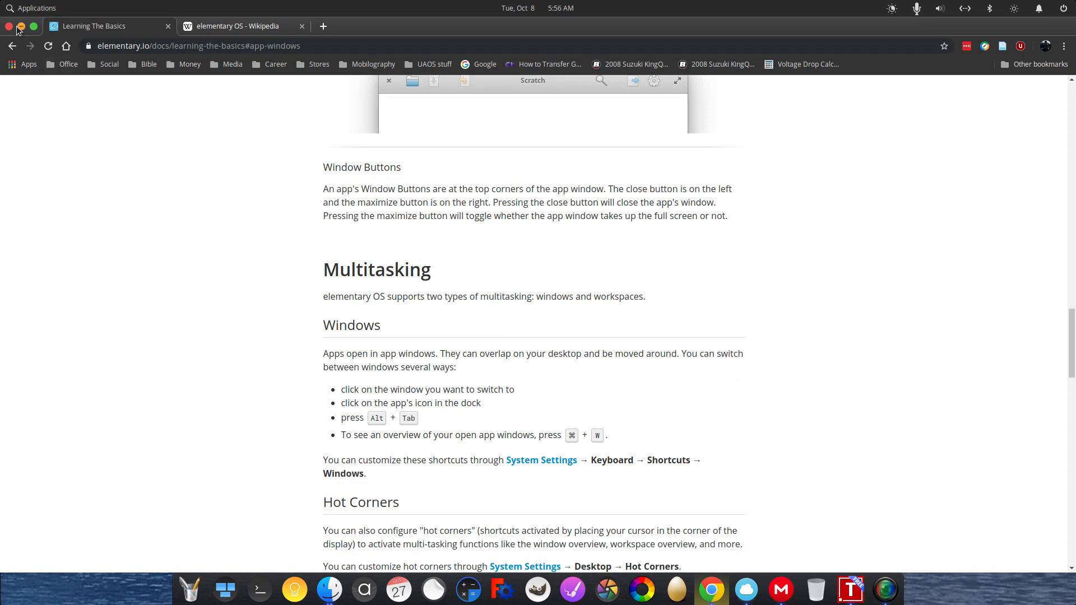
left_click(9, 26)
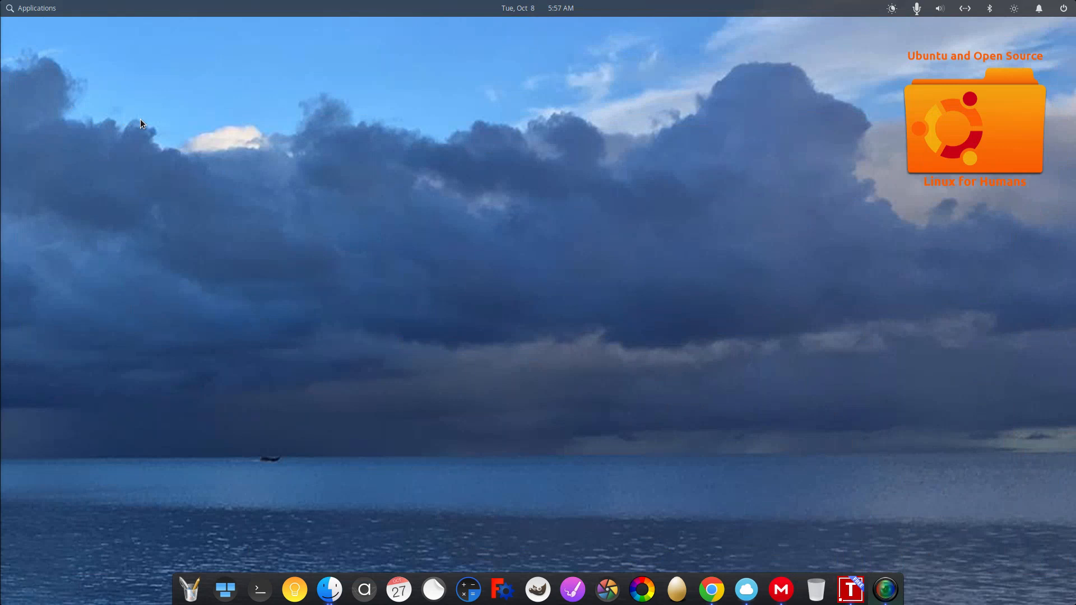
mouse_move(144, 149)
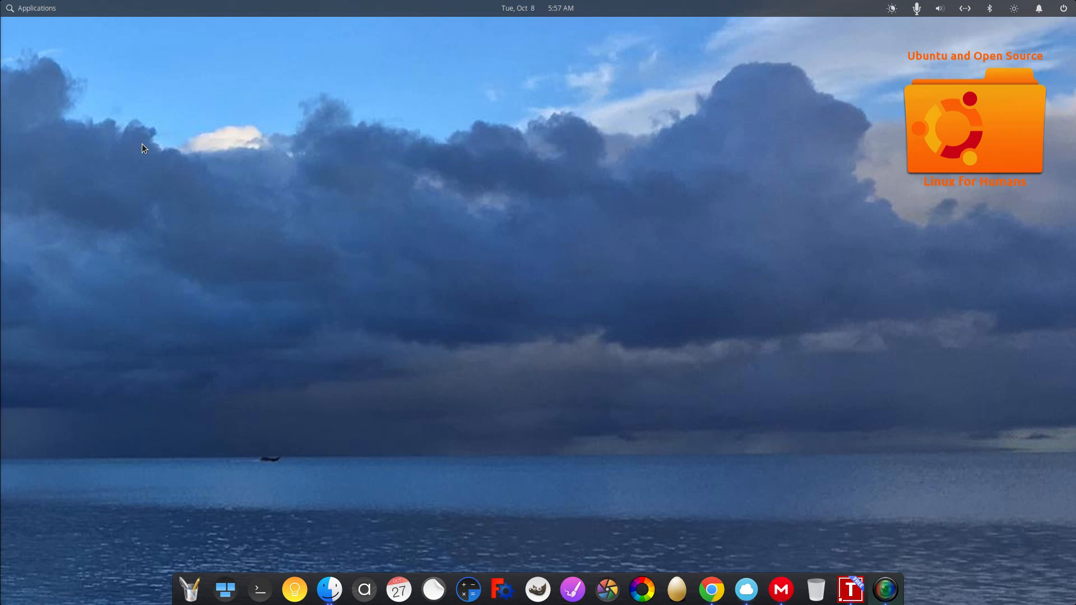
mouse_move(146, 148)
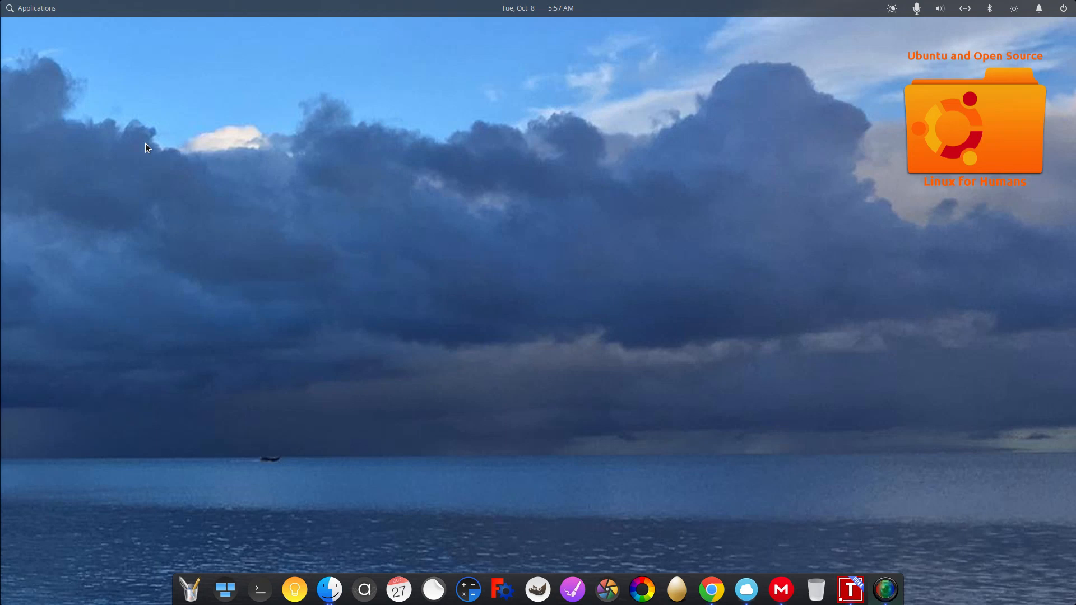
mouse_move(144, 151)
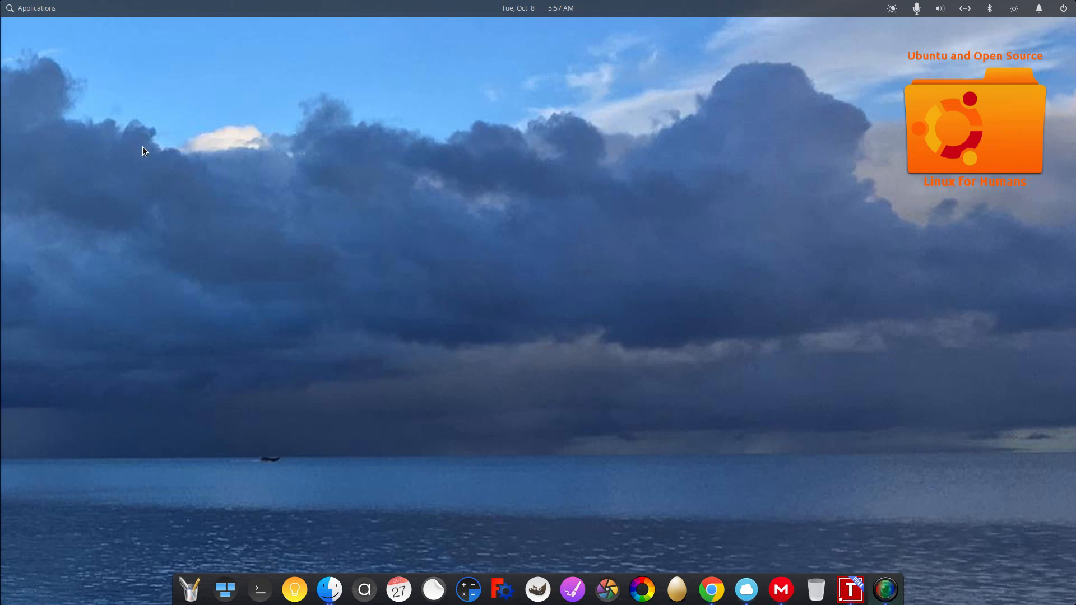